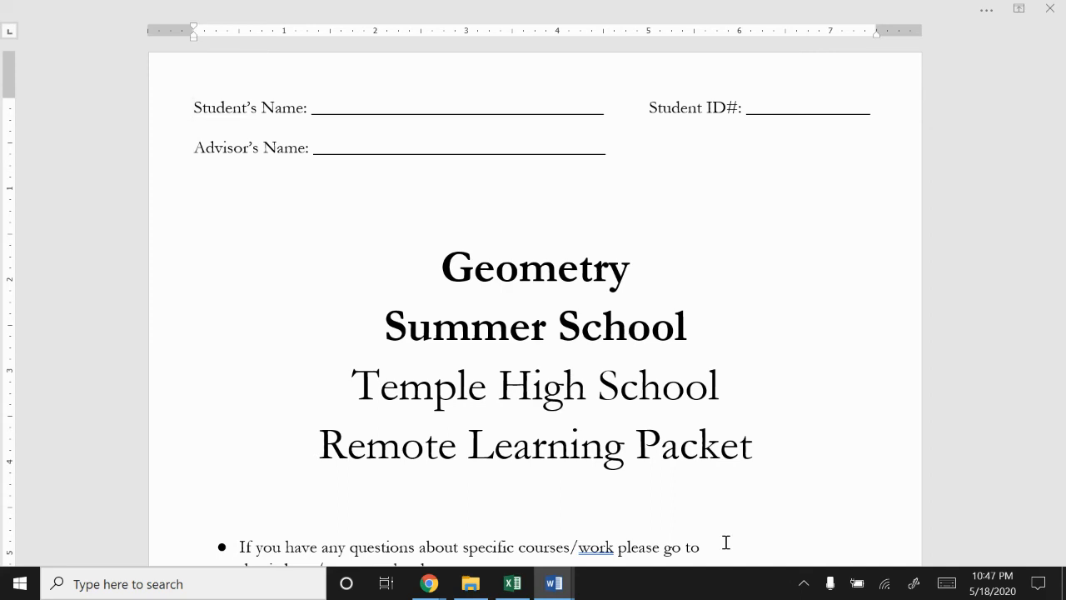
- Scroll from the cover page through the instructions to the Geometry Formulas Reference page
{"action": "left_click", "coordinate": [193, 107]}
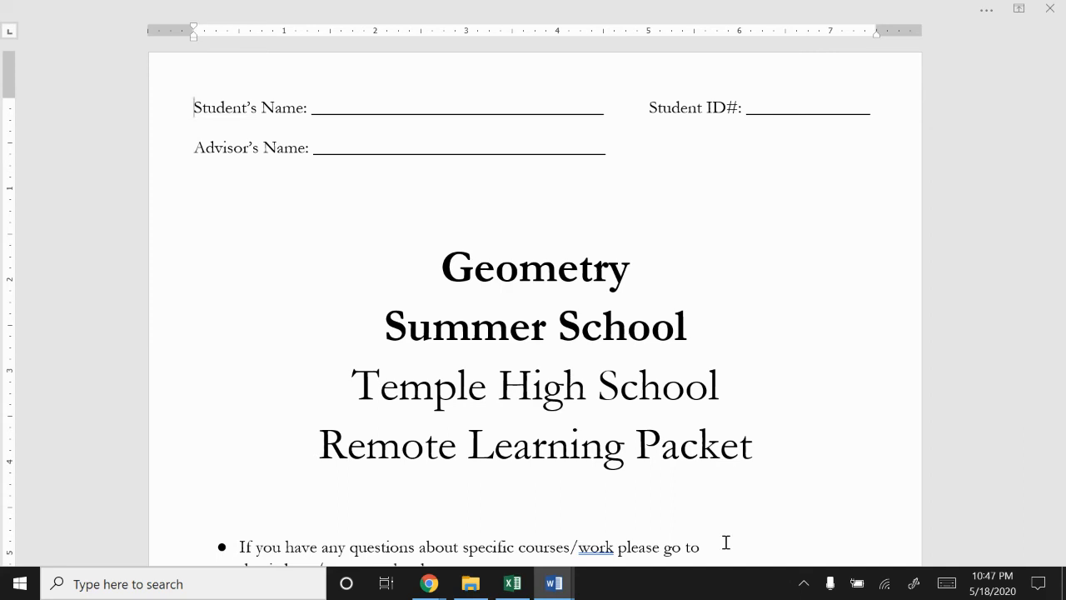
{"action": "scroll", "scroll_direction": "down", "scroll_amount": 3}
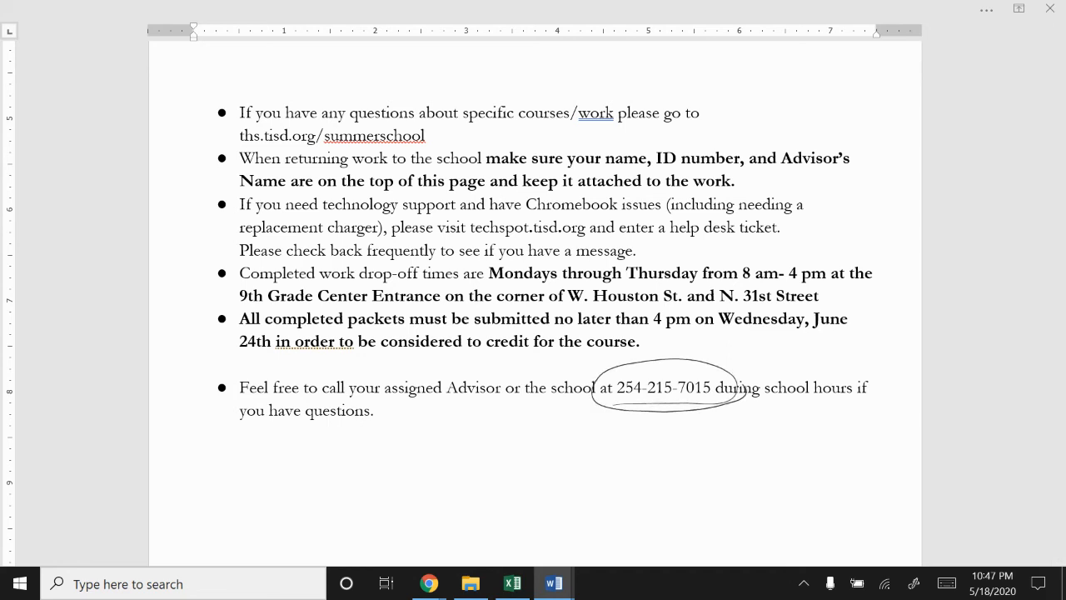
{"action": "scroll", "scroll_direction": "down", "scroll_amount": 3}
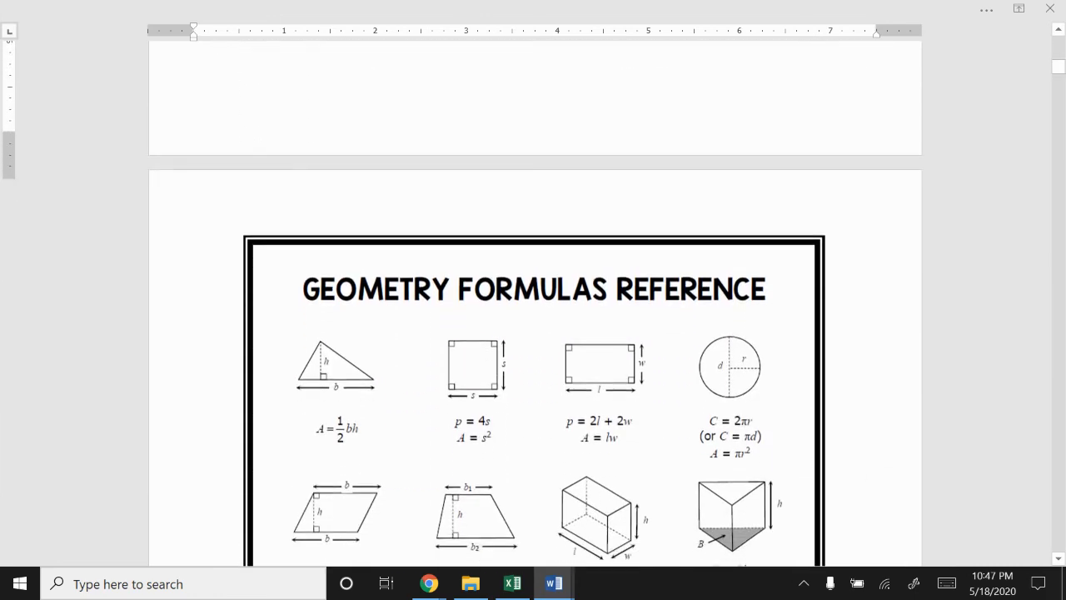
- Circle base B and underline the prism, pyramid, cylinder and cone SA formulas on the reference sheet
{"action": "scroll", "scroll_direction": "down", "scroll_amount": 3}
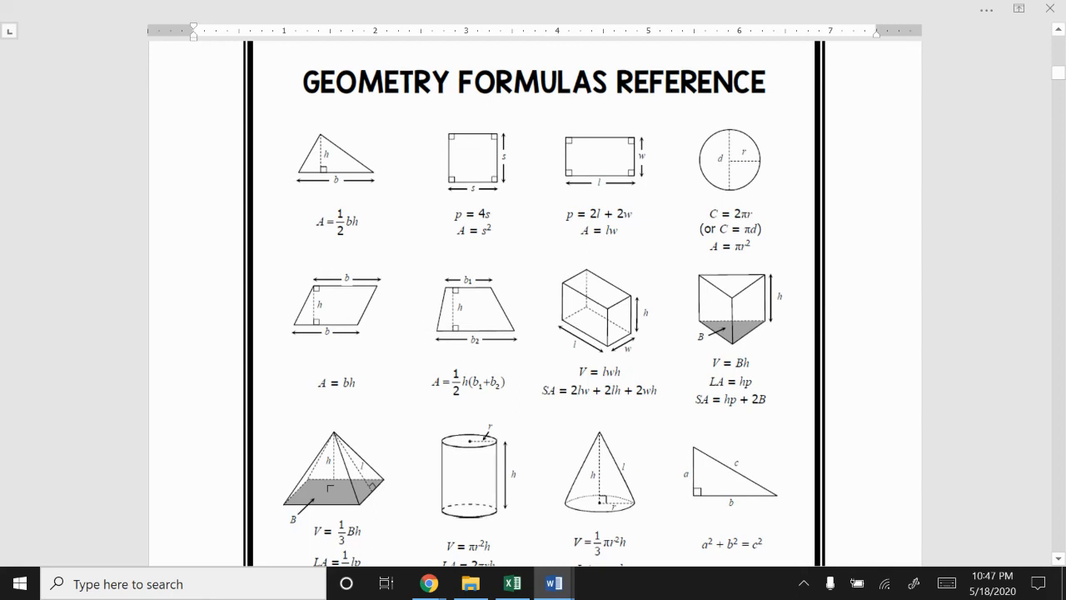
{"action": "scroll", "scroll_direction": "down", "scroll_amount": 3}
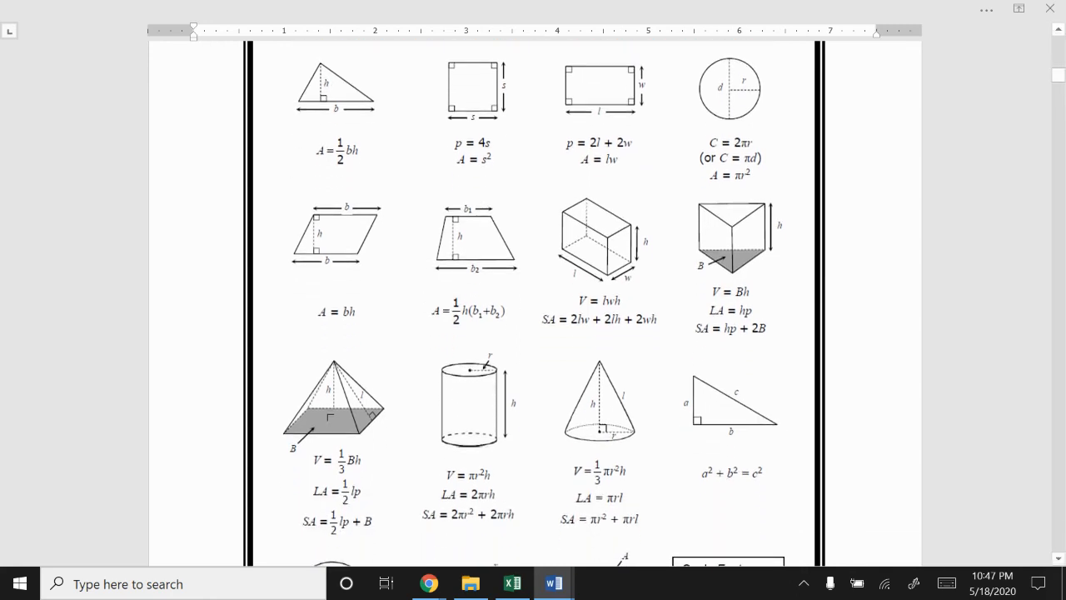
{"action": "scroll", "scroll_direction": "down", "scroll_amount": 3}
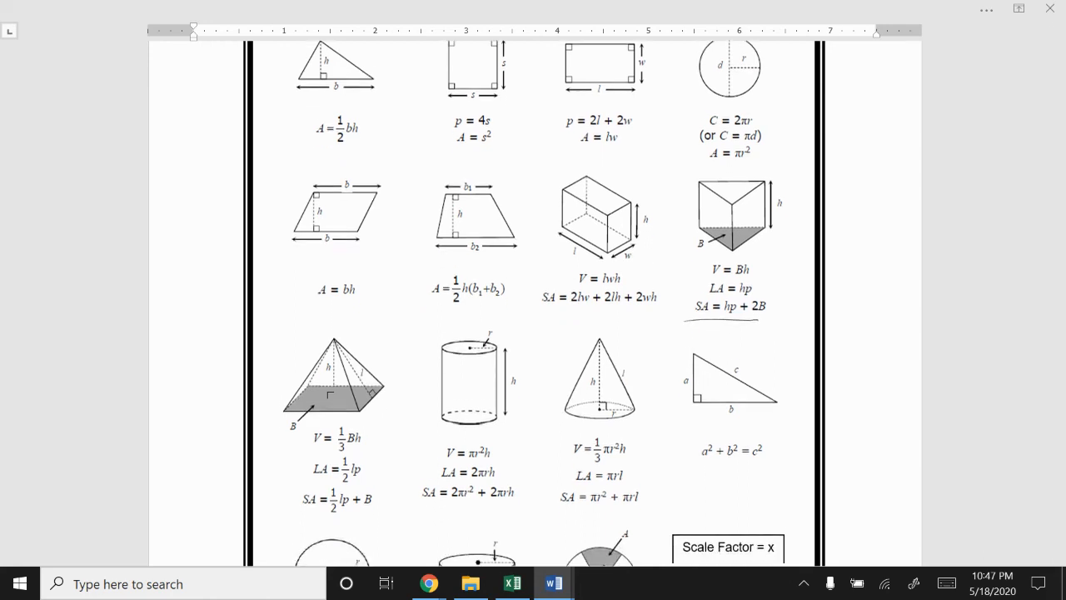
{"action": "scroll", "scroll_direction": "up", "scroll_amount": 3}
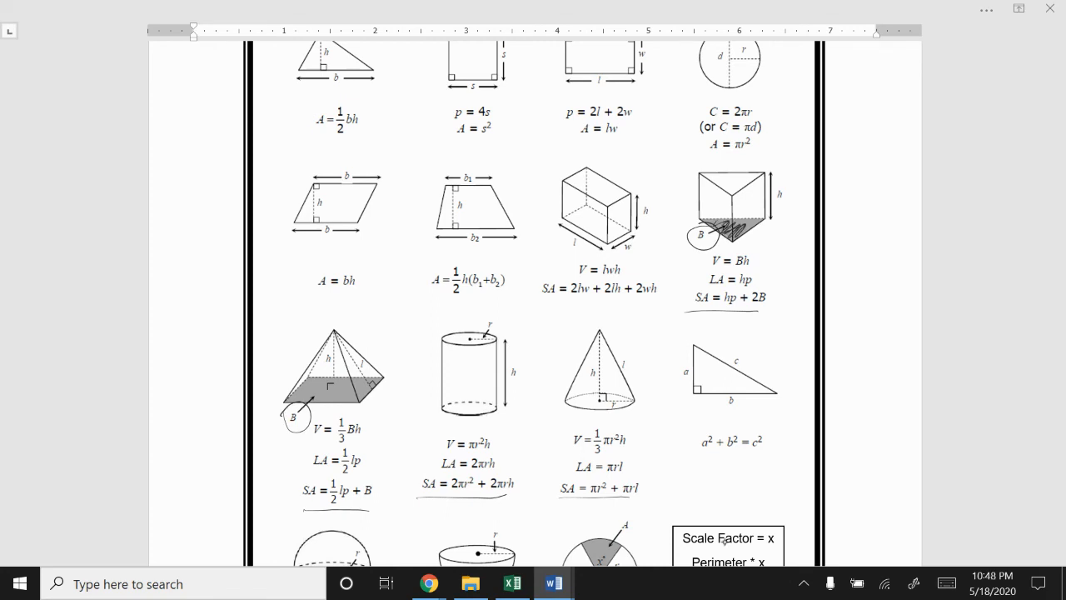
{"action": "scroll", "scroll_direction": "up", "scroll_amount": 3}
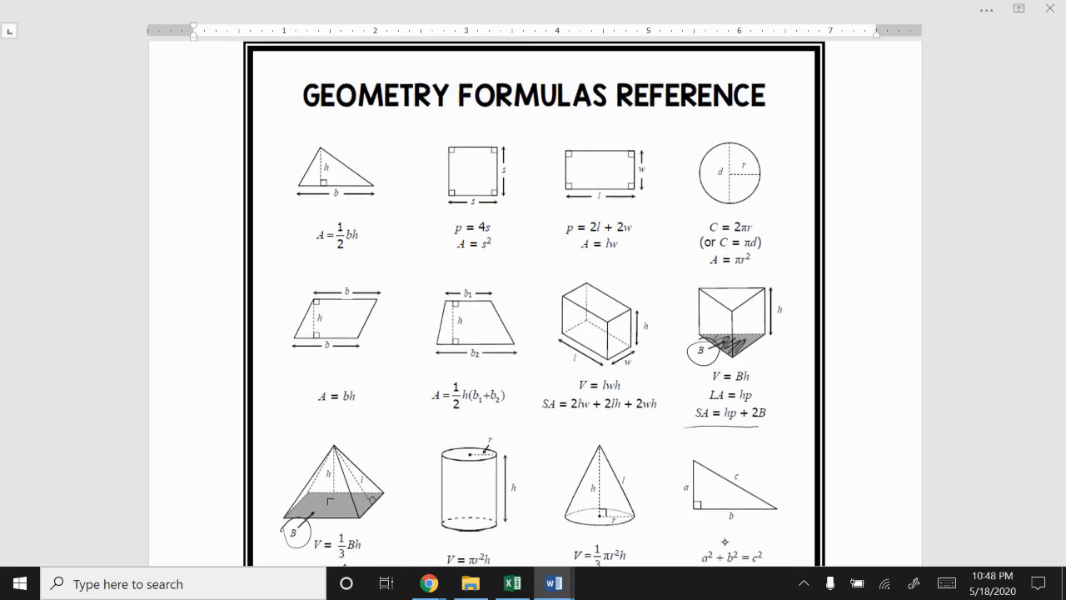
{"action": "scroll", "scroll_direction": "up", "scroll_amount": 3}
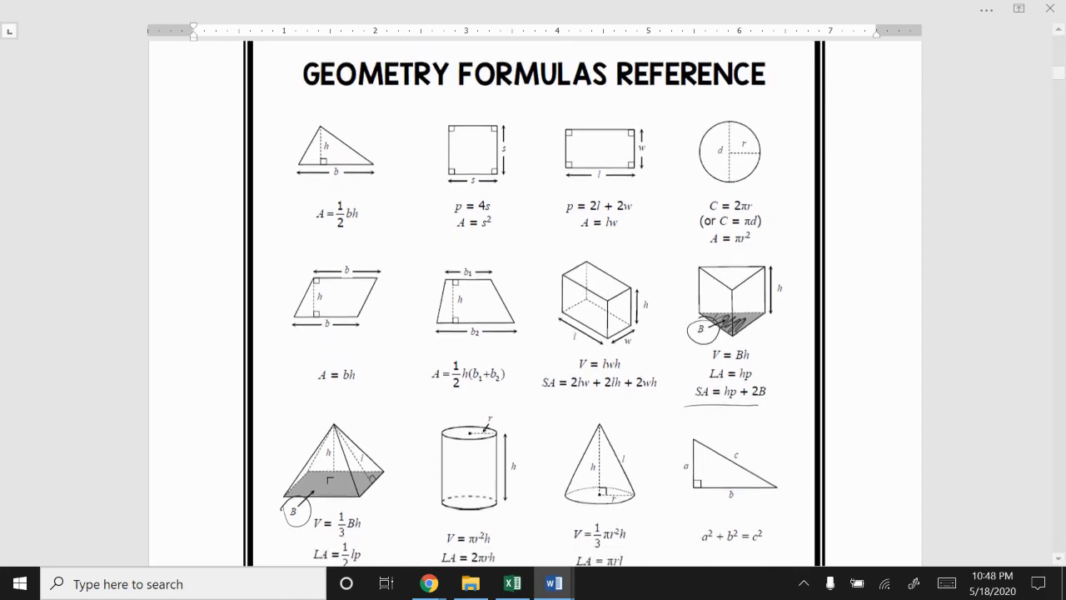
{"action": "scroll", "scroll_direction": "down", "scroll_amount": 3}
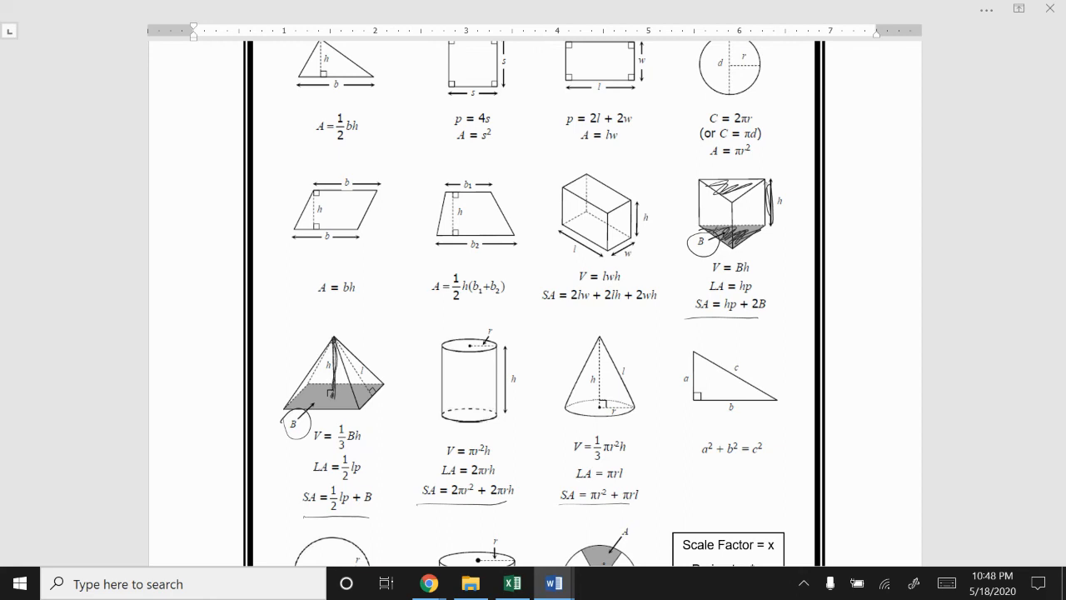
{"action": "scroll", "scroll_direction": "down", "scroll_amount": 3}
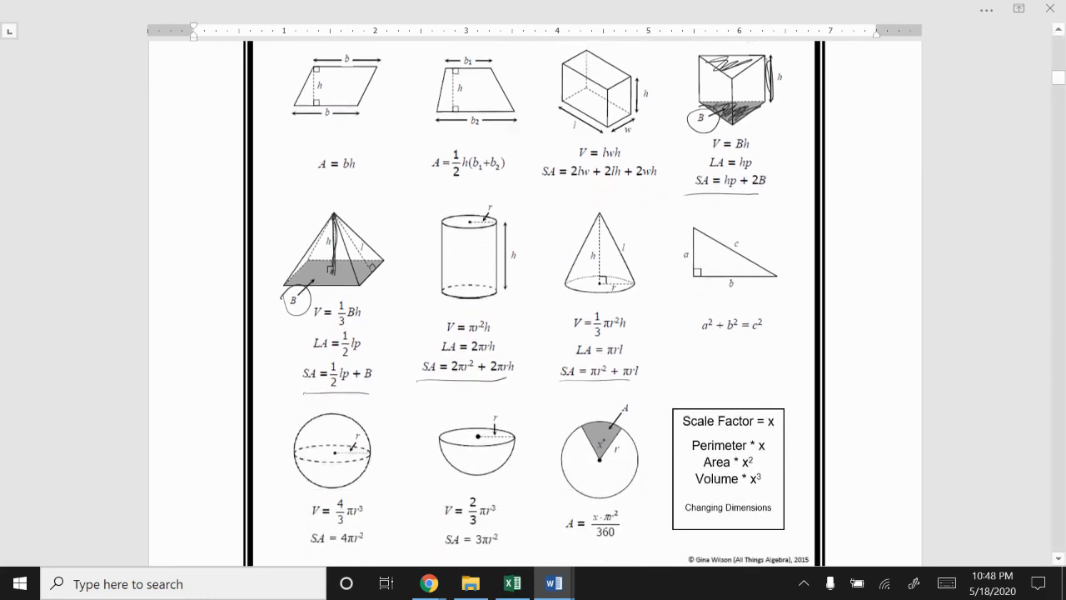
- Scroll past the formula sheet to the Surface Area of 3D Figures lesson with its worked example
{"action": "scroll", "scroll_direction": "down", "scroll_amount": 3}
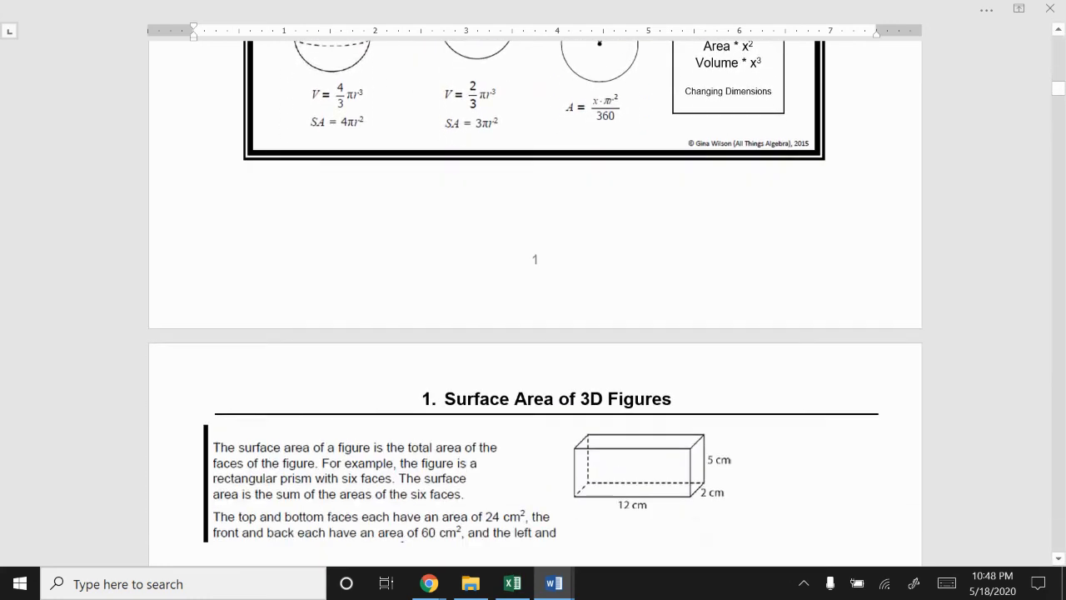
{"action": "scroll", "scroll_direction": "down", "scroll_amount": 3}
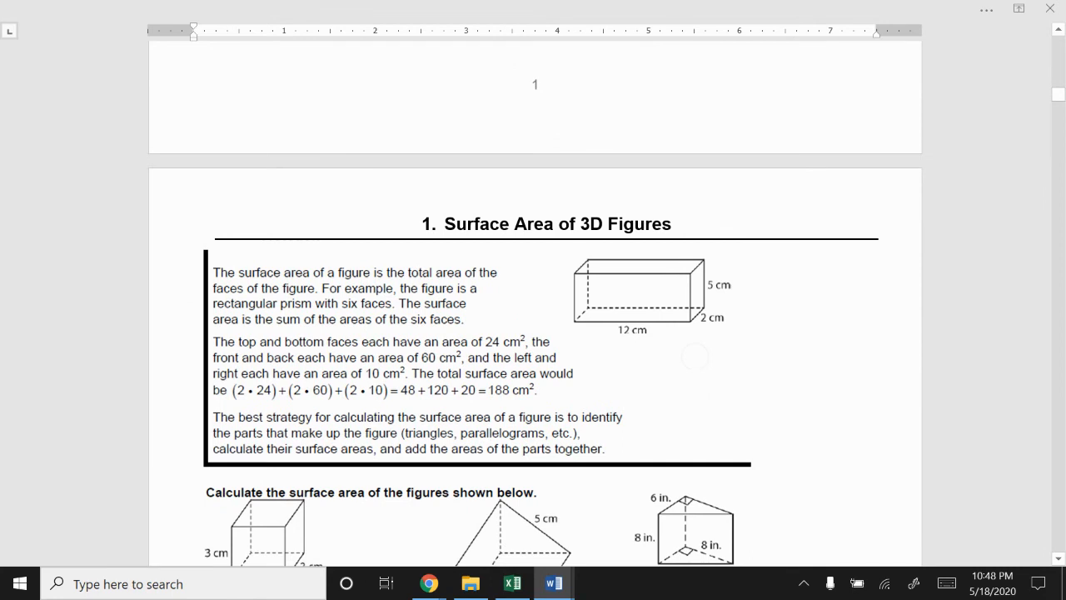
{"action": "scroll", "scroll_direction": "down", "scroll_amount": 3}
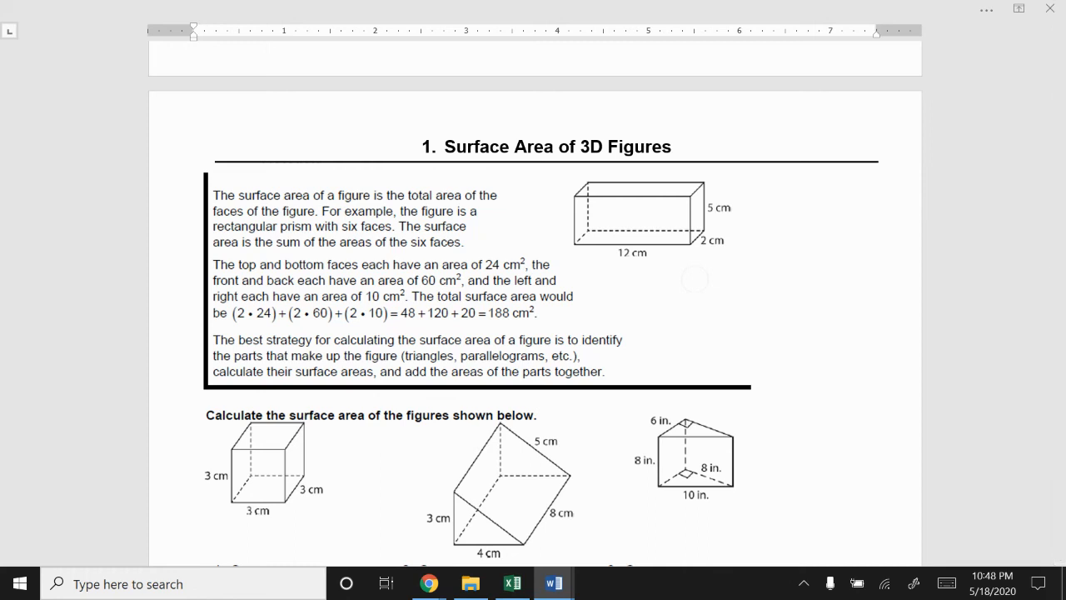
{"action": "mouse_move", "coordinate": [724, 541]}
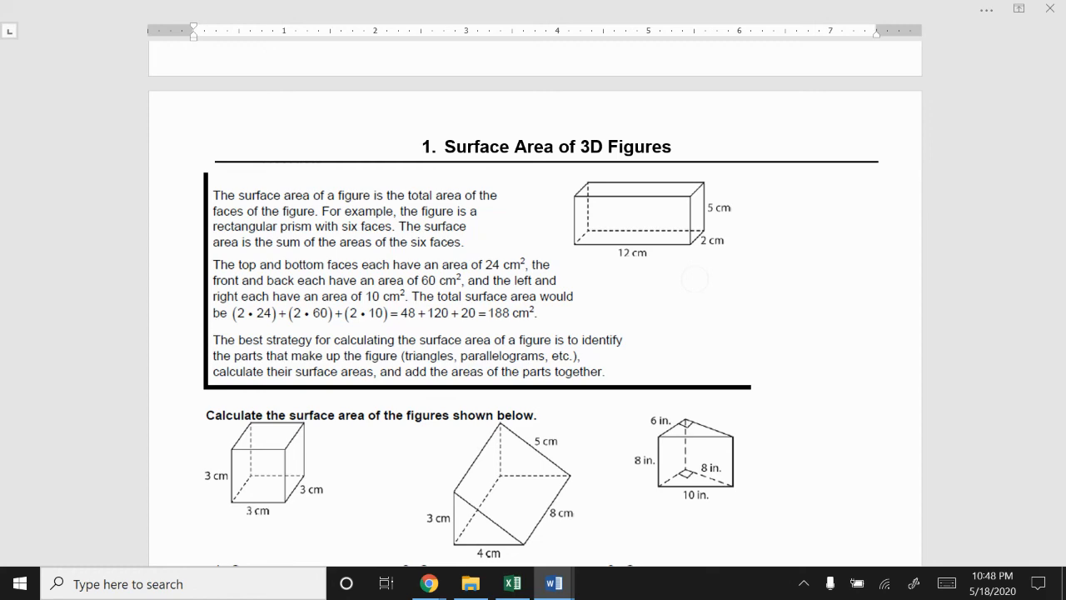
{"action": "scroll", "scroll_direction": "up", "scroll_amount": 3}
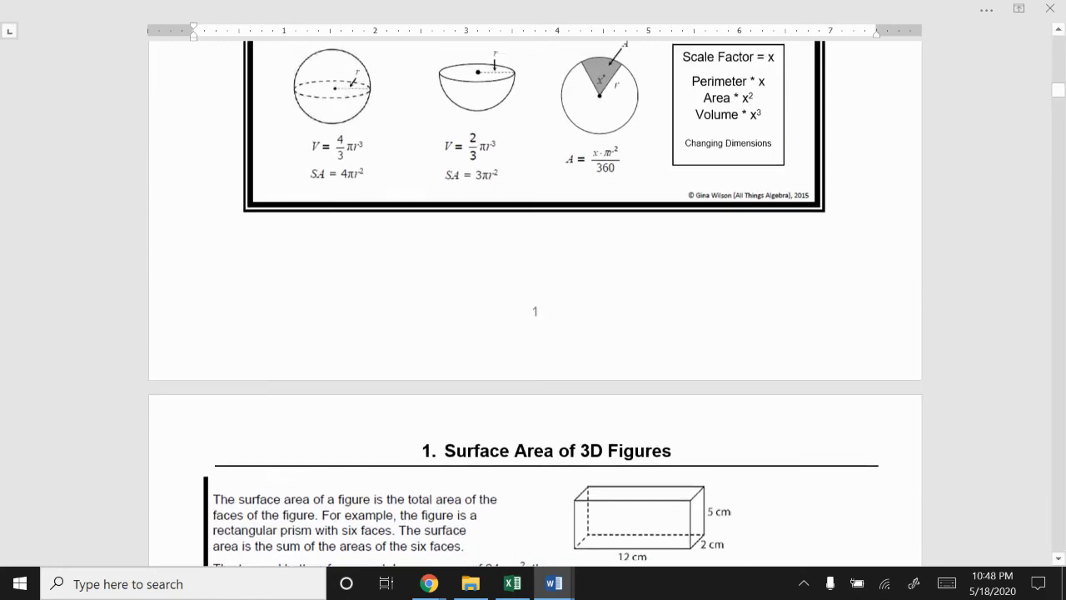
{"action": "scroll", "scroll_direction": "down", "scroll_amount": 3}
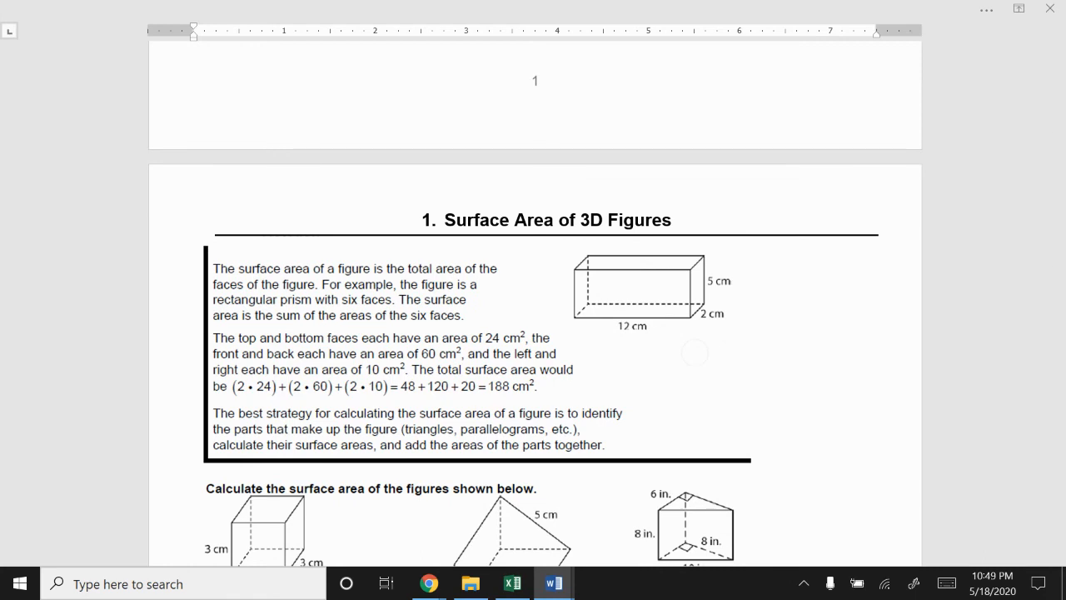
- Write 3.14 above π in the cylinder example's base-area calculation and reach the cylinder practice problems
{"action": "scroll", "scroll_direction": "down", "scroll_amount": 3}
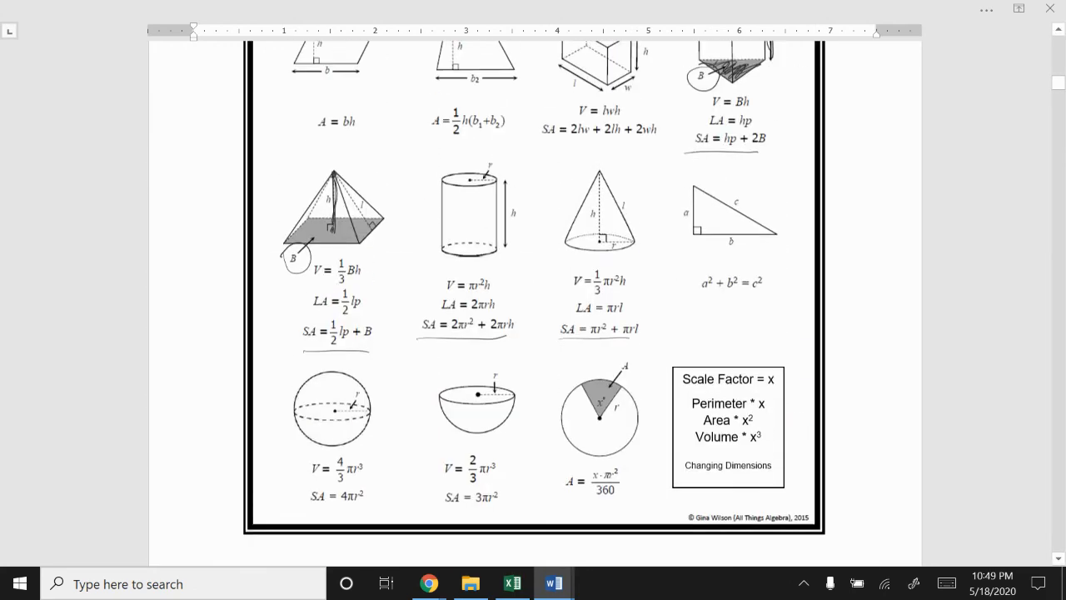
{"action": "scroll", "scroll_direction": "up", "scroll_amount": 3}
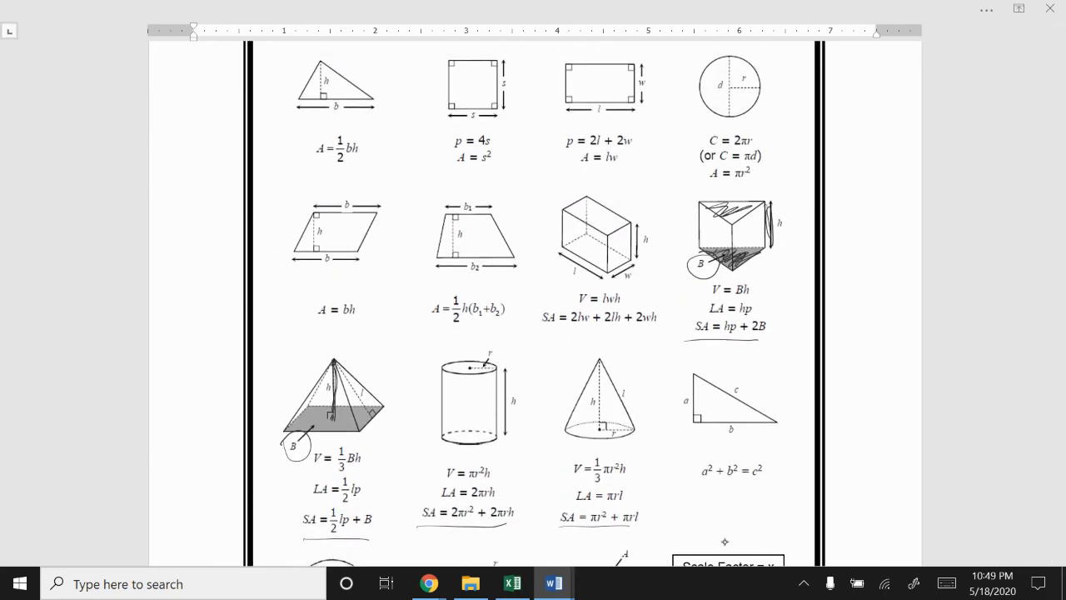
{"action": "scroll", "scroll_direction": "down", "scroll_amount": 3}
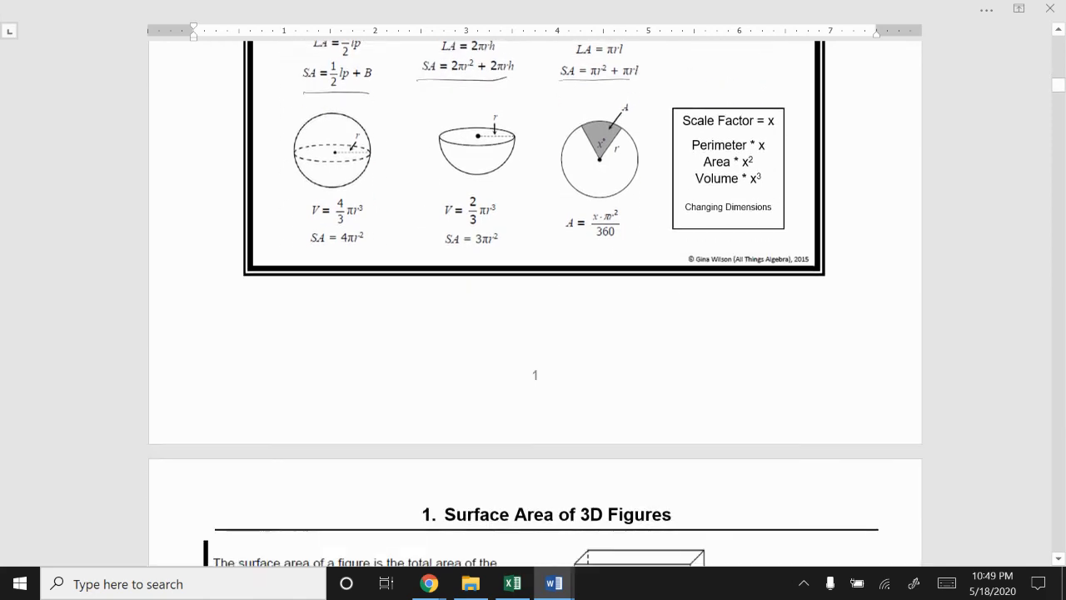
{"action": "scroll", "scroll_direction": "down", "scroll_amount": 3}
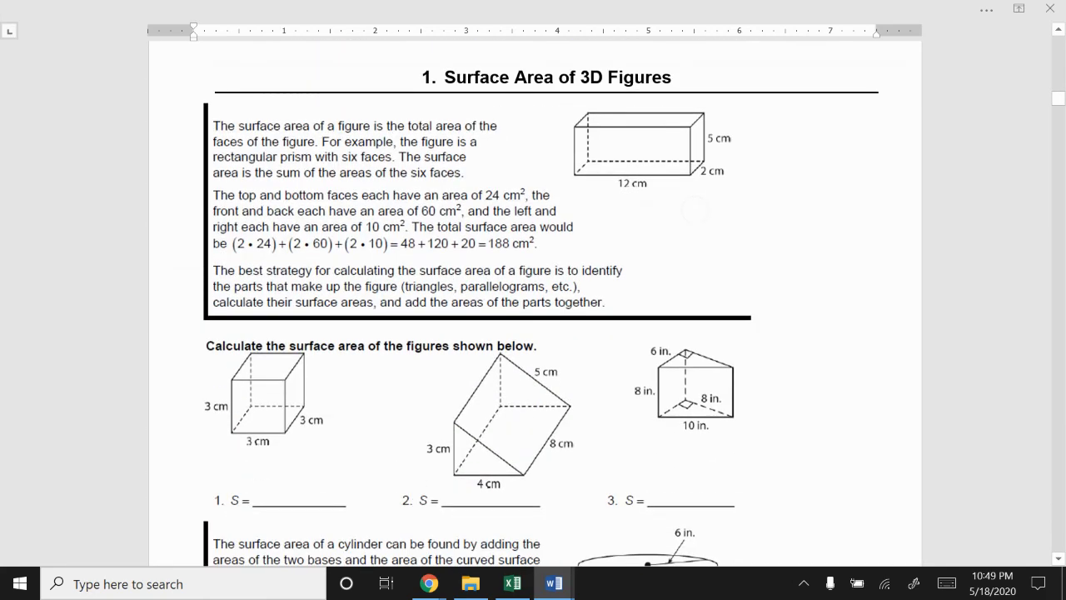
{"action": "scroll", "scroll_direction": "down", "scroll_amount": 3}
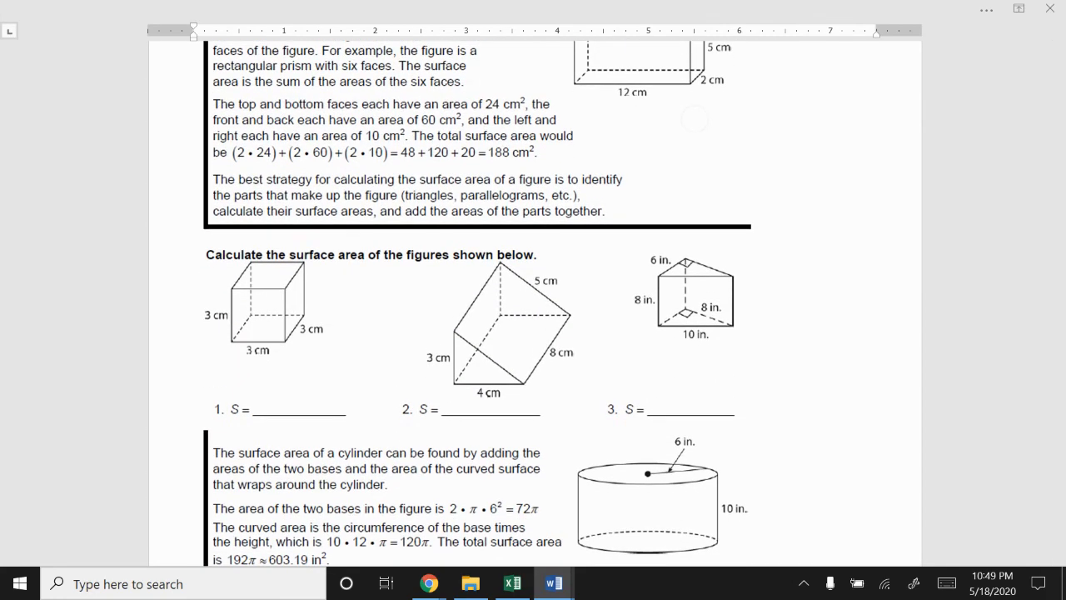
{"action": "scroll", "scroll_direction": "down", "scroll_amount": 3}
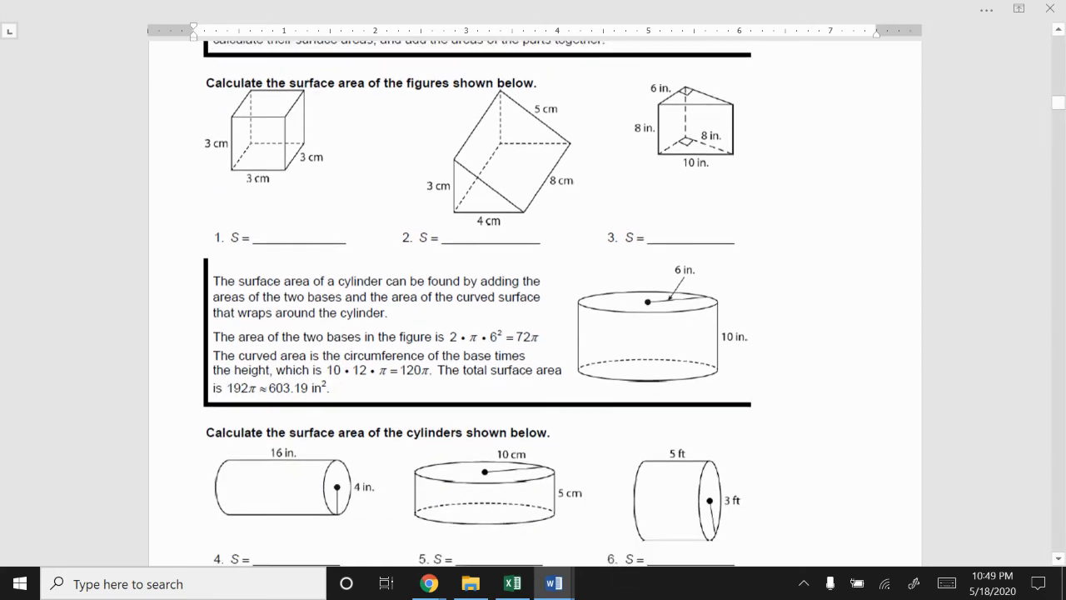
{"action": "scroll", "scroll_direction": "down", "scroll_amount": 3}
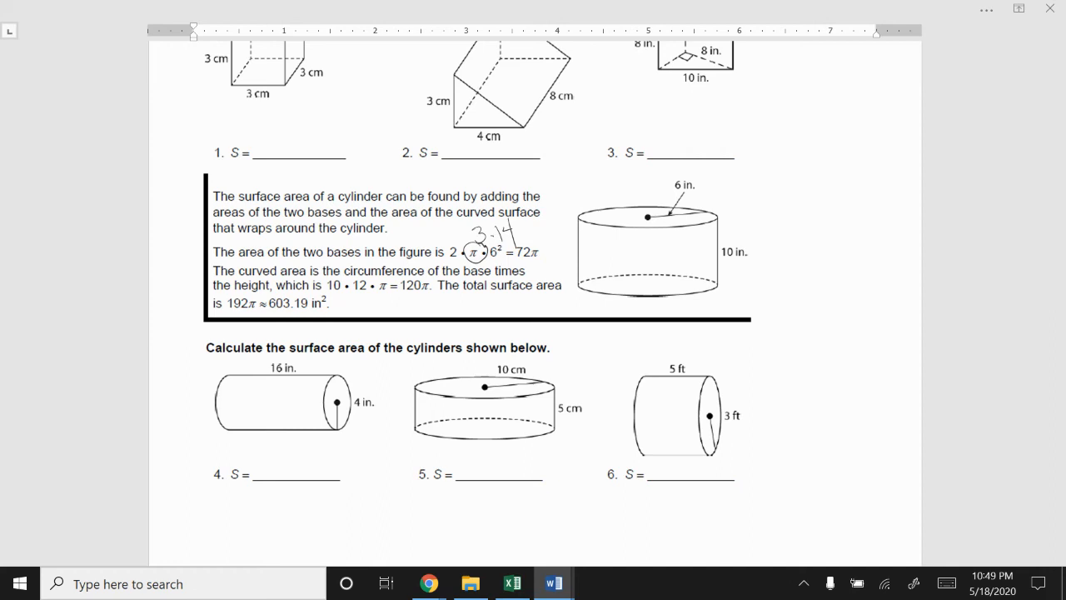
- Circle the half-sphere in problem 10 on the spheres page and label it "hemisphere" beneath
{"action": "scroll", "scroll_direction": "down", "scroll_amount": 3}
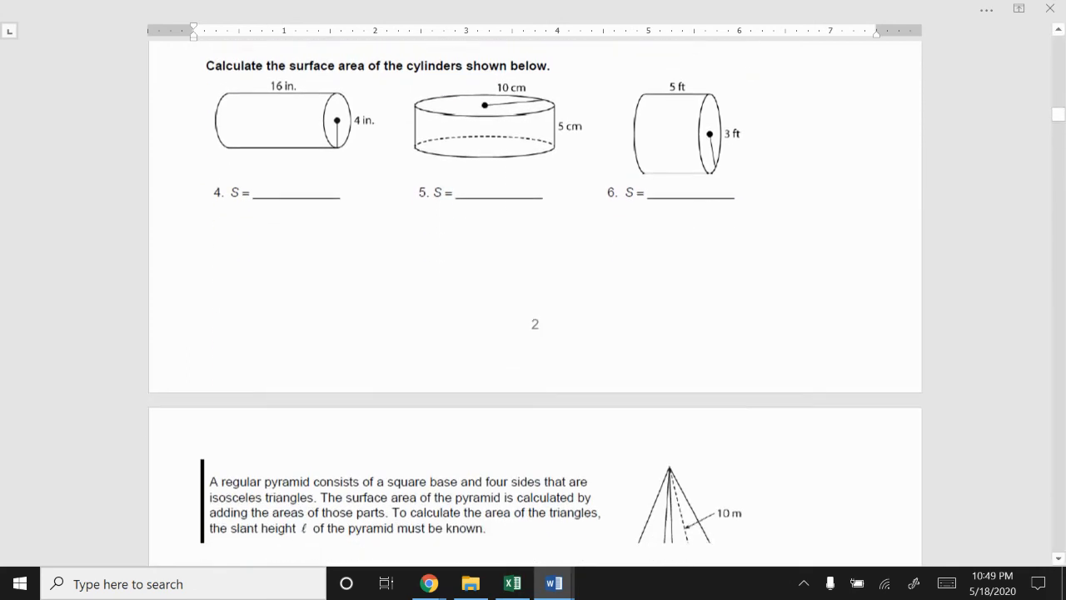
{"action": "scroll", "scroll_direction": "down", "scroll_amount": 3}
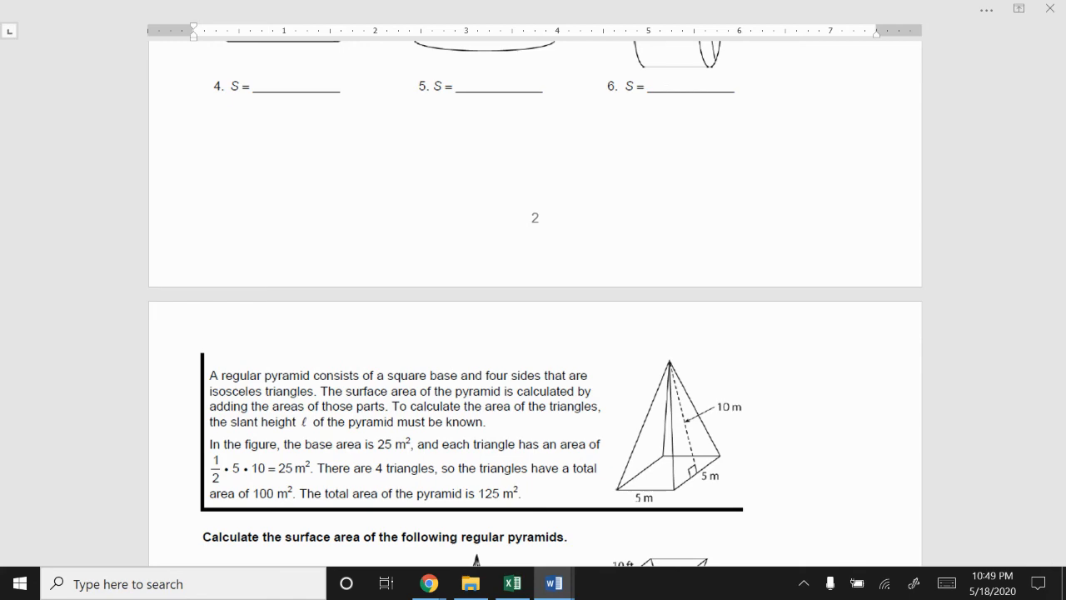
{"action": "scroll", "scroll_direction": "down", "scroll_amount": 3}
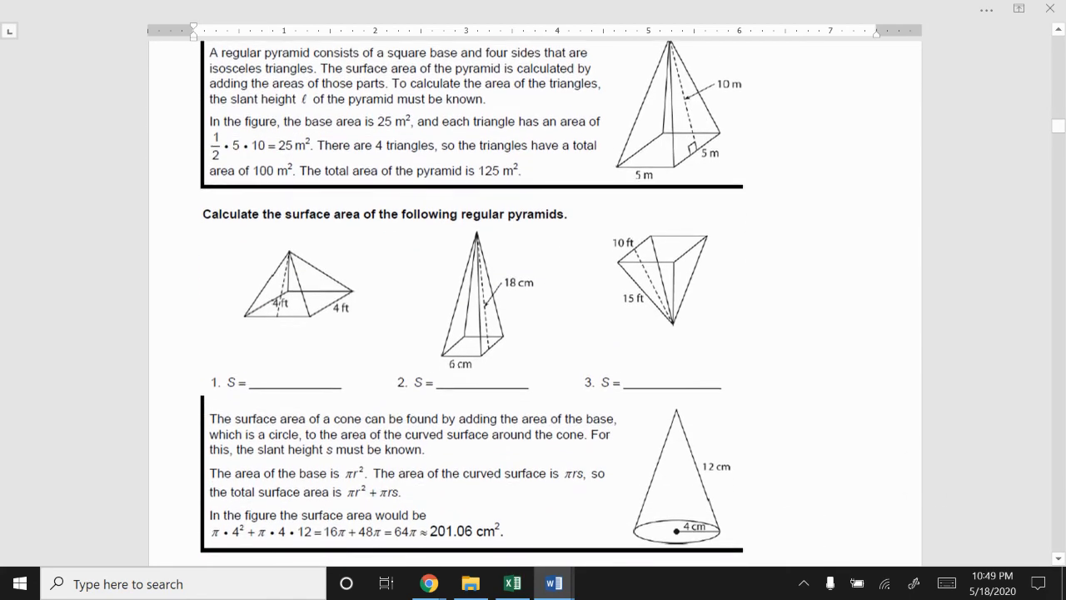
{"action": "scroll", "scroll_direction": "down", "scroll_amount": 3}
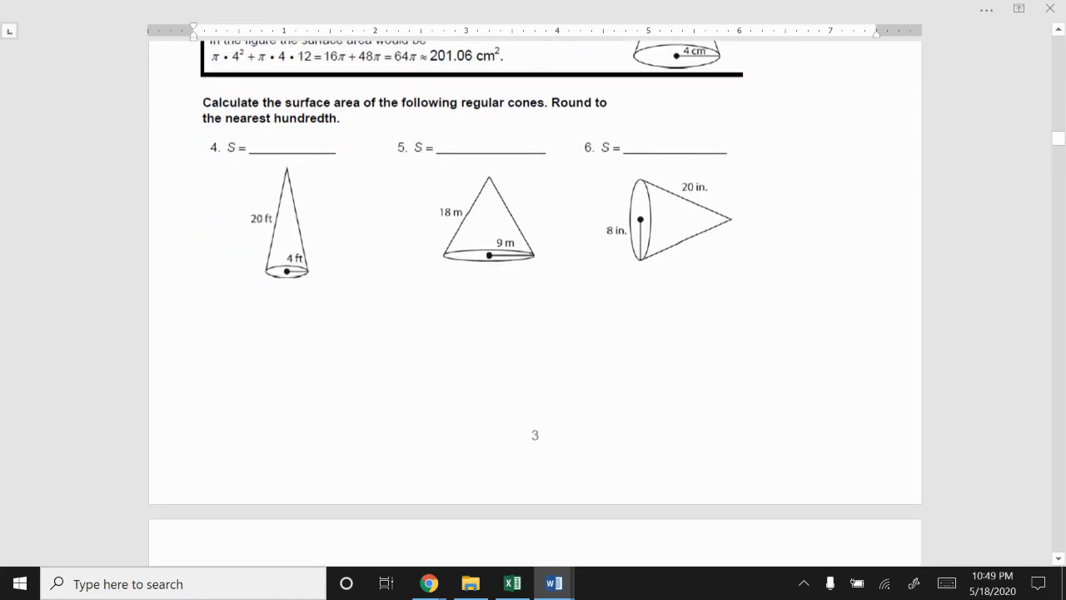
{"action": "scroll", "scroll_direction": "down", "scroll_amount": 3}
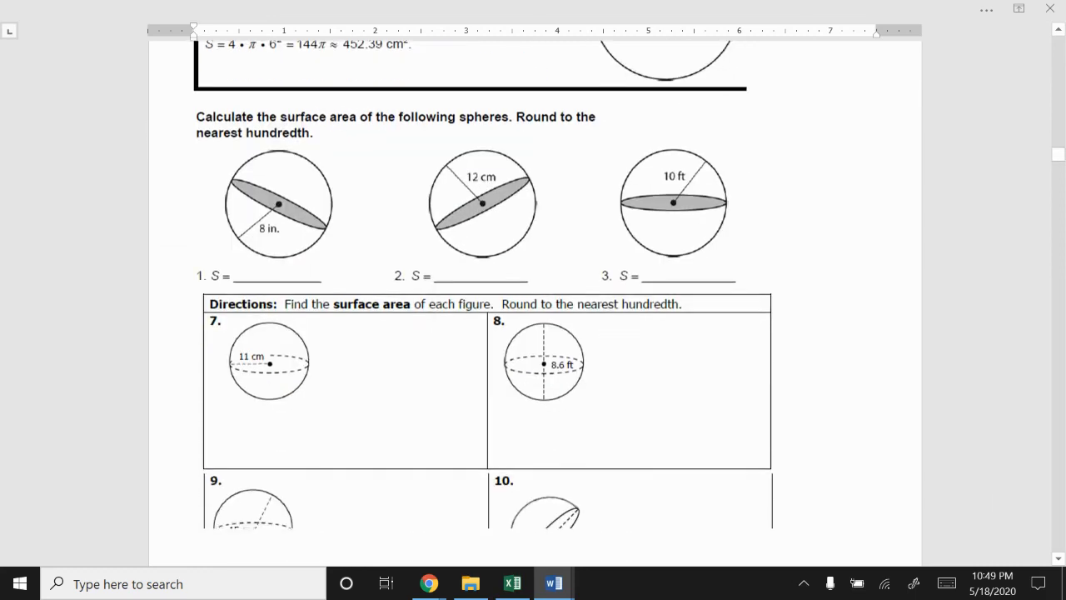
{"action": "scroll", "scroll_direction": "down", "scroll_amount": 3}
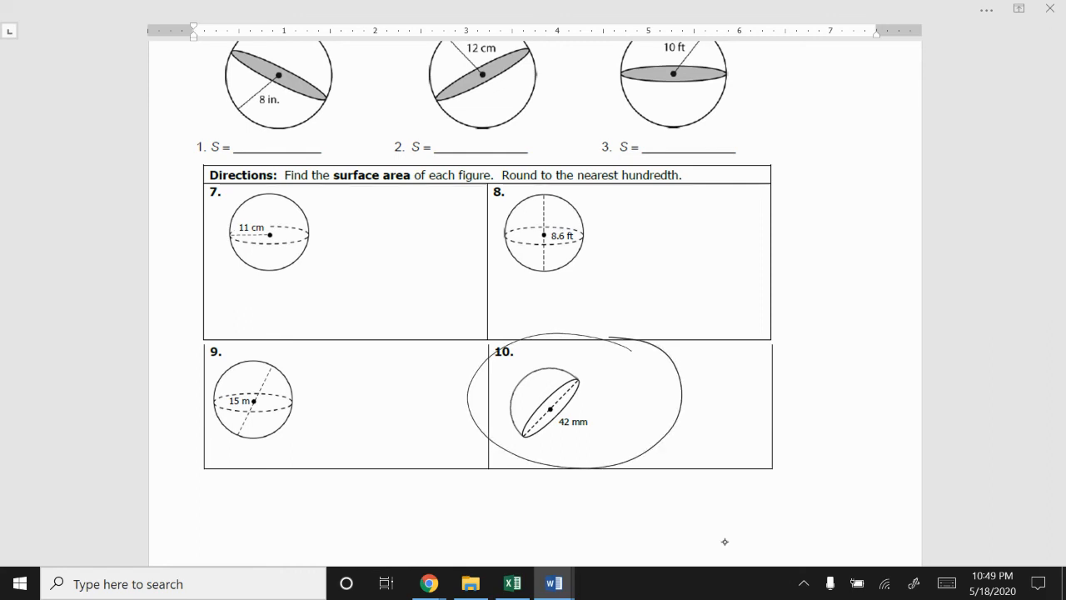
{"action": "type", "text": "hen"}
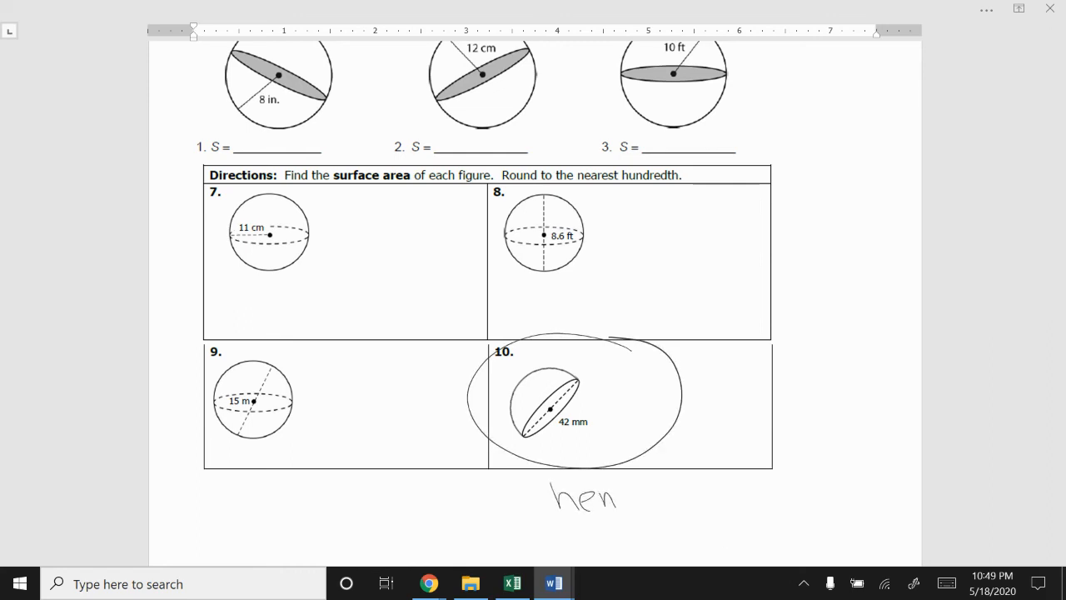
{"action": "type", "text": "mish"}
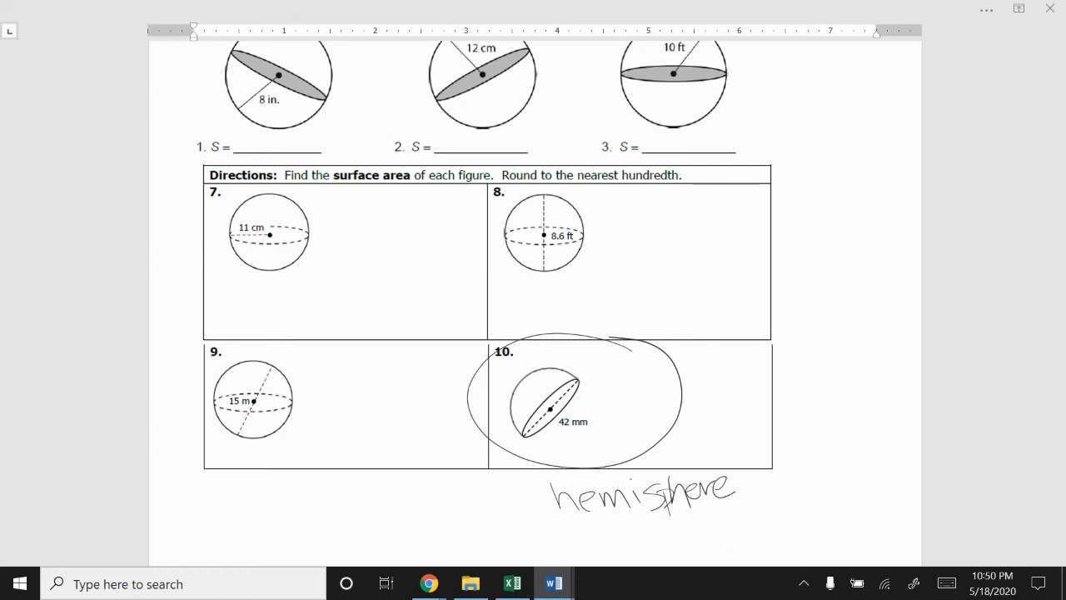
- Circle the Volume of 3D Figures heading and the π in the cylinder volume formula
{"action": "scroll", "scroll_direction": "down", "scroll_amount": 3}
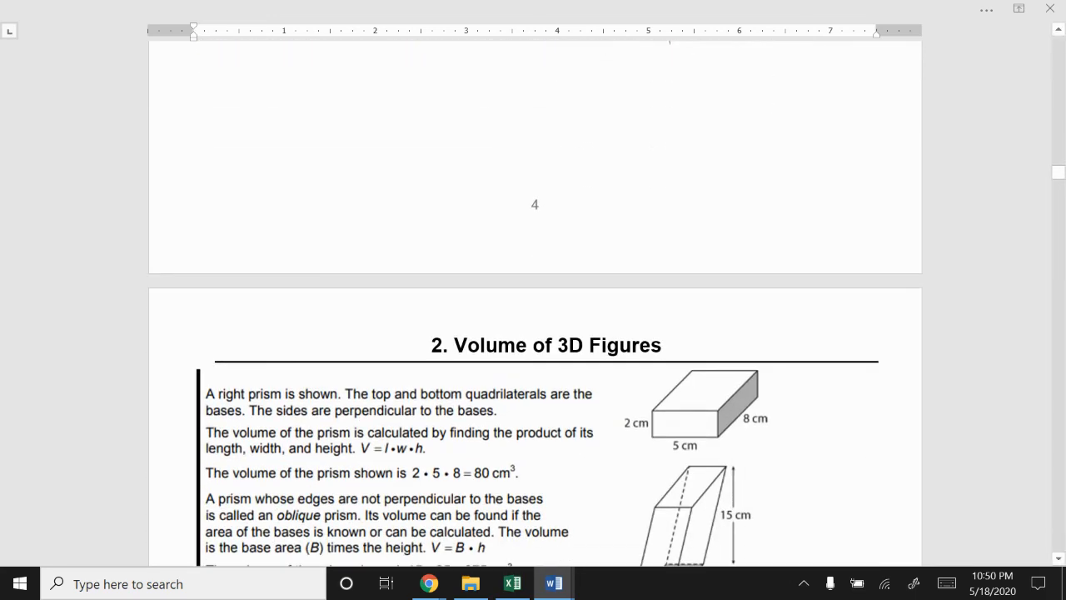
{"action": "scroll", "scroll_direction": "down", "scroll_amount": 3}
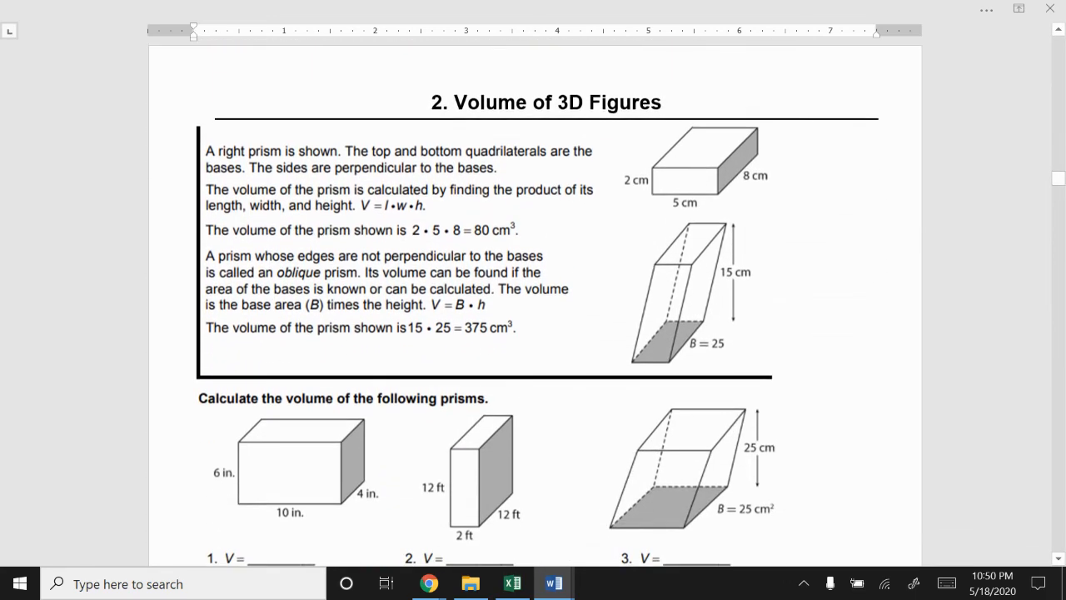
{"action": "scroll", "scroll_direction": "up", "scroll_amount": 3}
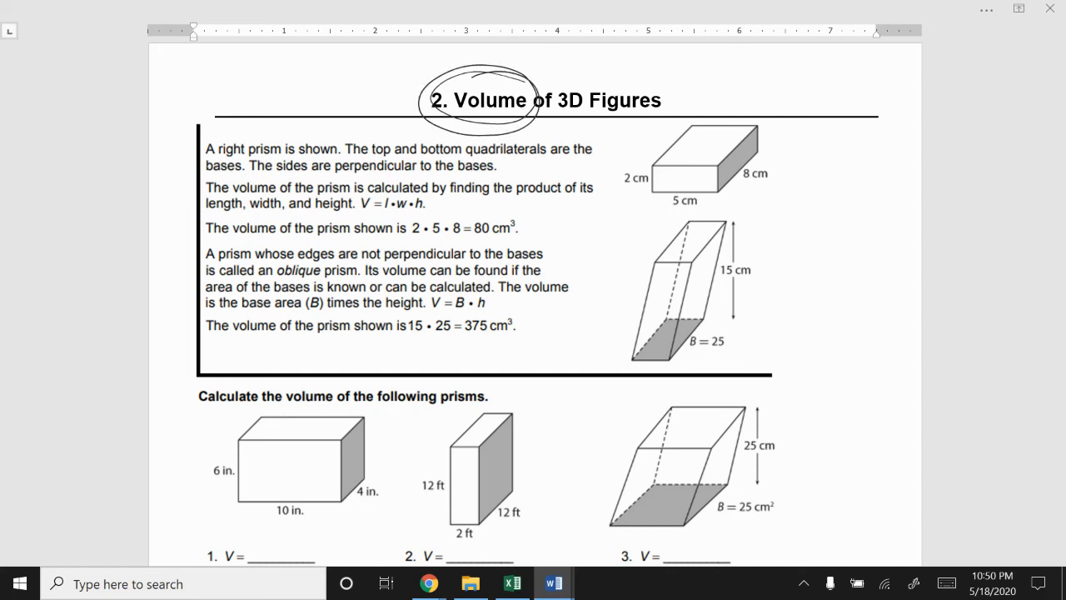
{"action": "scroll", "scroll_direction": "down", "scroll_amount": 3}
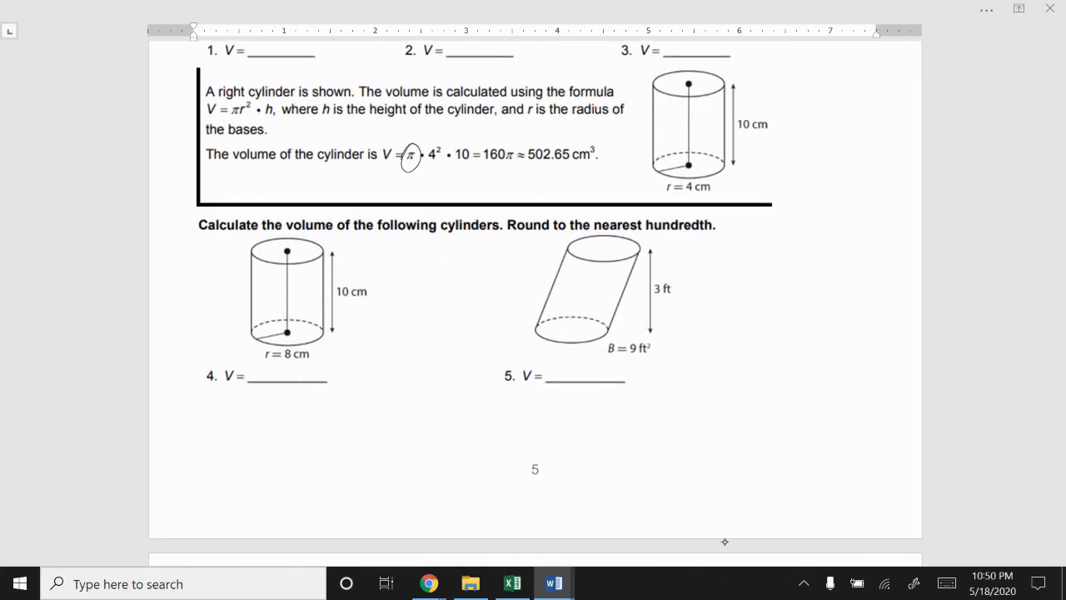
- Scroll down to bring the Mixed Practice exercises into view
{"action": "scroll", "scroll_direction": "down", "scroll_amount": 3}
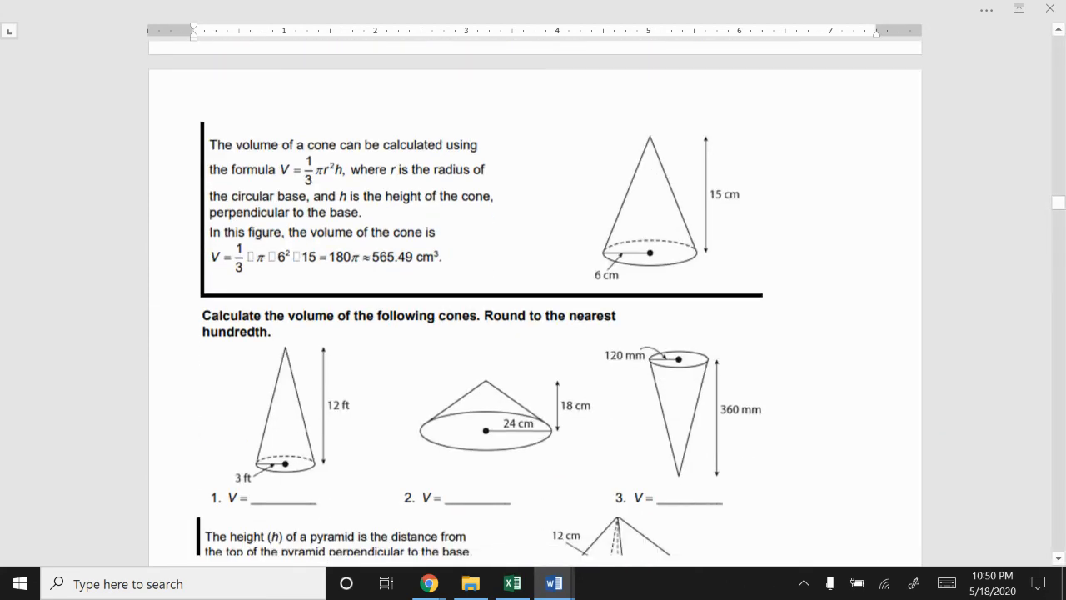
{"action": "scroll", "scroll_direction": "down", "scroll_amount": 3}
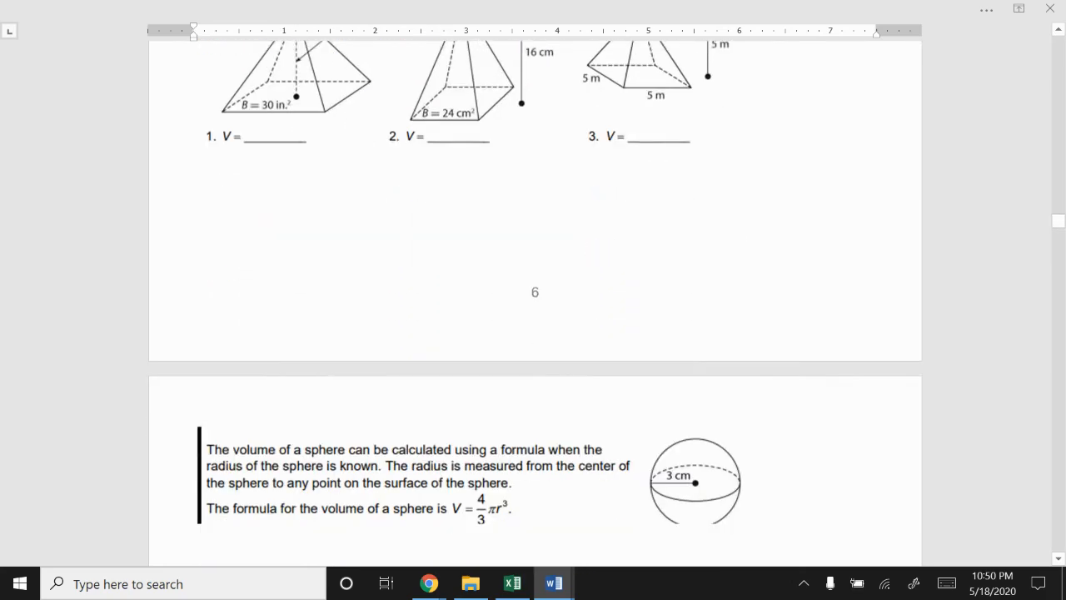
{"action": "scroll", "scroll_direction": "down", "scroll_amount": 3}
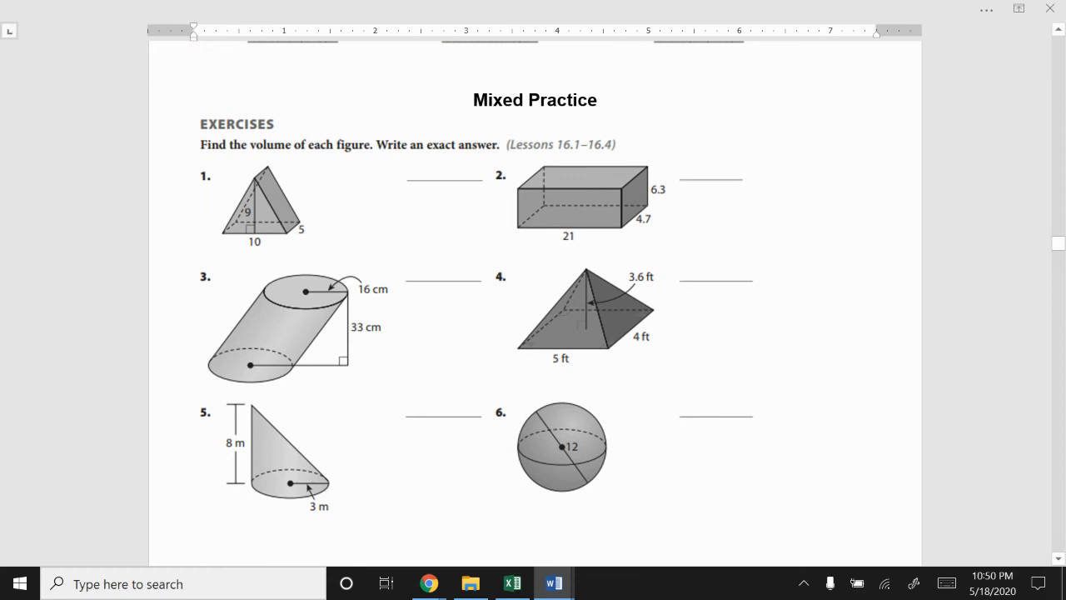
{"action": "scroll", "scroll_direction": "up", "scroll_amount": 3}
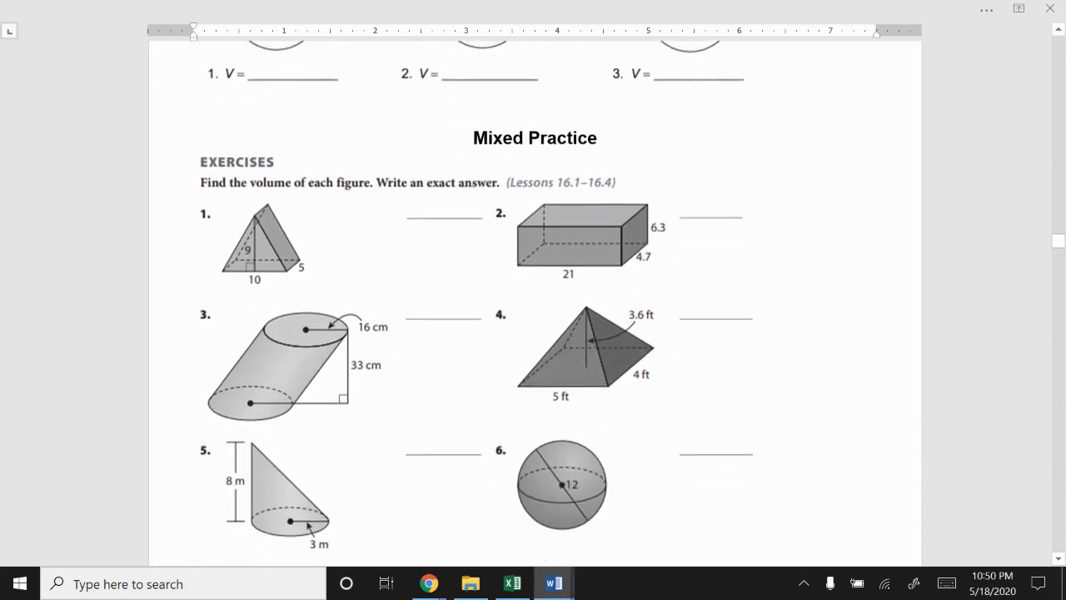
{"action": "scroll", "scroll_direction": "up", "scroll_amount": 3}
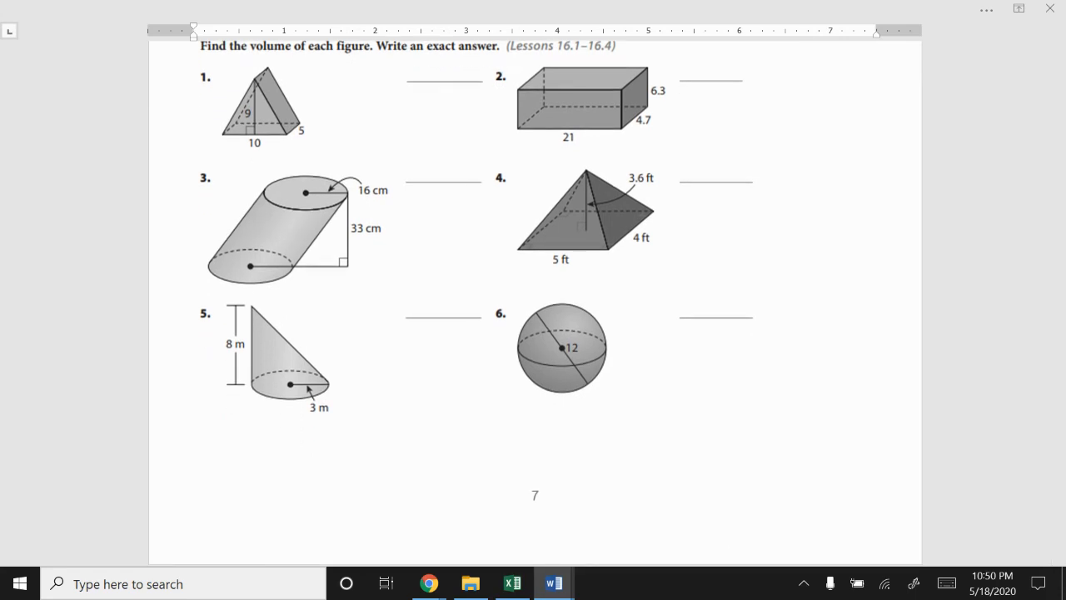
- Scroll through the Scale Factor lesson to the Effects of Changing Dimensions notes page
{"action": "scroll", "scroll_direction": "down", "scroll_amount": 3}
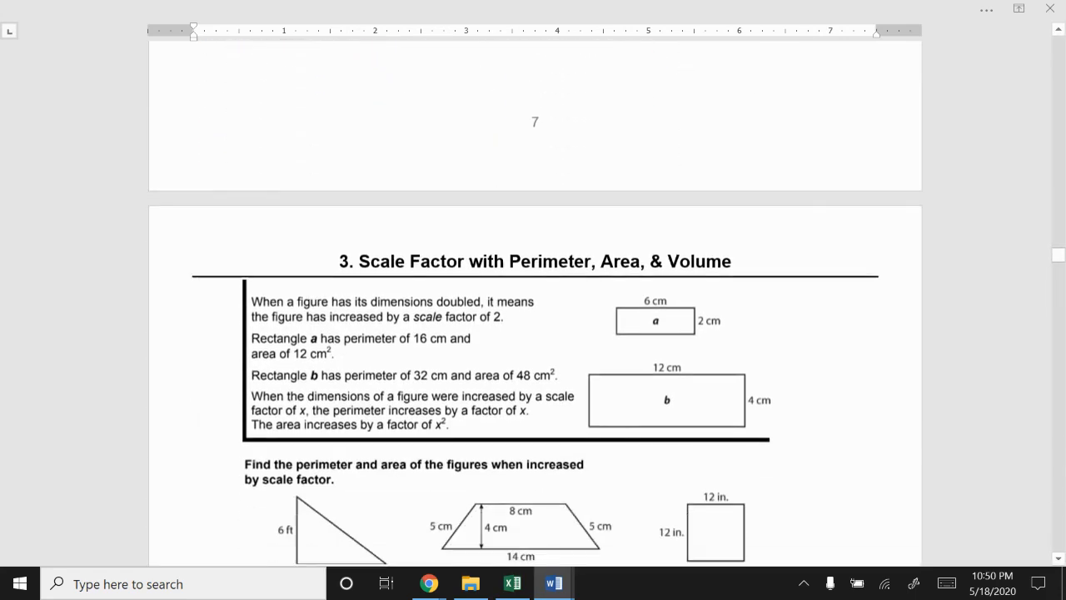
{"action": "scroll", "scroll_direction": "down", "scroll_amount": 3}
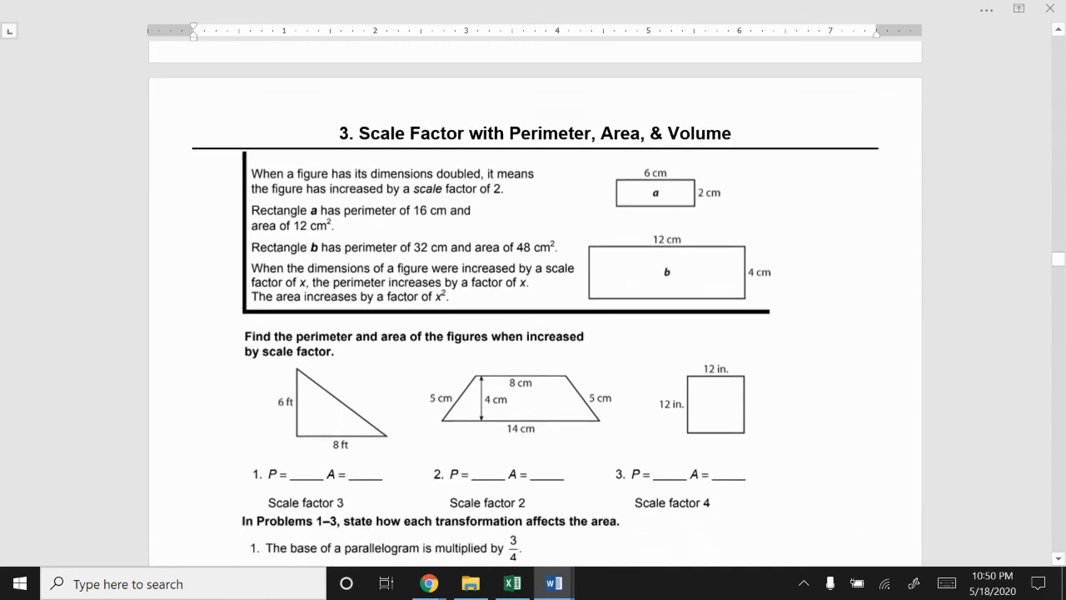
{"action": "scroll", "scroll_direction": "up", "scroll_amount": 3}
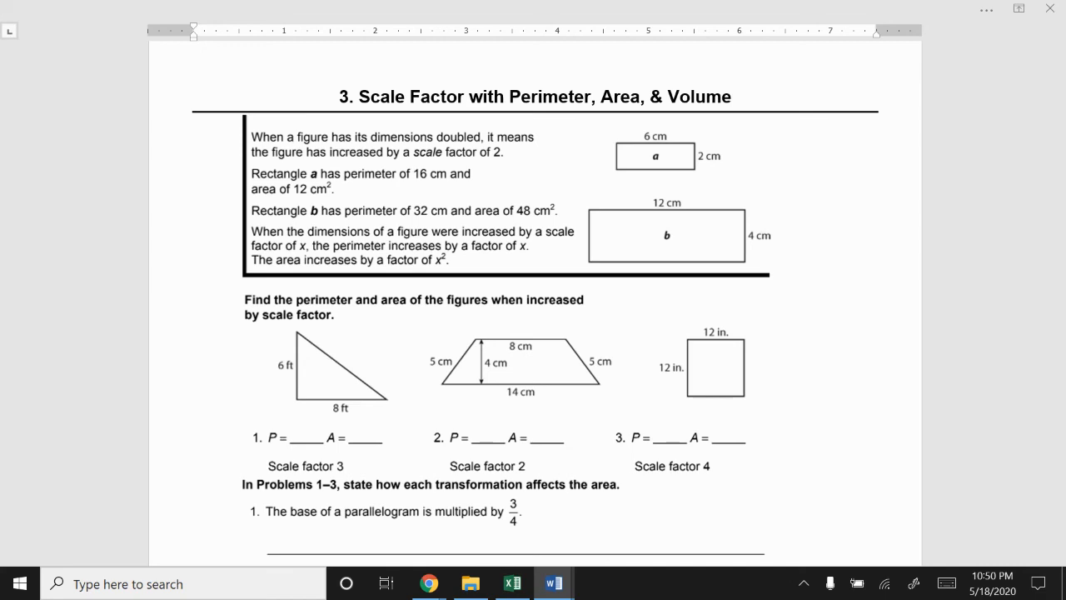
{"action": "scroll", "scroll_direction": "down", "scroll_amount": 3}
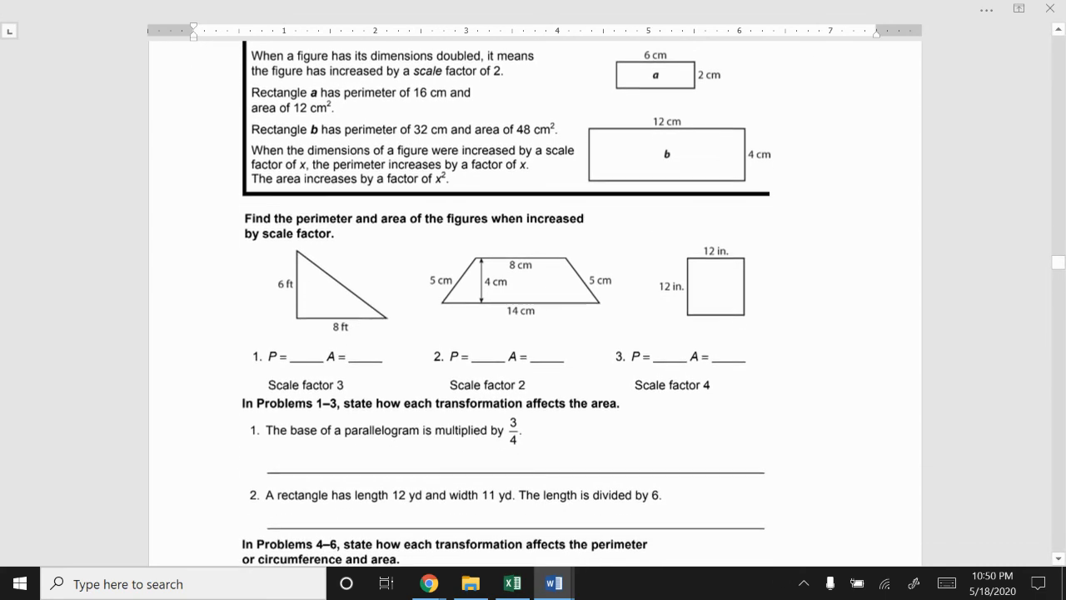
{"action": "scroll", "scroll_direction": "down", "scroll_amount": 3}
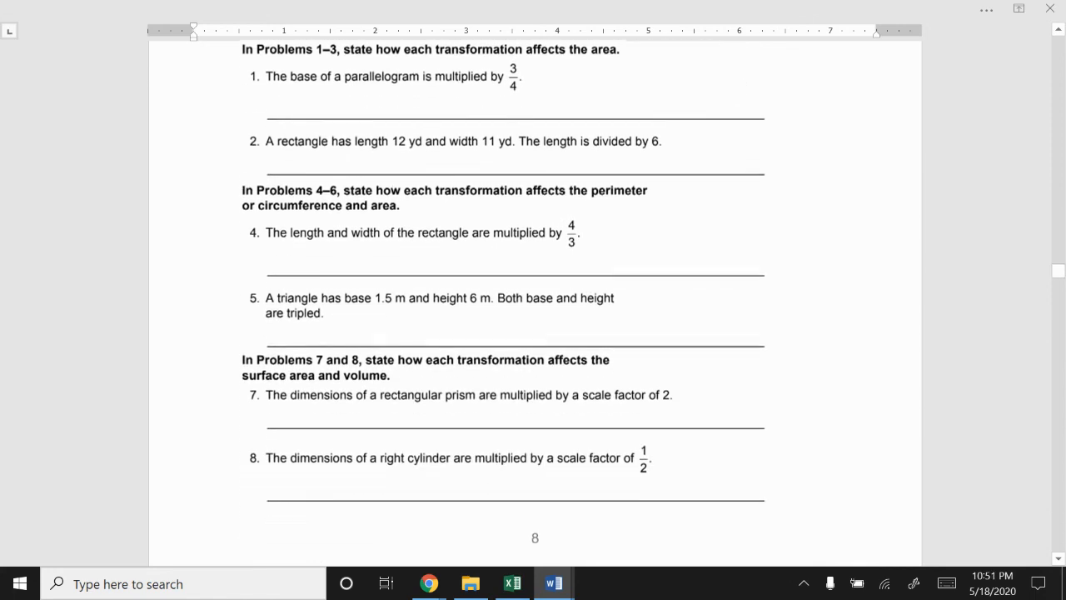
{"action": "scroll", "scroll_direction": "down", "scroll_amount": 3}
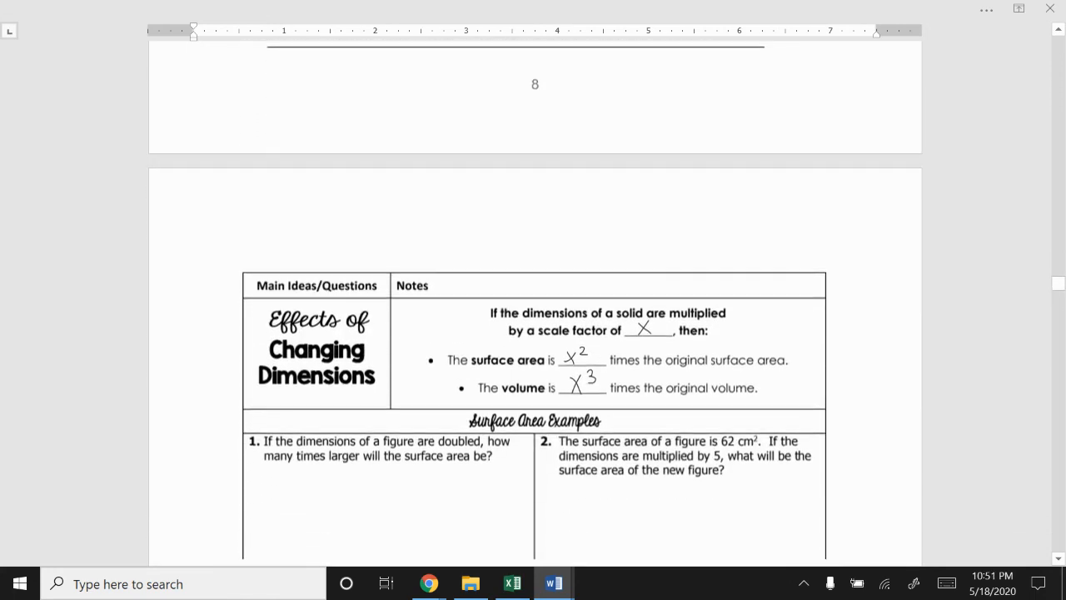
{"action": "scroll", "scroll_direction": "down", "scroll_amount": 3}
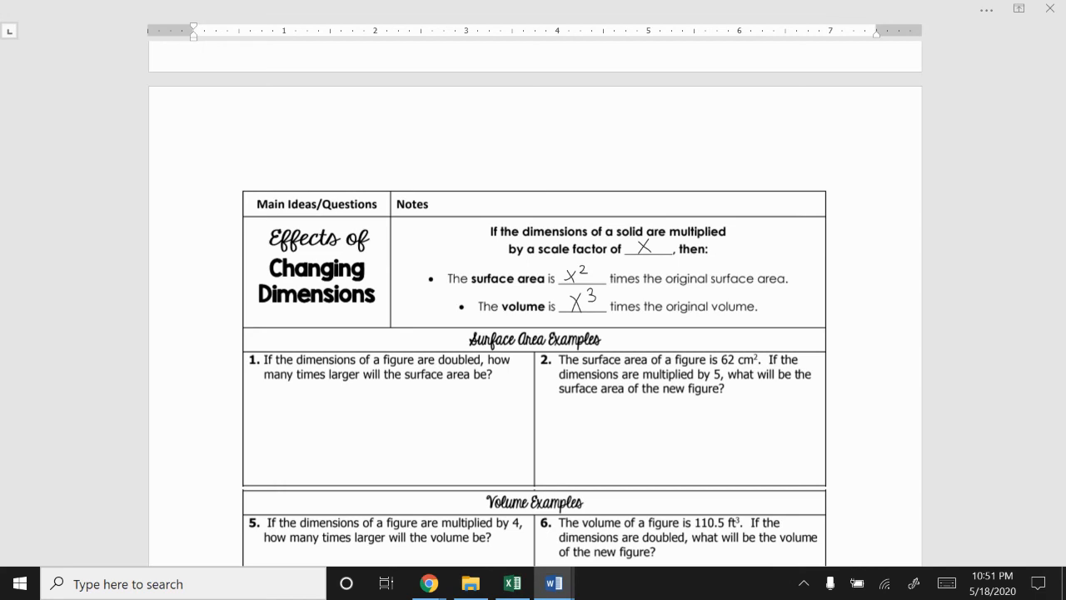
{"action": "mouse_move", "coordinate": [683, 117]}
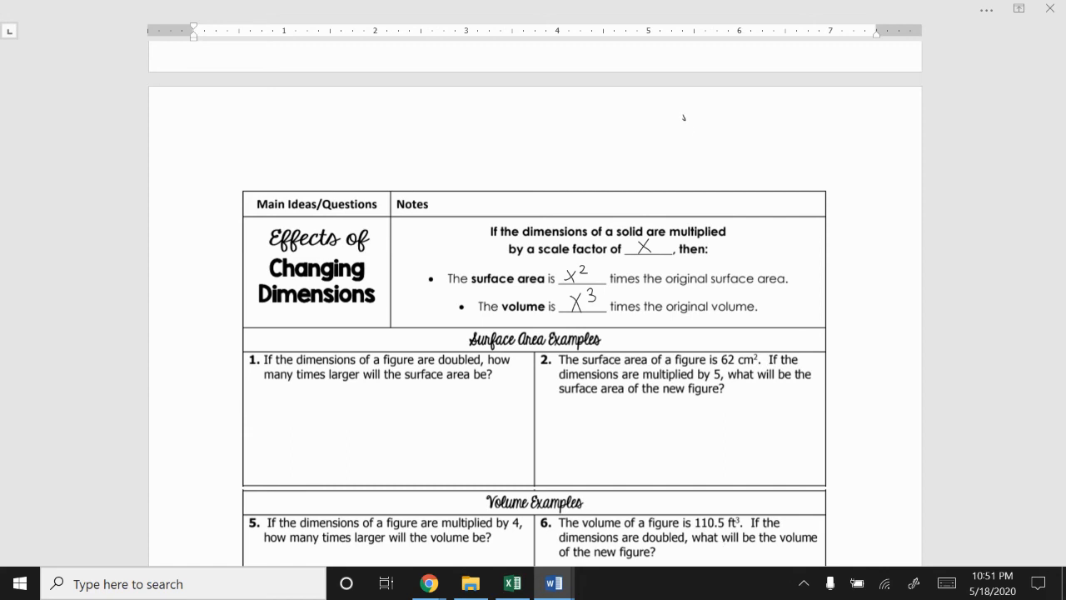
- Handwrite the rules P–1D×sf, A–2D×sf², V–3D×sf³ beside the notes table
{"action": "left_click_drag", "start_coordinate": [675, 130], "coordinate": [719, 120]}
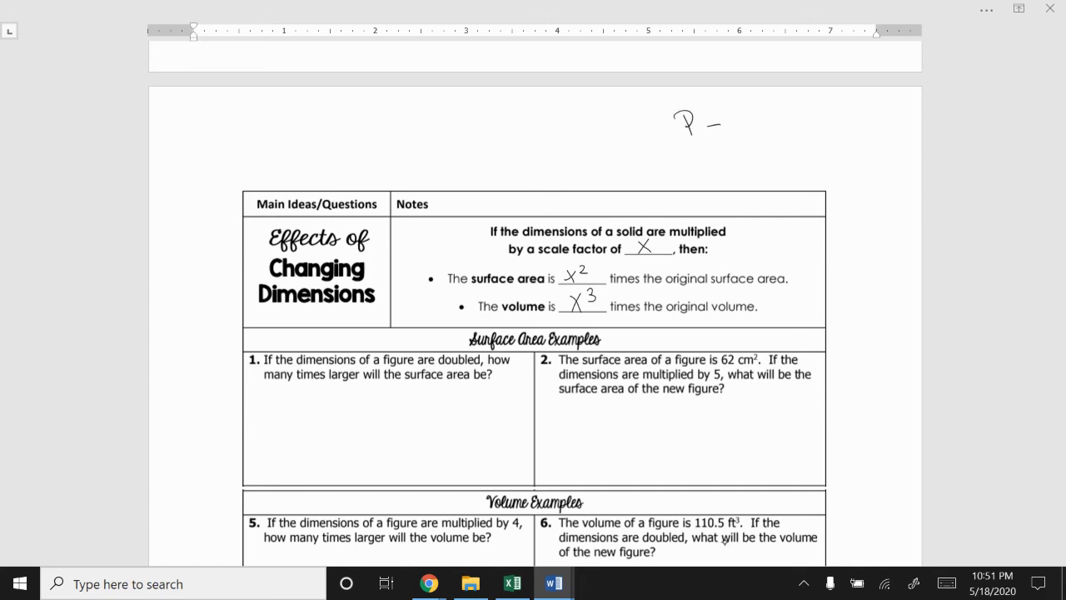
{"action": "left_click_drag", "start_coordinate": [729, 123], "coordinate": [766, 123]}
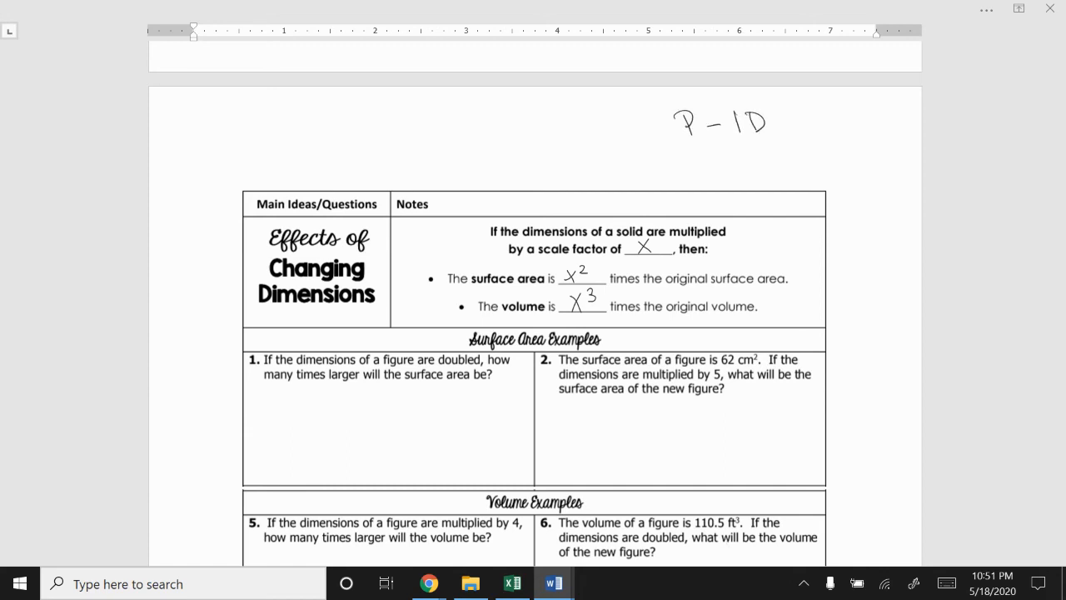
{"action": "left_click_drag", "start_coordinate": [779, 123], "coordinate": [796, 124]}
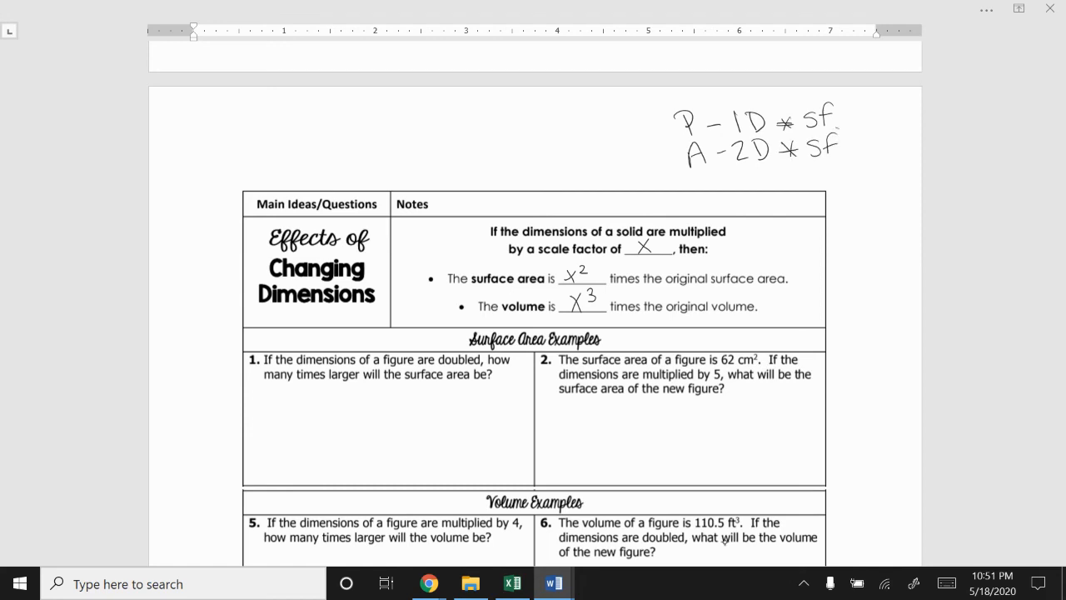
{"action": "left_click_drag", "start_coordinate": [833, 133], "coordinate": [850, 130]}
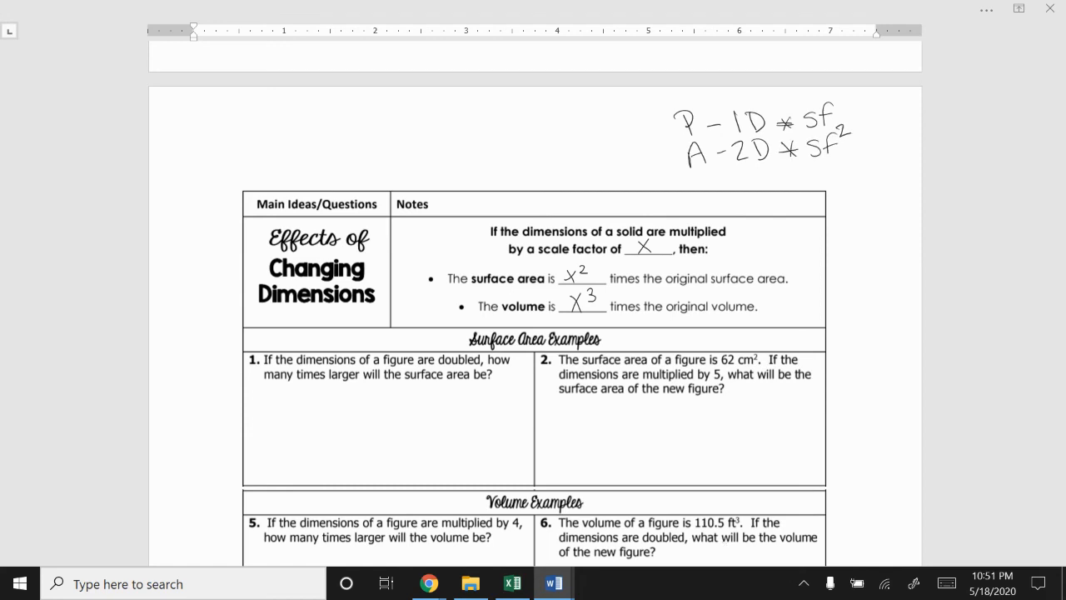
{"action": "left_click_drag", "start_coordinate": [691, 167], "coordinate": [703, 187]}
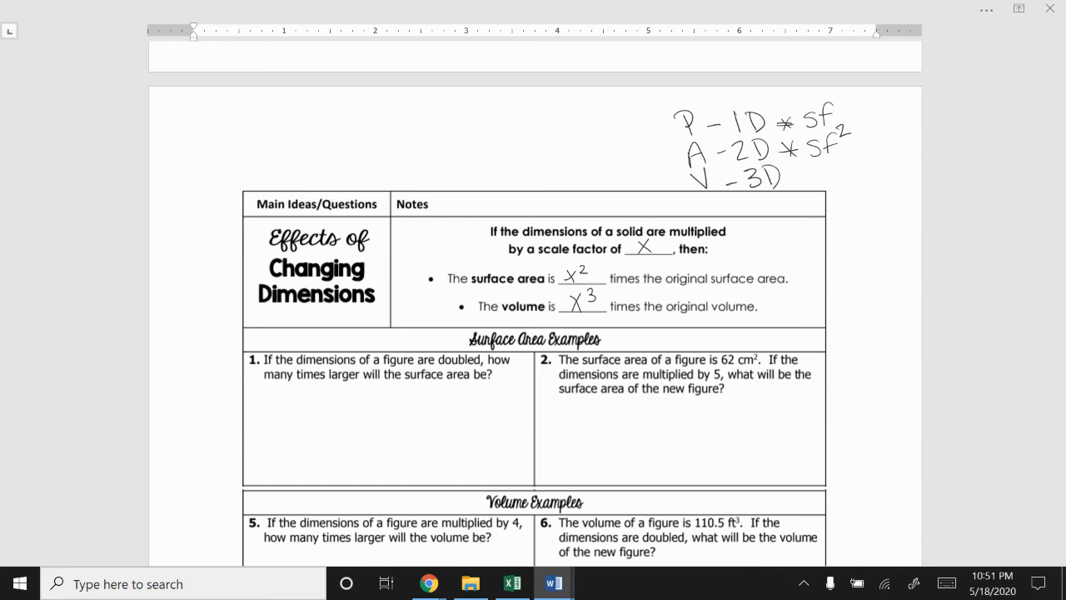
{"action": "left_click_drag", "start_coordinate": [800, 179], "coordinate": [812, 182]}
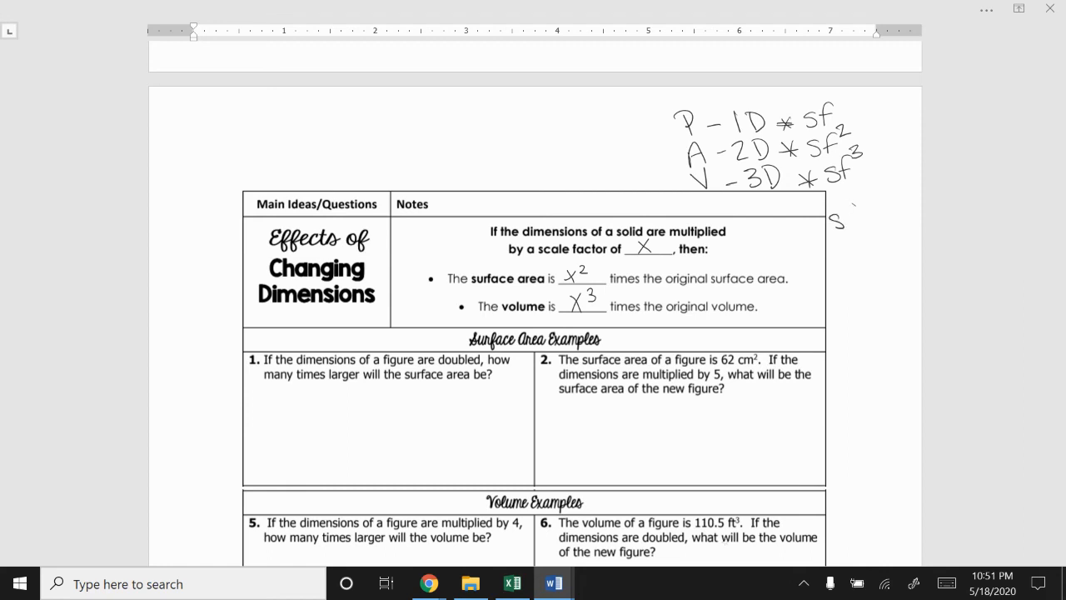
- Add the sf=2 example below: P*2, A*2²=4 and V*2³=8
{"action": "left_click_drag", "start_coordinate": [833, 219], "coordinate": [883, 213]}
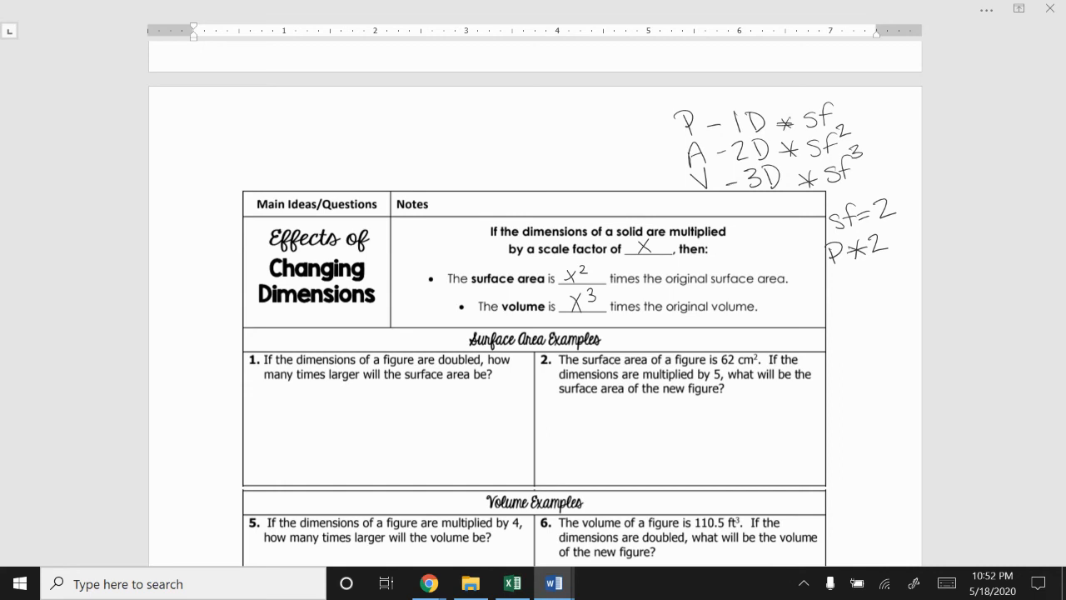
{"action": "left_click_drag", "start_coordinate": [831, 286], "coordinate": [862, 287]}
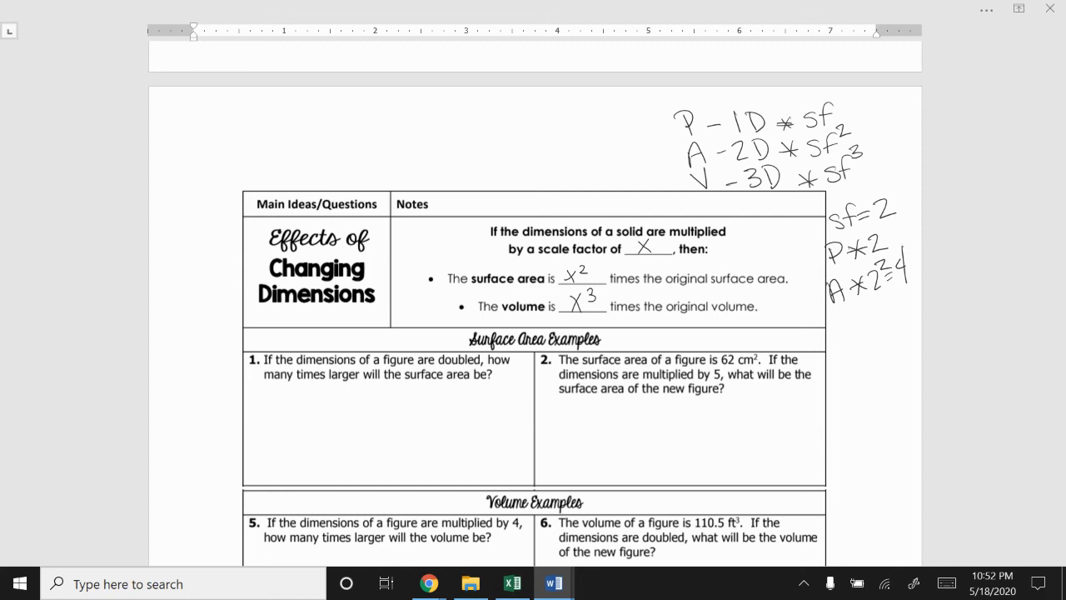
{"action": "left_click_drag", "start_coordinate": [836, 313], "coordinate": [849, 342]}
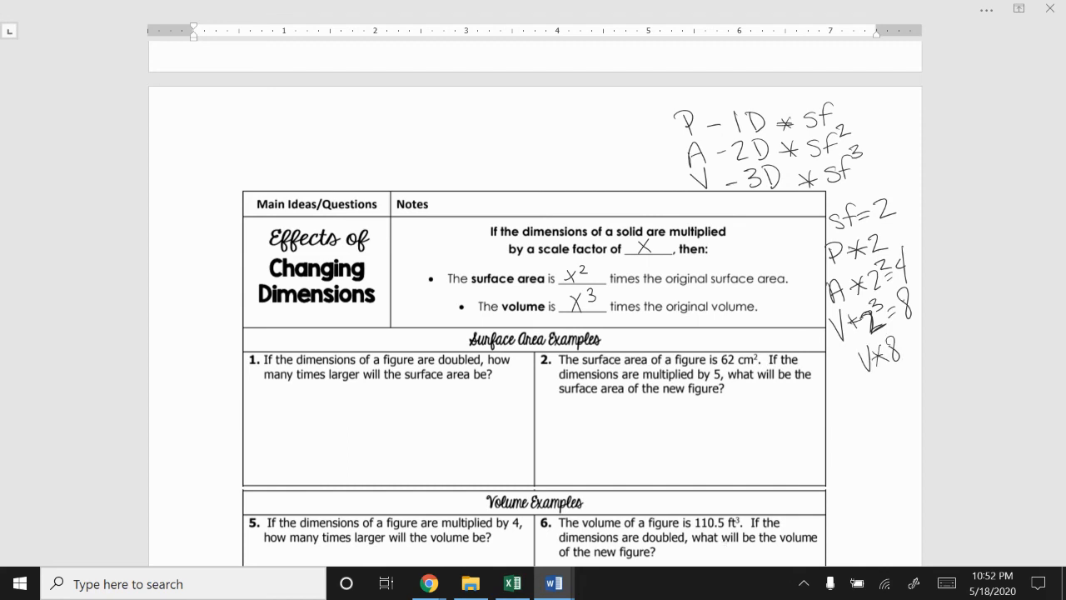
- Reach the Probability – Sample Space page and circle the Theoretical Probability of A formula
{"action": "scroll", "scroll_direction": "down", "scroll_amount": 3}
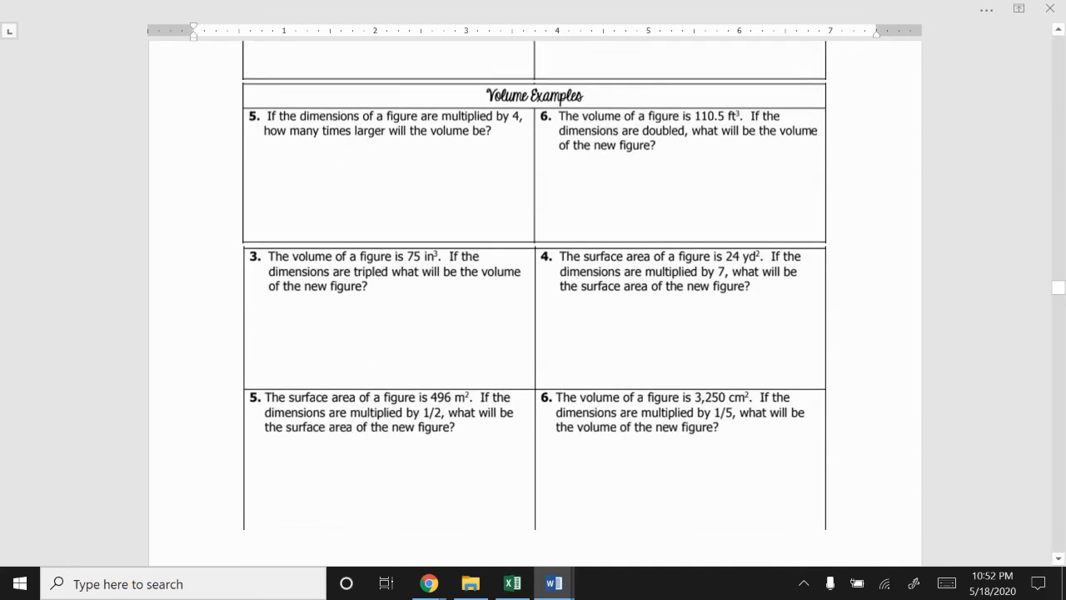
{"action": "scroll", "scroll_direction": "down", "scroll_amount": 3}
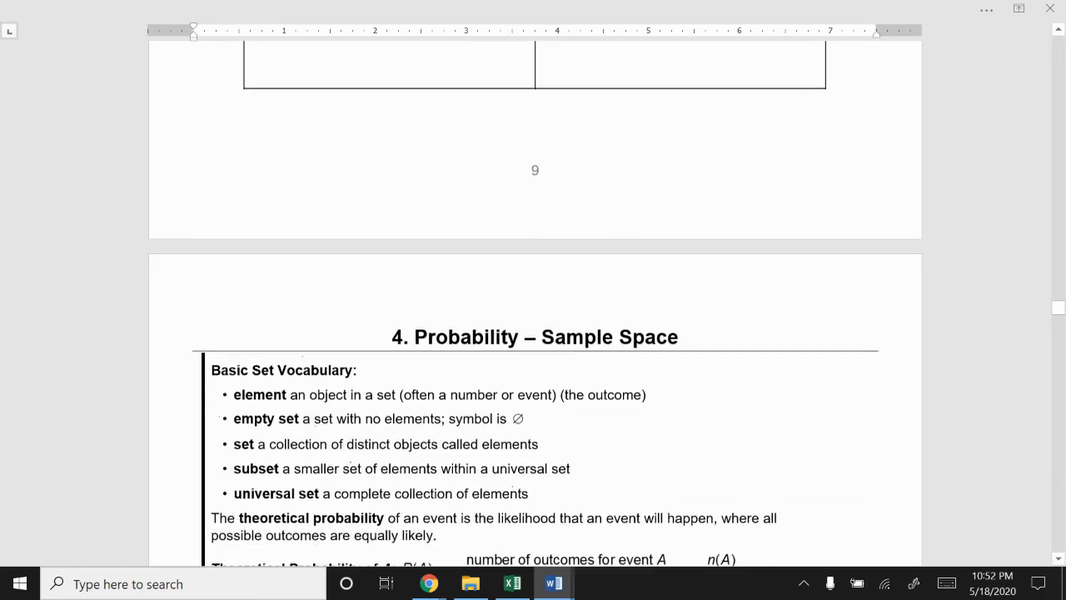
{"action": "scroll", "scroll_direction": "down", "scroll_amount": 3}
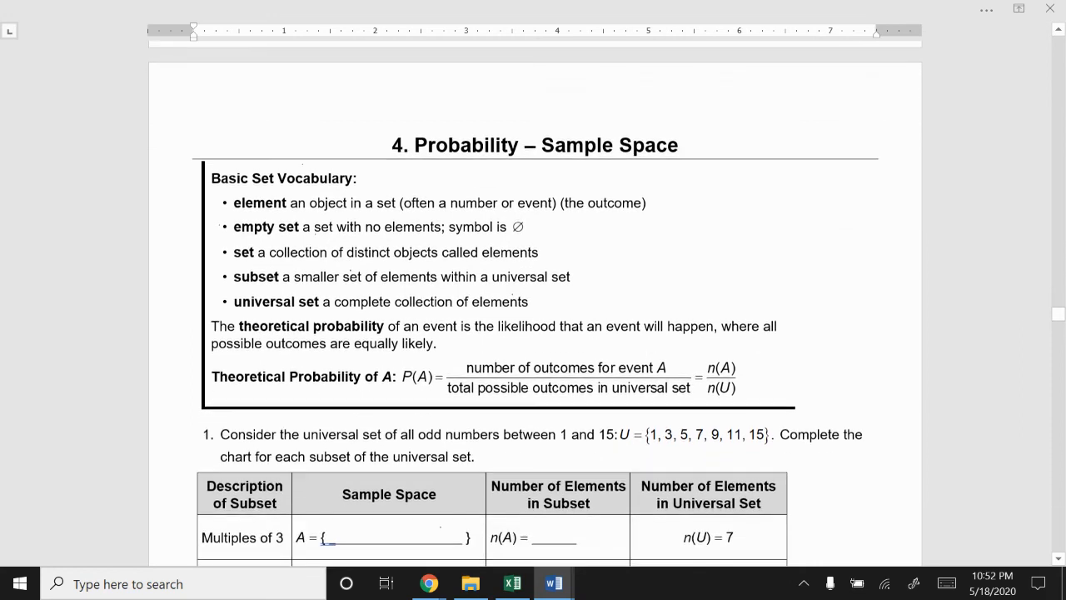
{"action": "scroll", "scroll_direction": "up", "scroll_amount": 3}
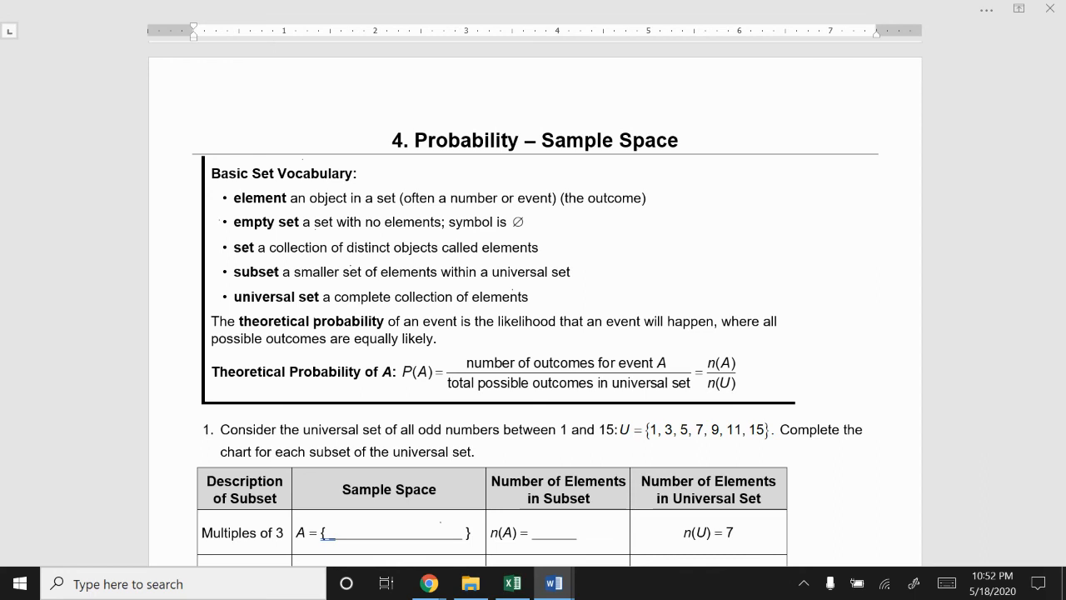
{"action": "scroll", "scroll_direction": "up", "scroll_amount": 3}
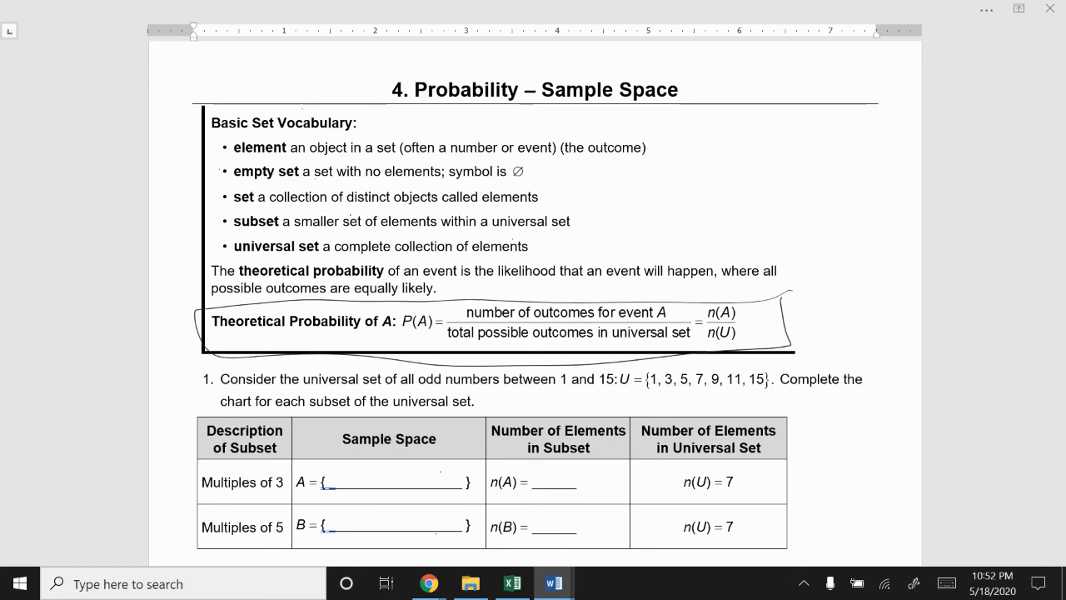
- On the Sample Spaces worksheet, circle 'small' and 'large' in question 1 and mark answer C
{"action": "scroll", "scroll_direction": "down", "scroll_amount": 3}
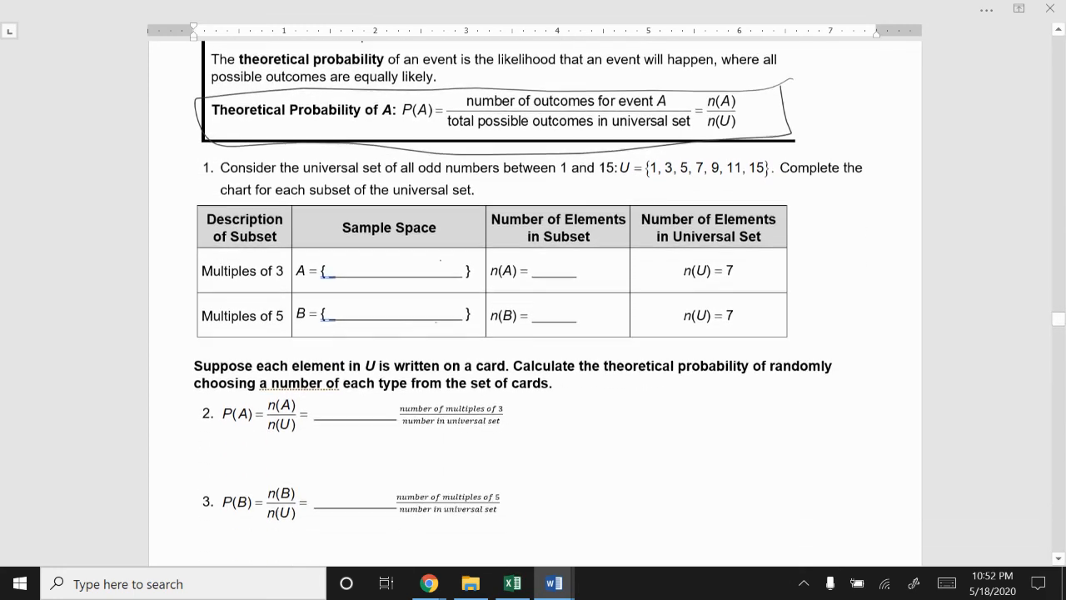
{"action": "scroll", "scroll_direction": "down", "scroll_amount": 3}
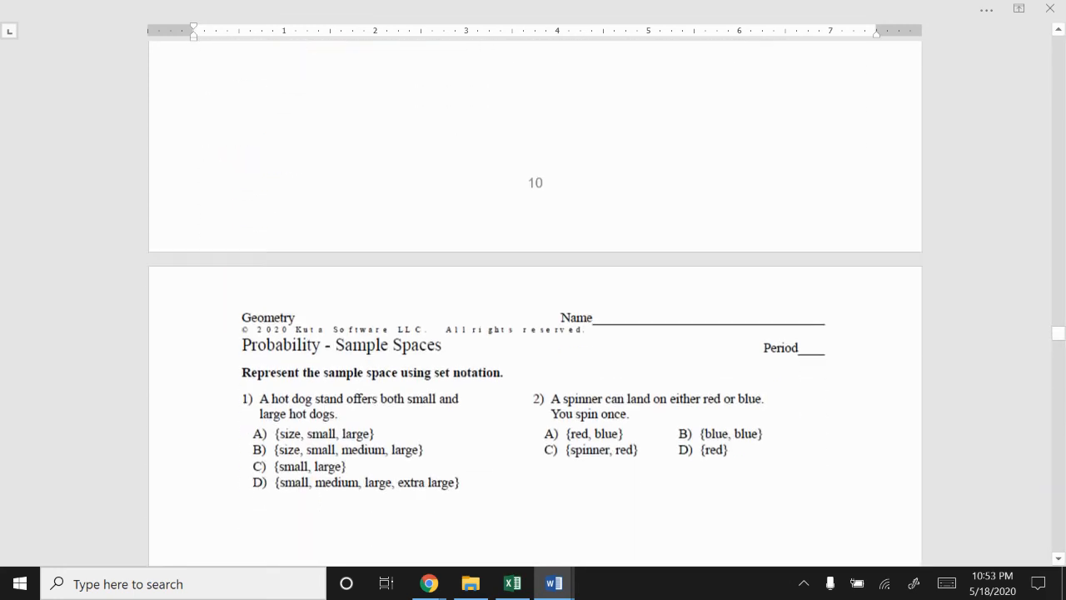
{"action": "scroll", "scroll_direction": "down", "scroll_amount": 3}
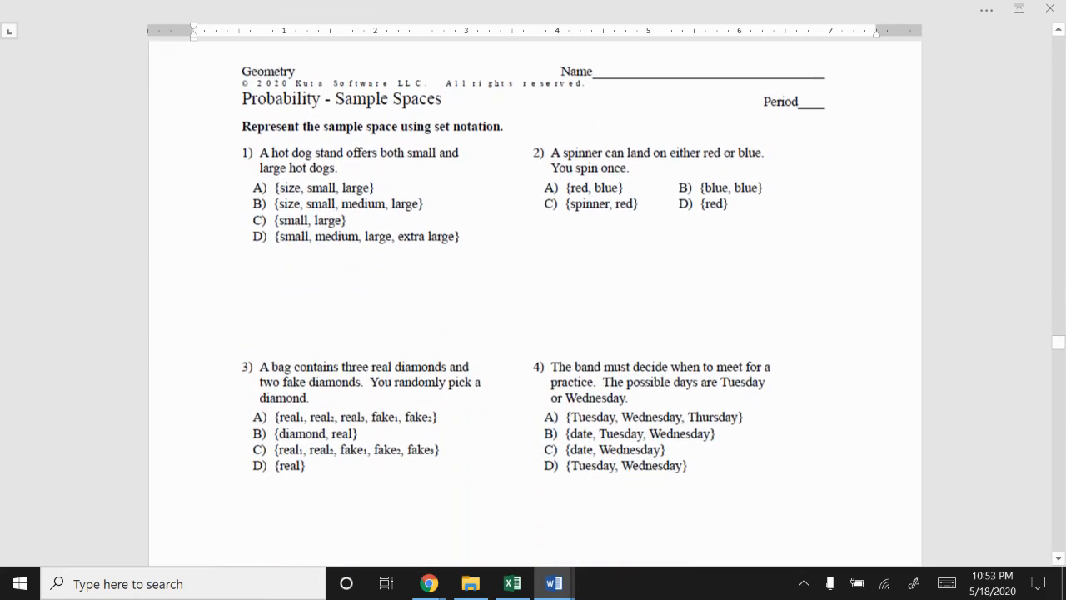
{"action": "scroll", "scroll_direction": "up", "scroll_amount": 3}
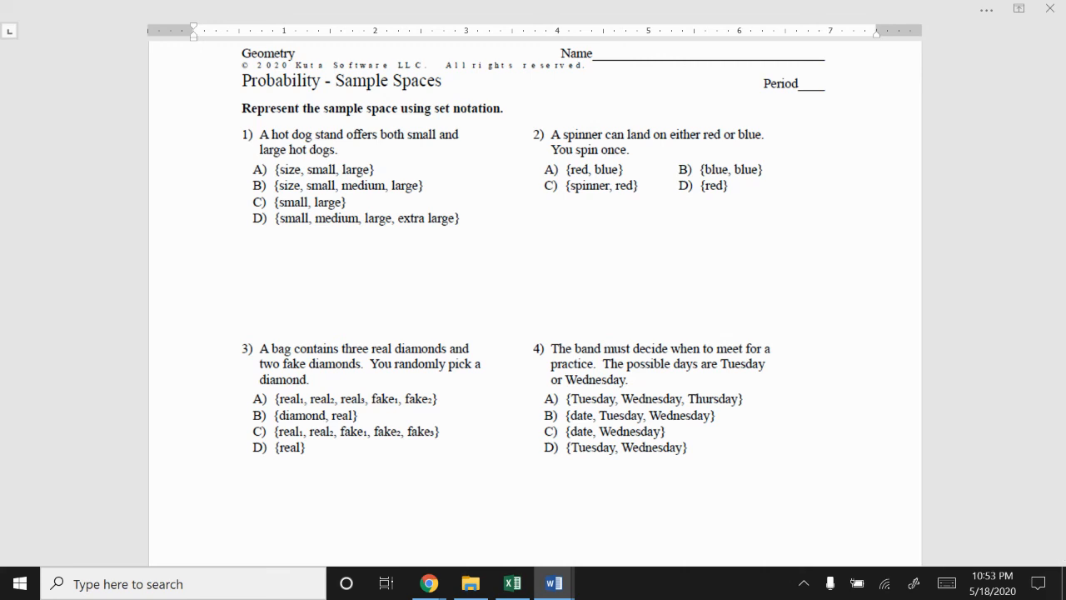
{"action": "scroll", "scroll_direction": "down", "scroll_amount": 3}
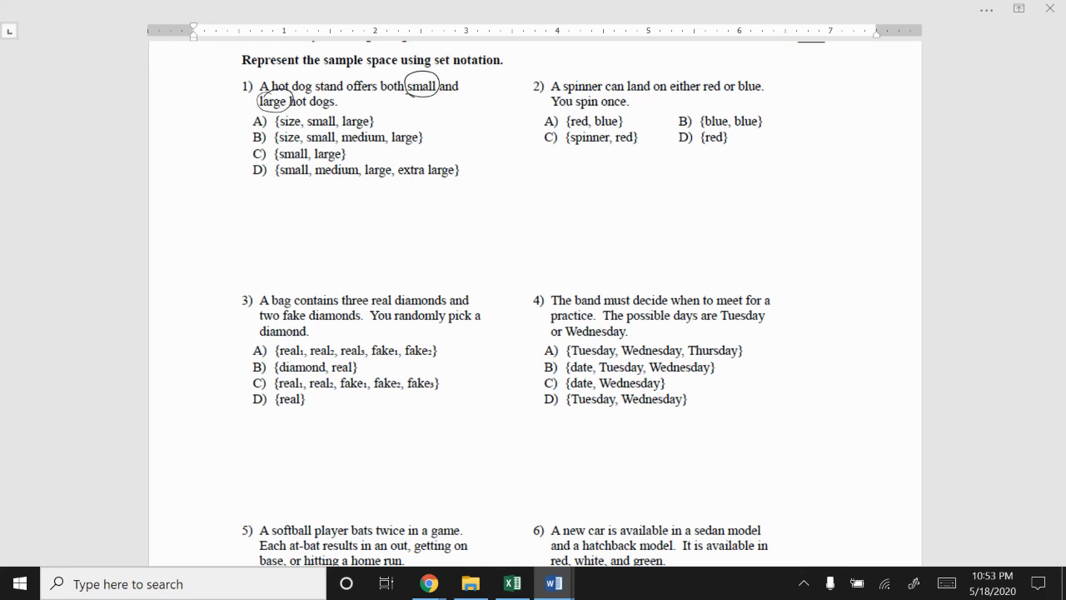
{"action": "left_click", "coordinate": [257, 153]}
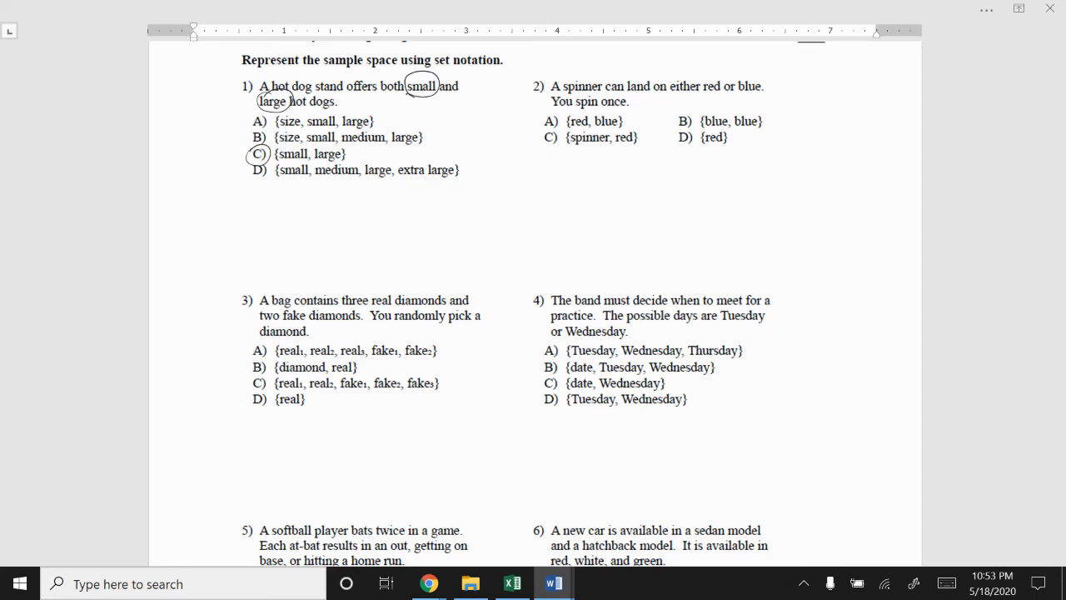
- Mark the softball question's key words and list O, B, H for each of the two at-bats
{"action": "scroll", "scroll_direction": "down", "scroll_amount": 3}
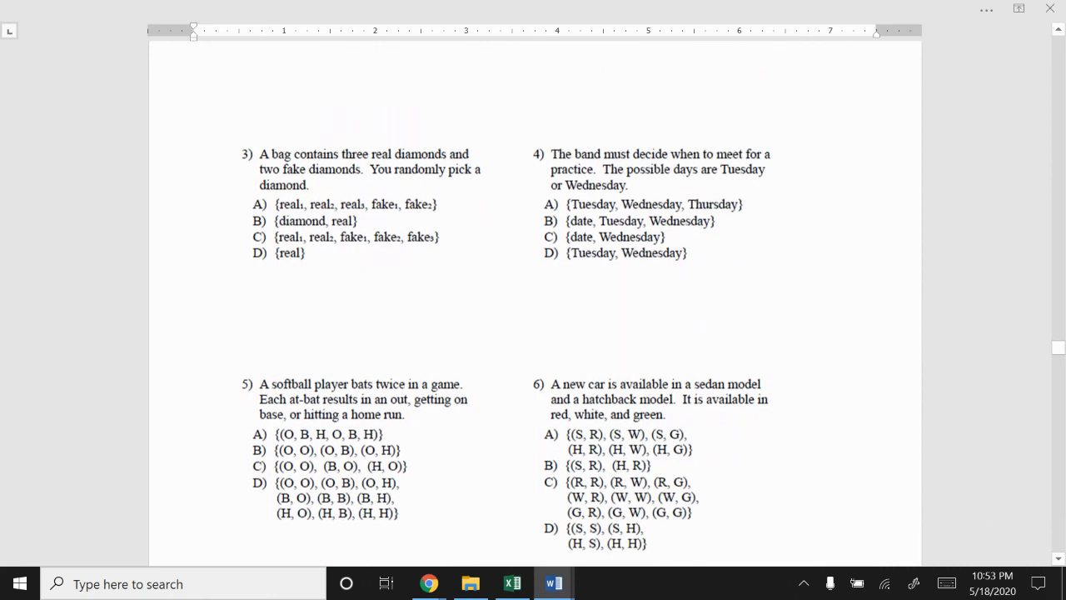
{"action": "scroll", "scroll_direction": "up", "scroll_amount": 3}
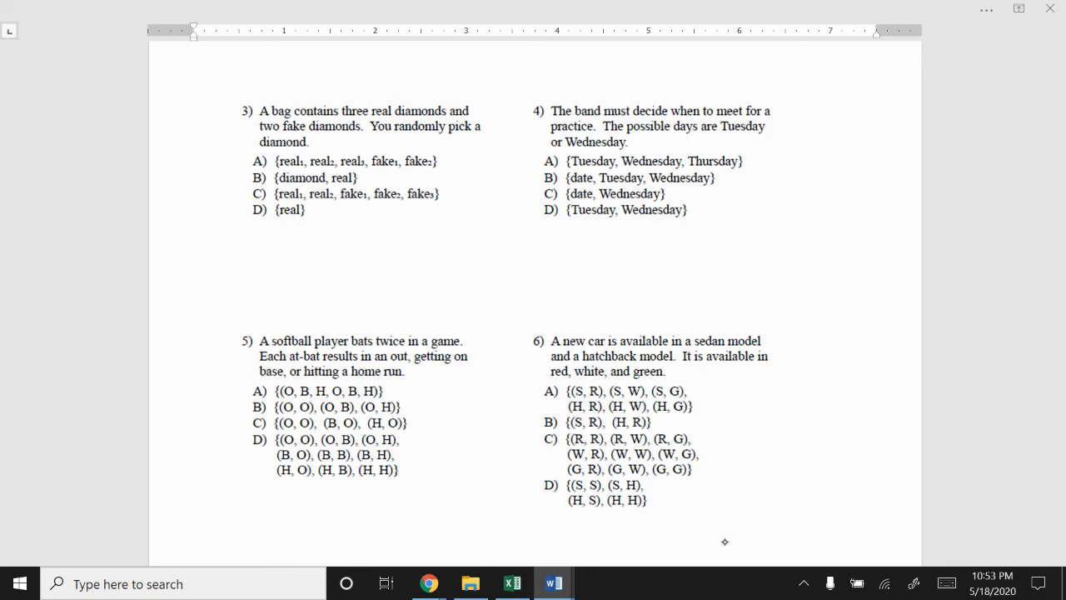
{"action": "mouse_move", "coordinate": [725, 541]}
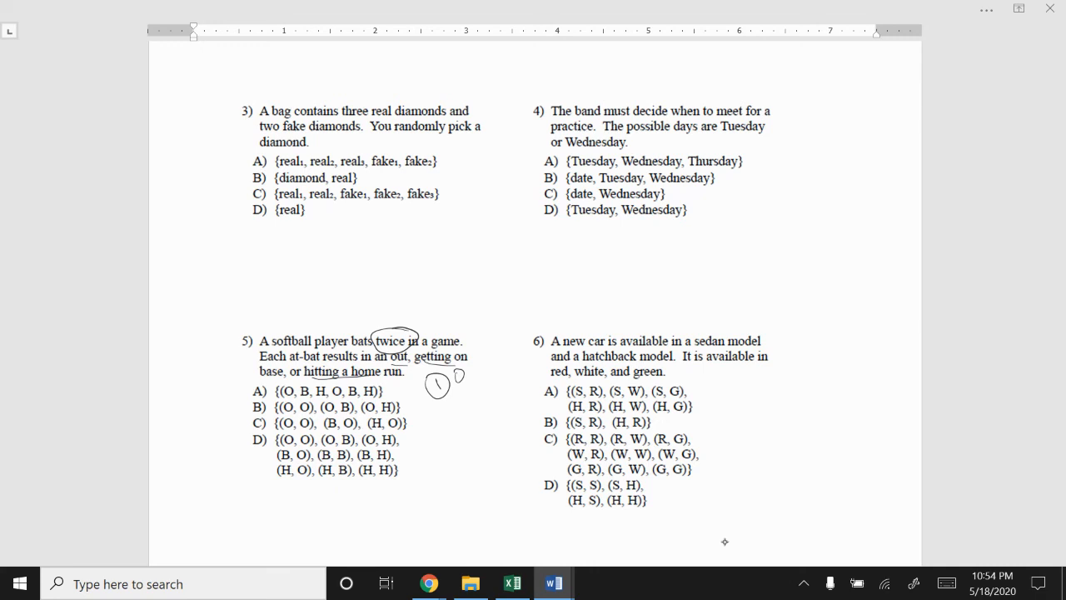
{"action": "left_click_drag", "start_coordinate": [466, 379], "coordinate": [486, 366]}
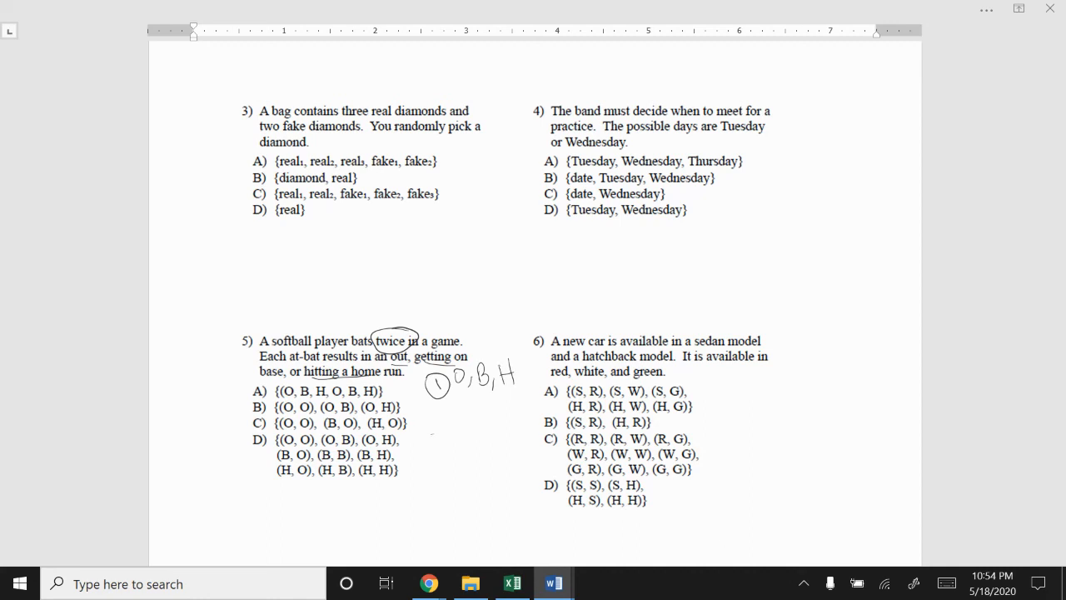
{"action": "left_click_drag", "start_coordinate": [420, 446], "coordinate": [446, 425]}
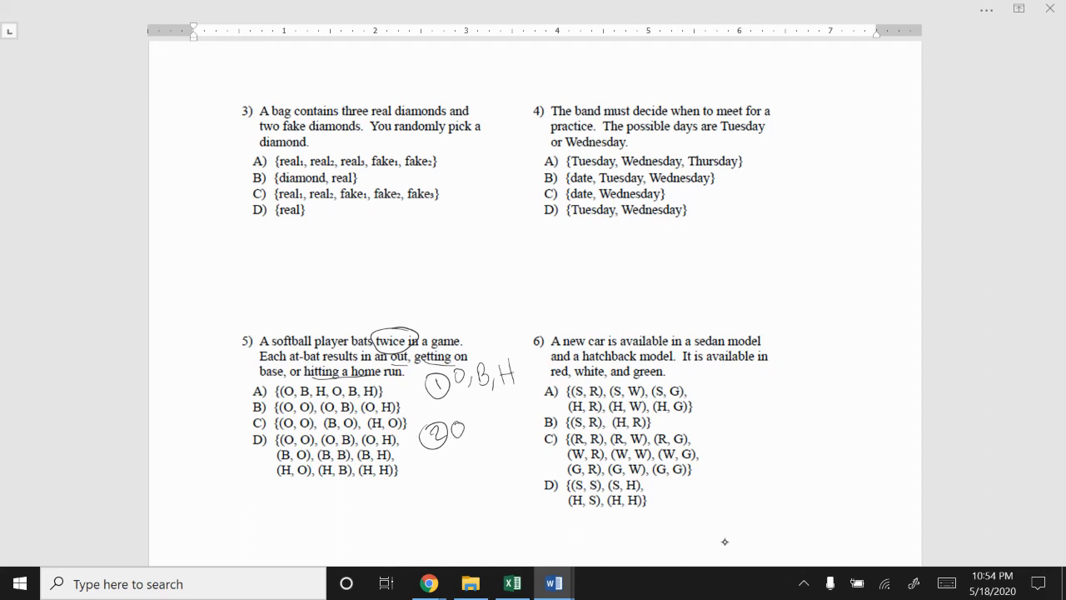
{"action": "left_click_drag", "start_coordinate": [456, 430], "coordinate": [479, 430]}
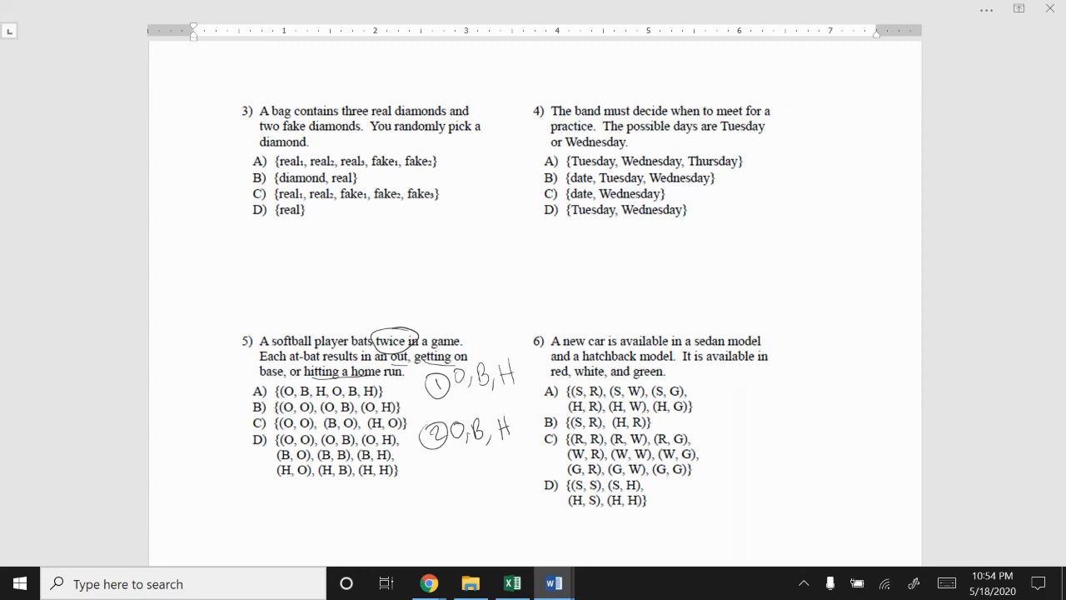
{"action": "left_click_drag", "start_coordinate": [520, 363], "coordinate": [516, 386]}
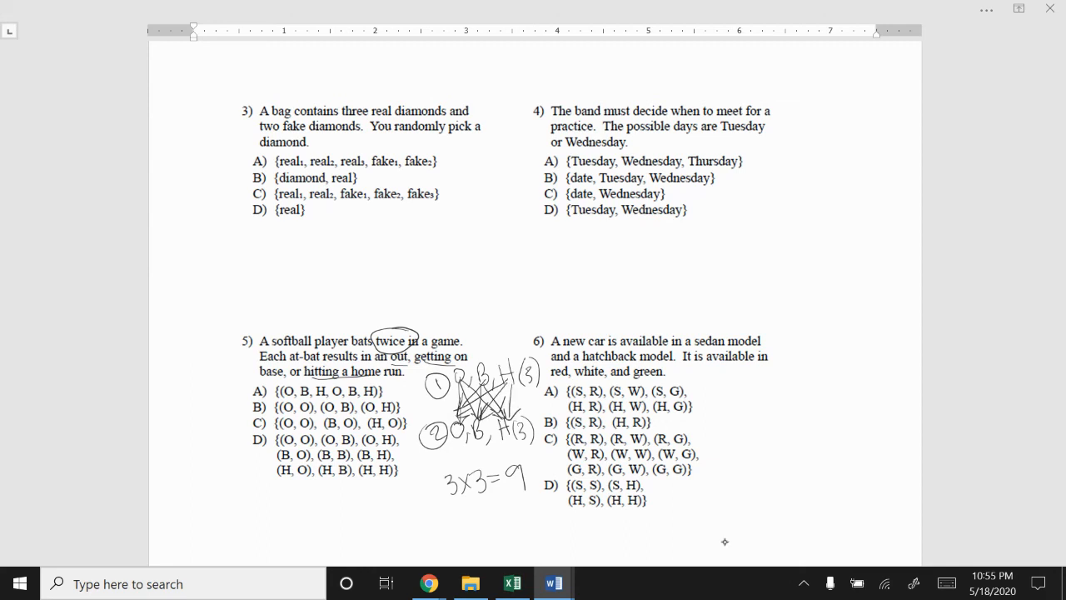
- Pair up the outcomes, write 3x3=9 and circle answer D
{"action": "left_click_drag", "start_coordinate": [246, 429], "coordinate": [274, 463]}
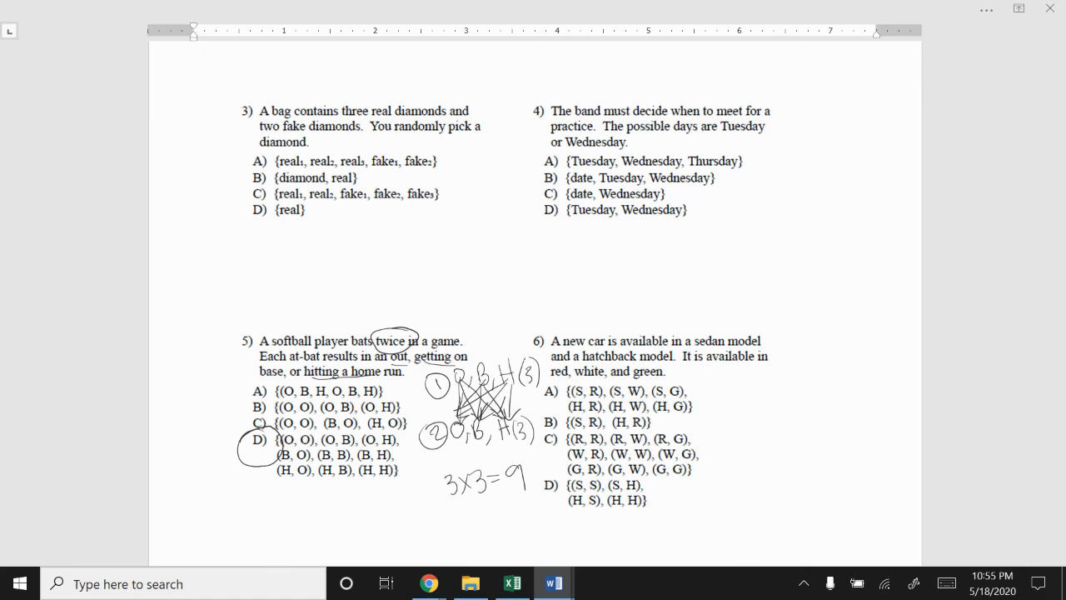
{"action": "scroll", "scroll_direction": "down", "scroll_amount": 3}
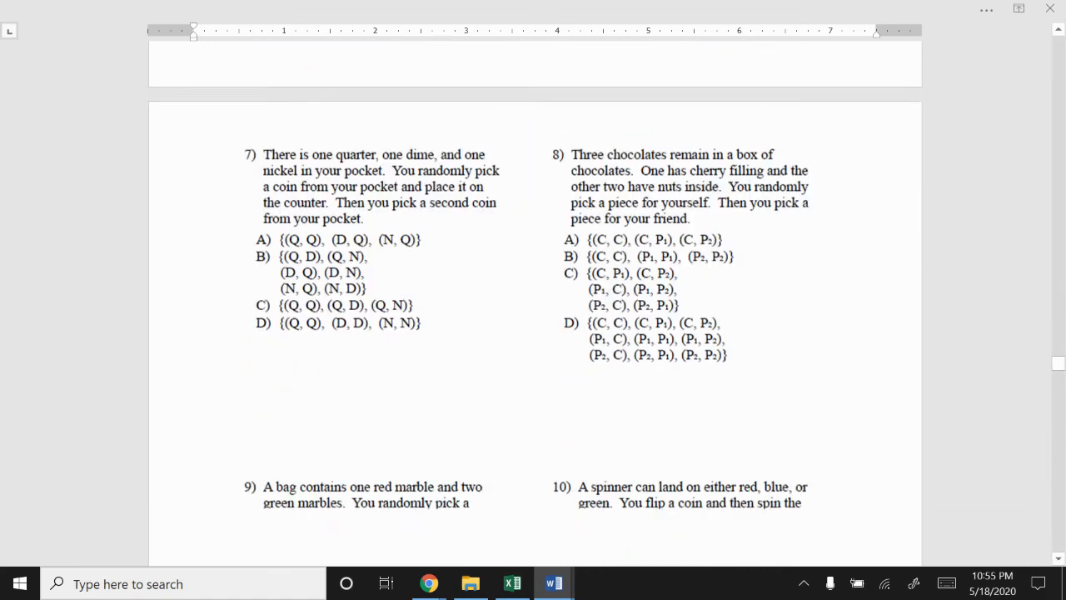
{"action": "scroll", "scroll_direction": "down", "scroll_amount": 3}
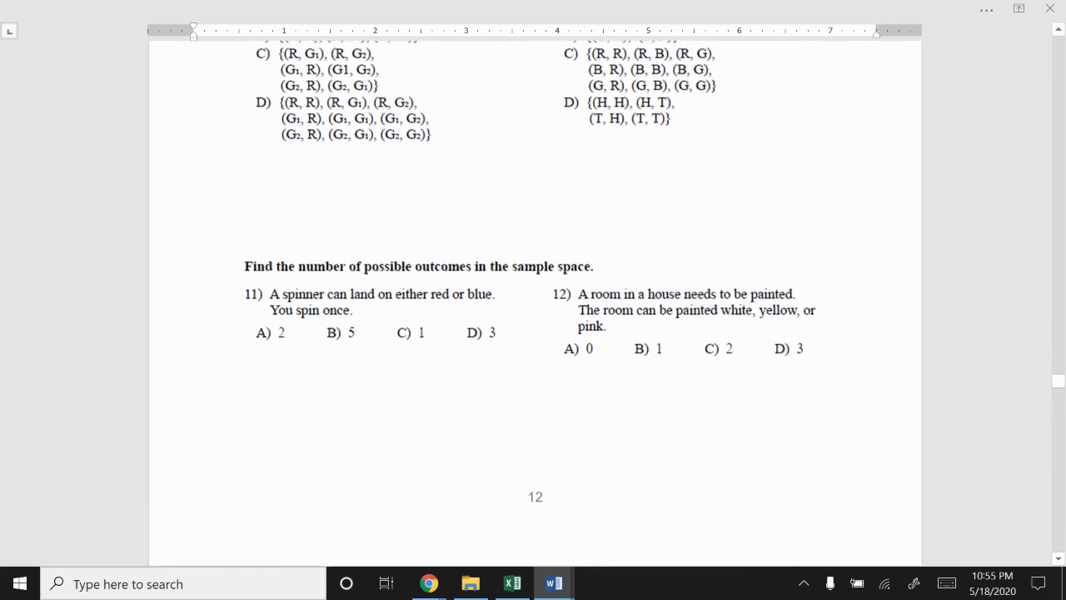
{"action": "scroll", "scroll_direction": "up", "scroll_amount": 3}
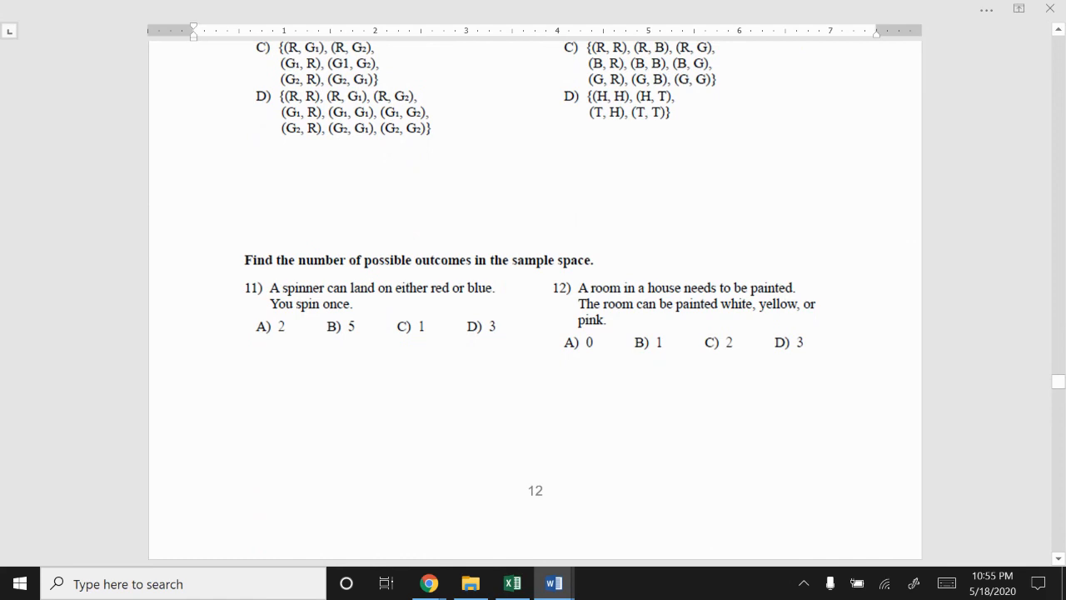
{"action": "scroll", "scroll_direction": "down", "scroll_amount": 3}
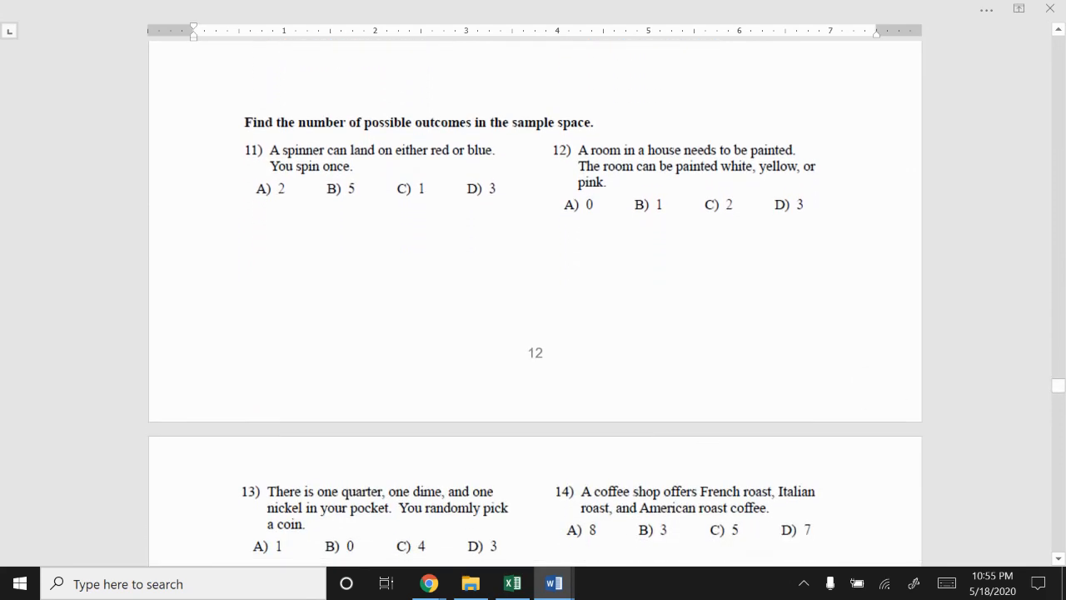
{"action": "mouse_move", "coordinate": [723, 542]}
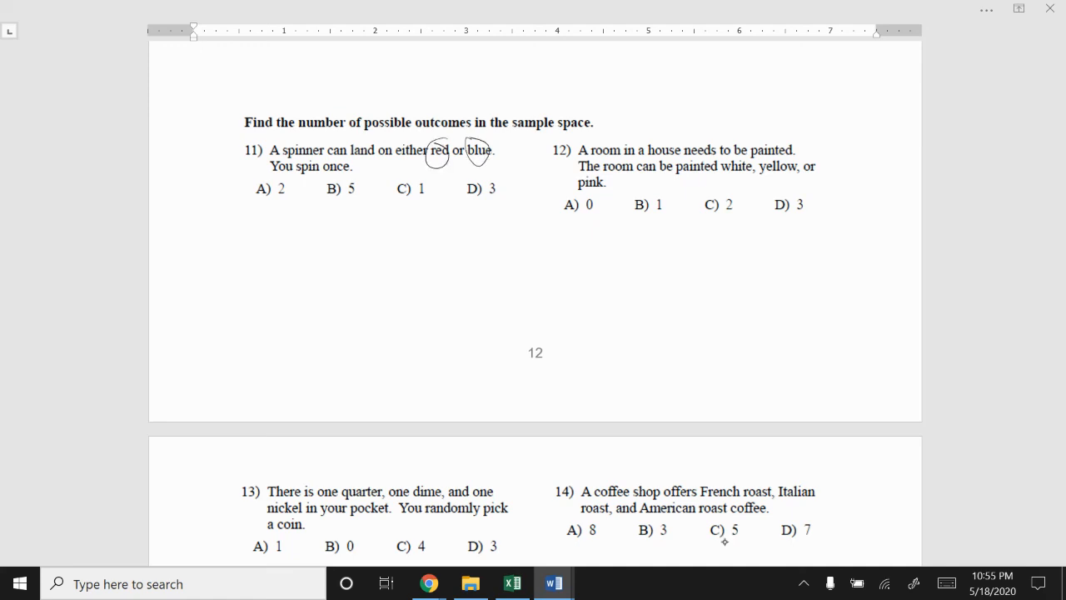
{"action": "scroll", "scroll_direction": "down", "scroll_amount": 3}
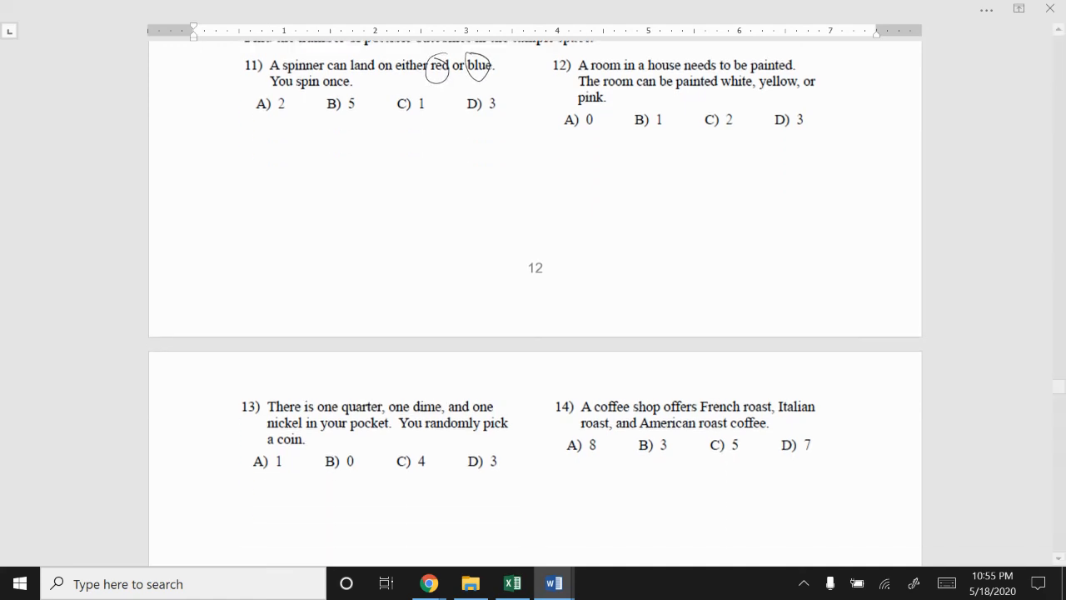
{"action": "scroll", "scroll_direction": "down", "scroll_amount": 3}
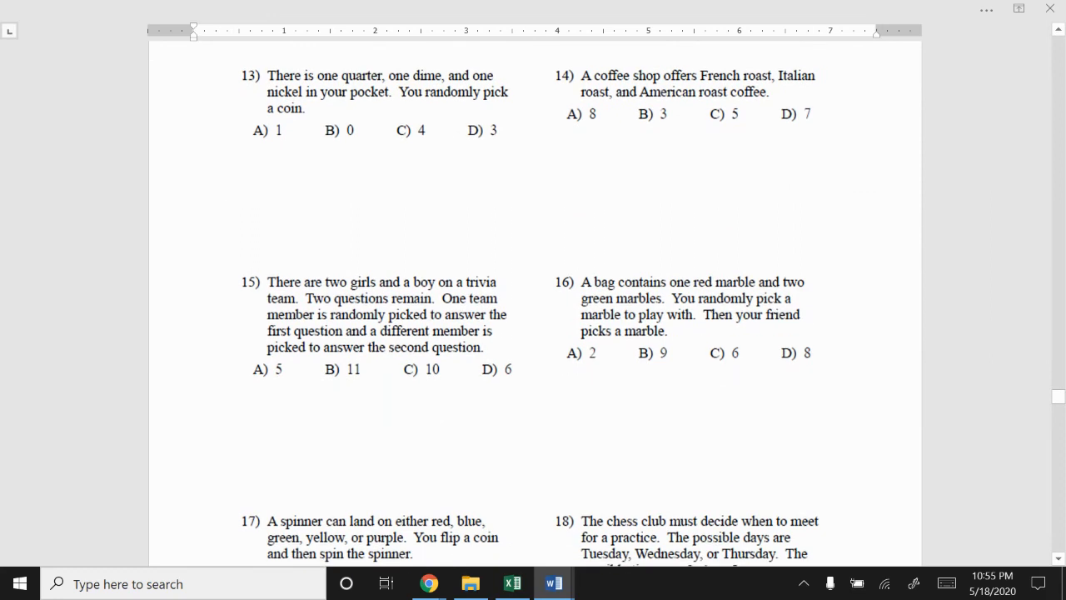
- Scroll down to problem 15 about the team members
{"action": "scroll", "scroll_direction": "down", "scroll_amount": 3}
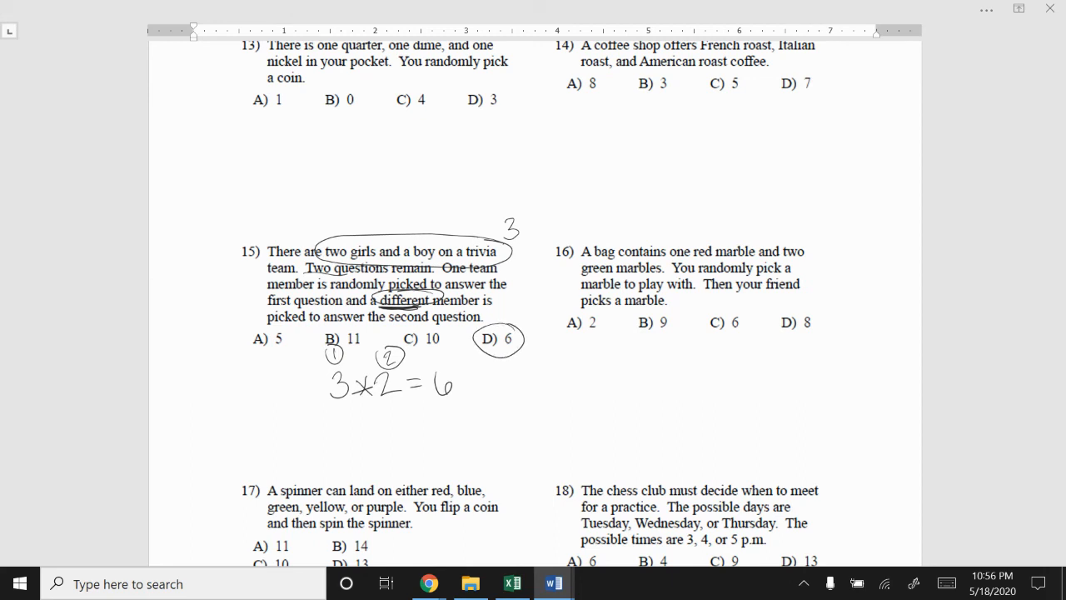
- Scroll down to section 5, the Permutation & Combination notes with the calculator link
{"action": "scroll", "scroll_direction": "down", "scroll_amount": 3}
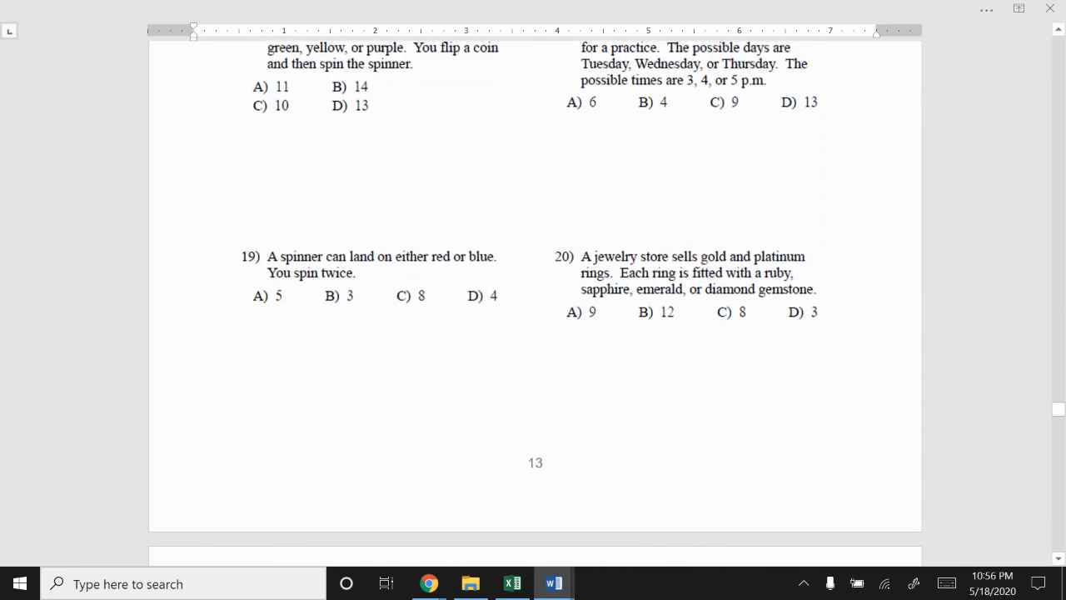
{"action": "scroll", "scroll_direction": "down", "scroll_amount": 3}
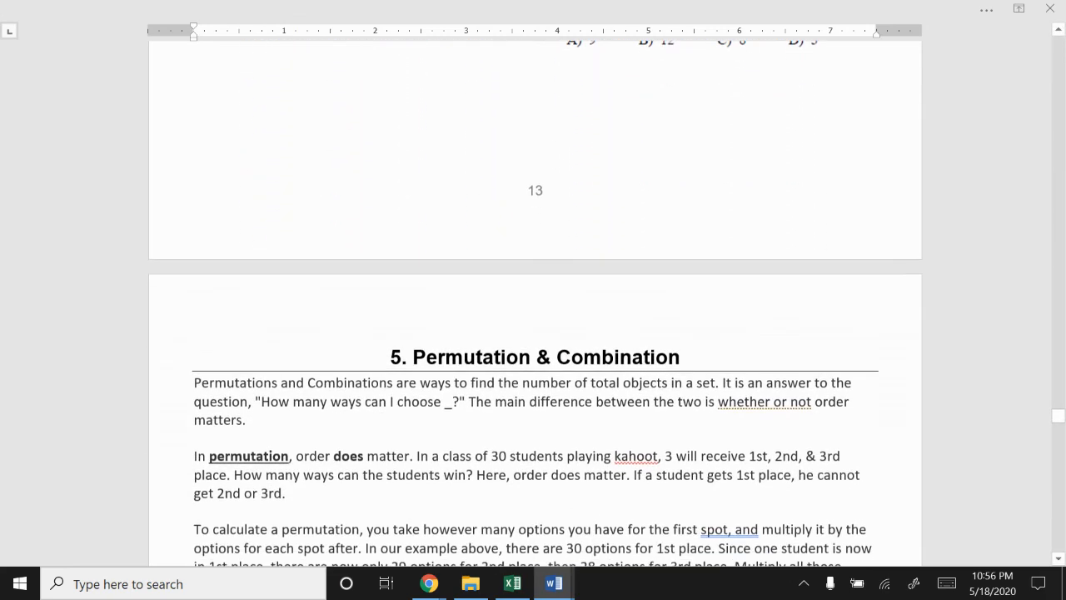
{"action": "scroll", "scroll_direction": "down", "scroll_amount": 3}
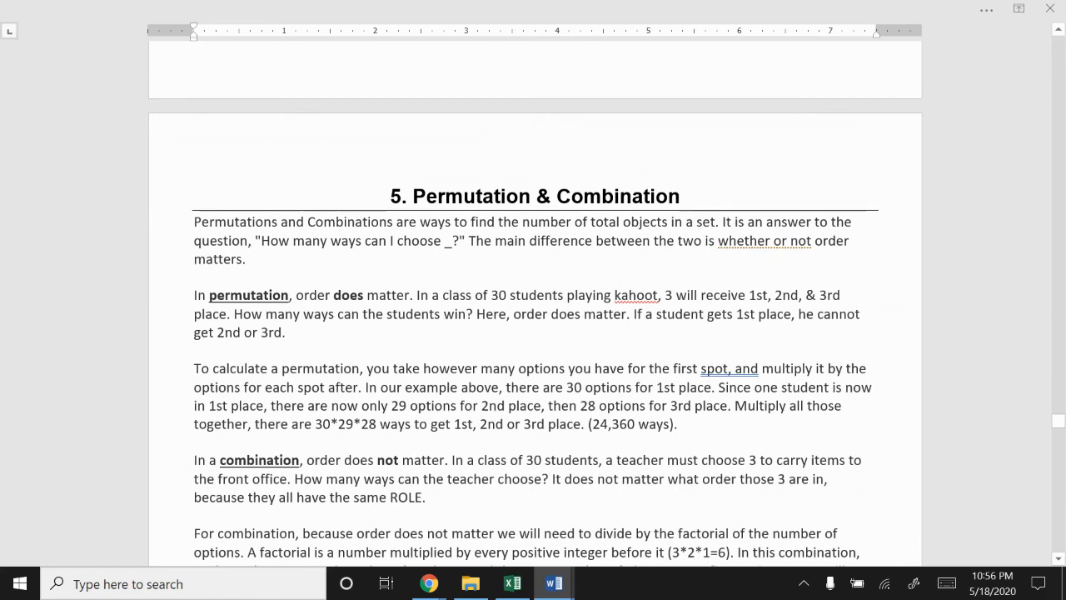
{"action": "scroll", "scroll_direction": "down", "scroll_amount": 3}
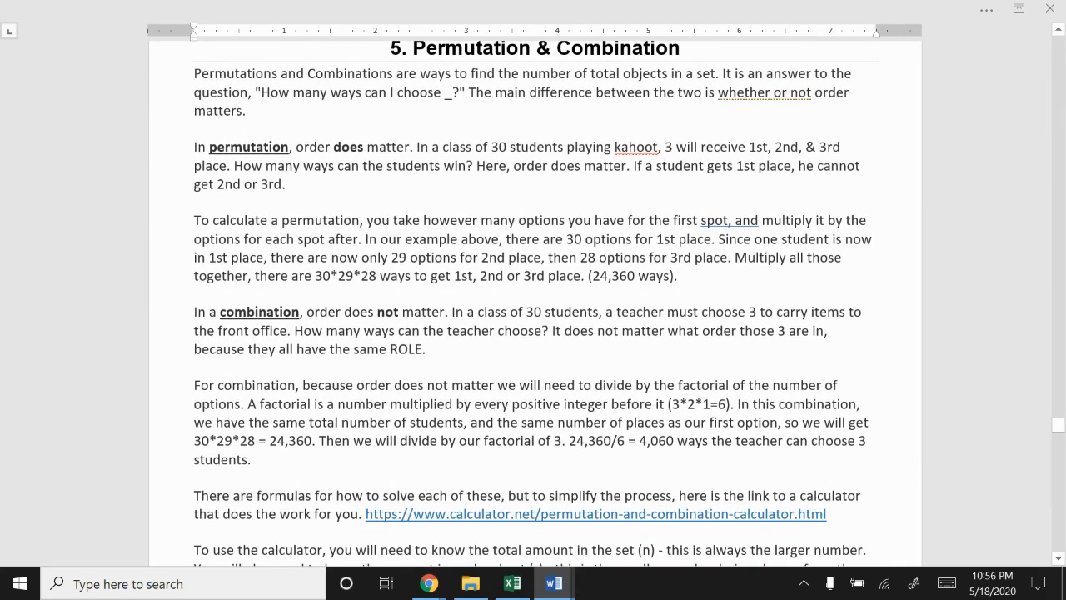
{"action": "mouse_move", "coordinate": [724, 541]}
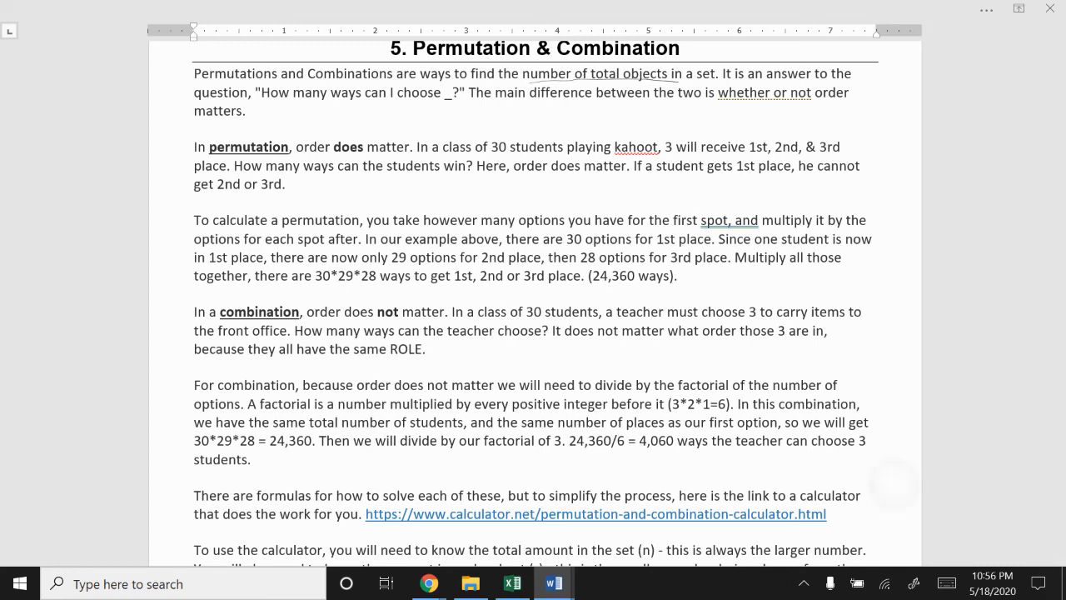
{"action": "scroll", "scroll_direction": "down", "scroll_amount": 3}
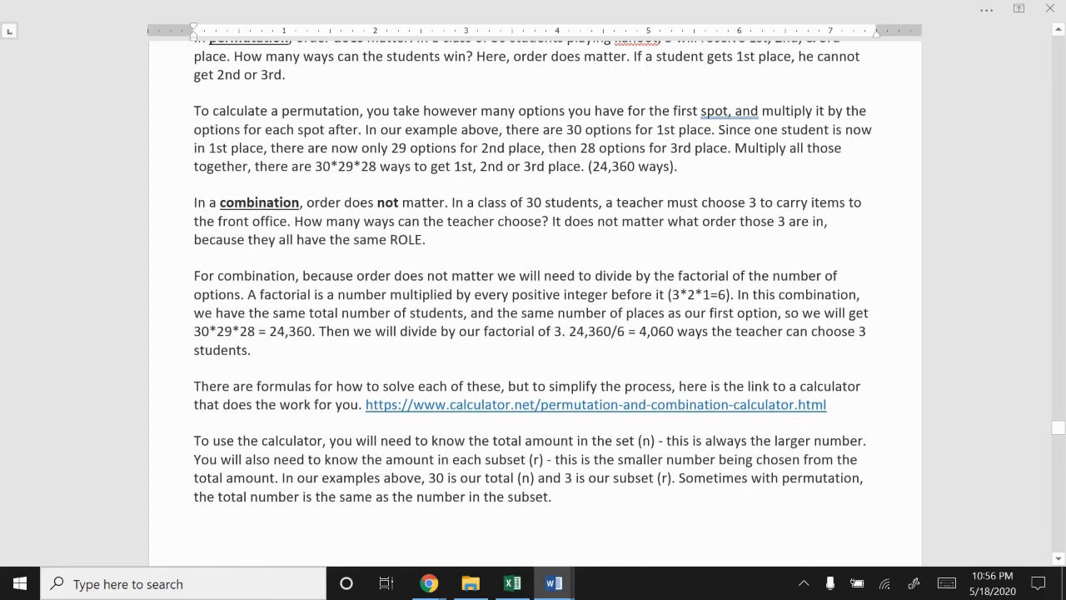
{"action": "scroll", "scroll_direction": "down", "scroll_amount": 3}
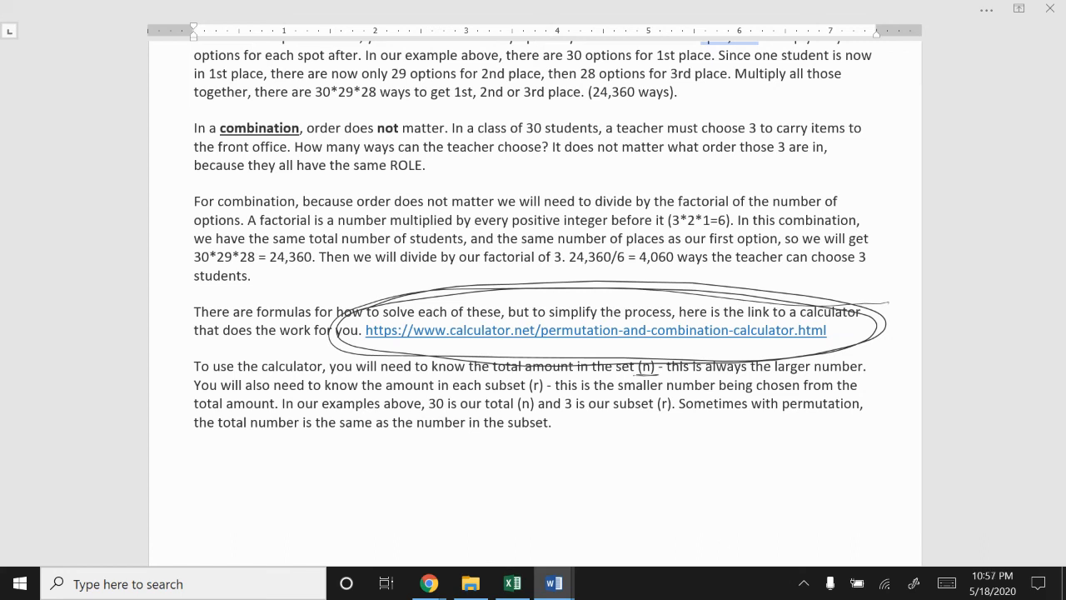
{"action": "mouse_move", "coordinate": [725, 543]}
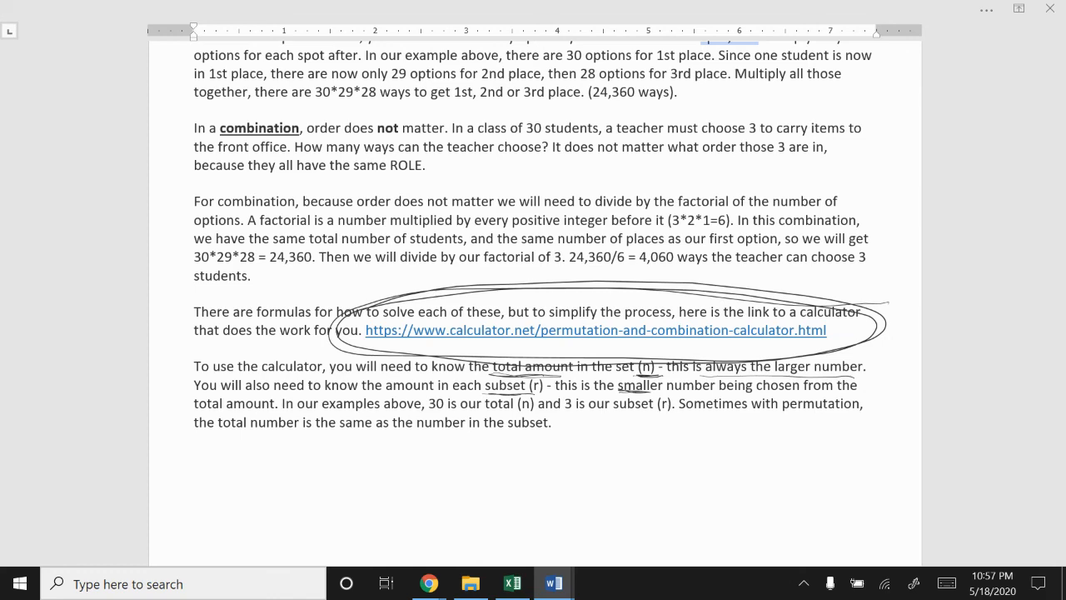
- Reach permutation problem 5, circle its 25 and three, and write n=25, r=3 beside it
{"action": "scroll", "scroll_direction": "down", "scroll_amount": 3}
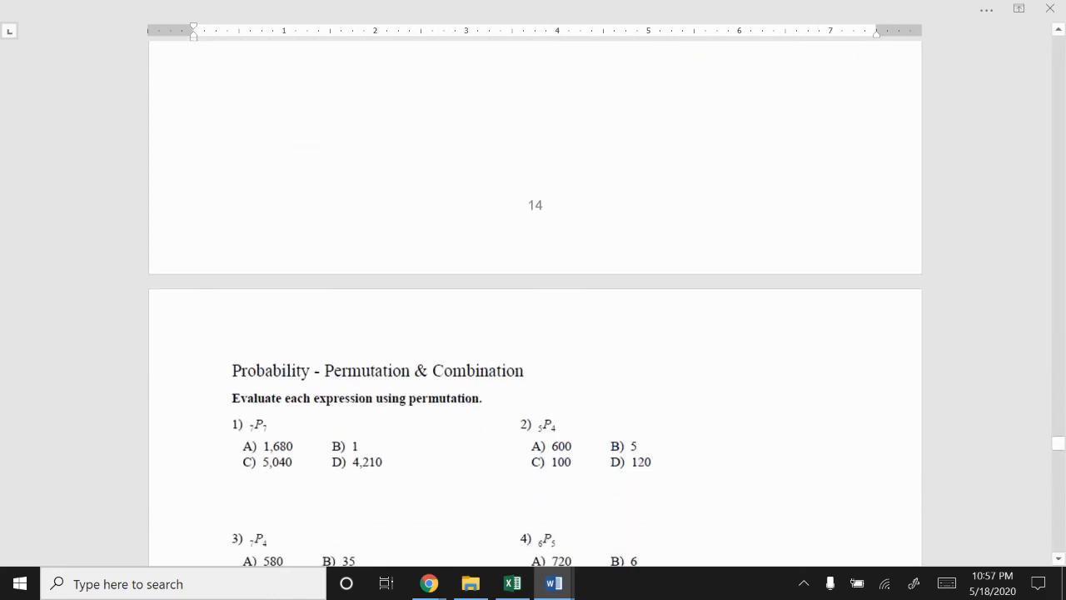
{"action": "scroll", "scroll_direction": "down", "scroll_amount": 3}
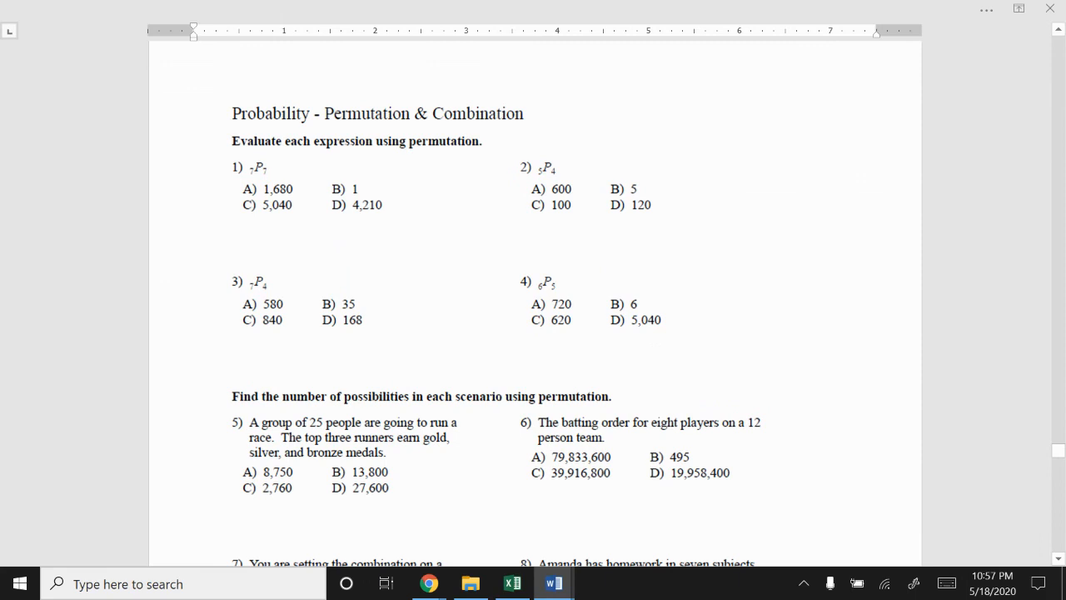
{"action": "mouse_move", "coordinate": [724, 541]}
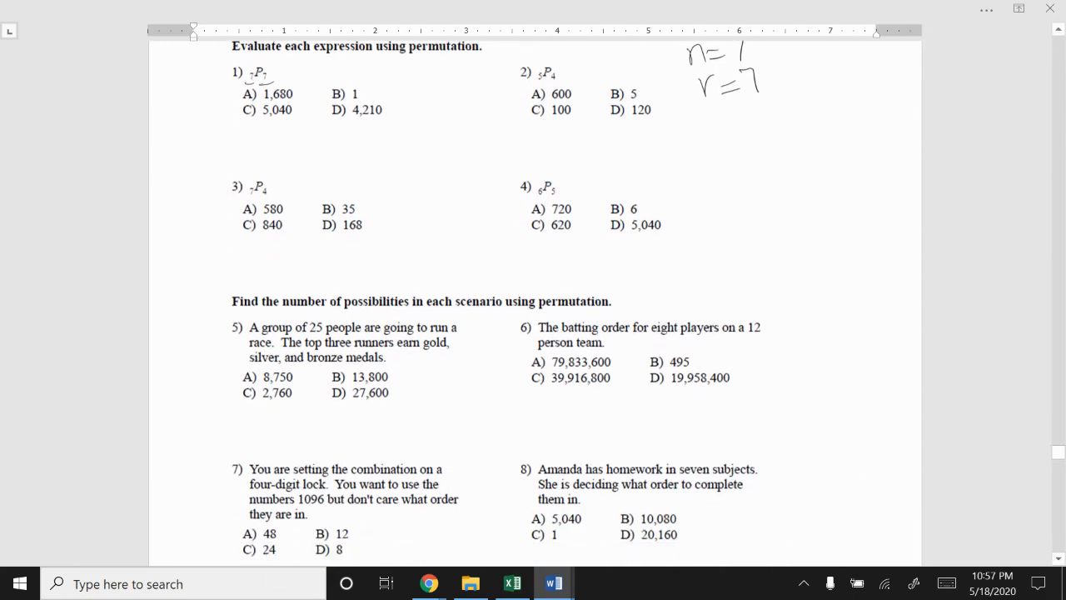
{"action": "scroll", "scroll_direction": "down", "scroll_amount": 3}
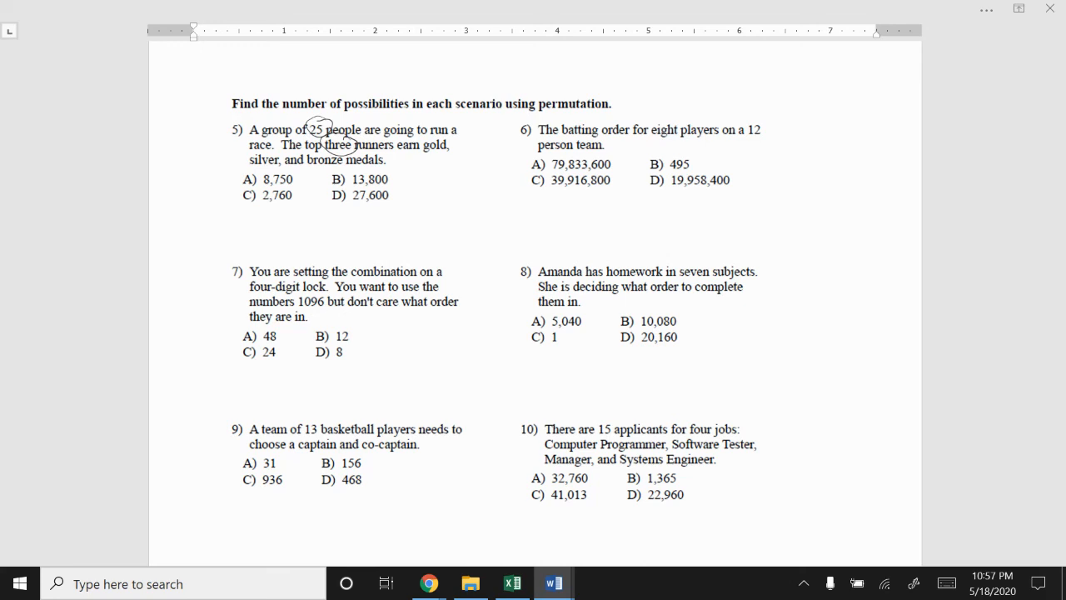
{"action": "left_click_drag", "start_coordinate": [417, 180], "coordinate": [447, 180]}
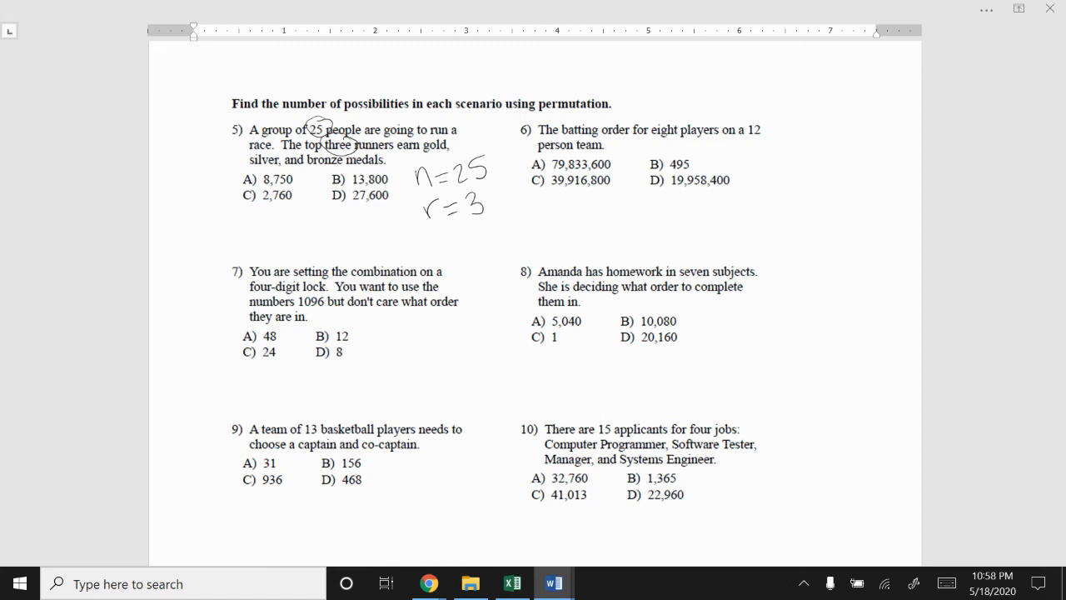
{"action": "scroll", "scroll_direction": "down", "scroll_amount": 3}
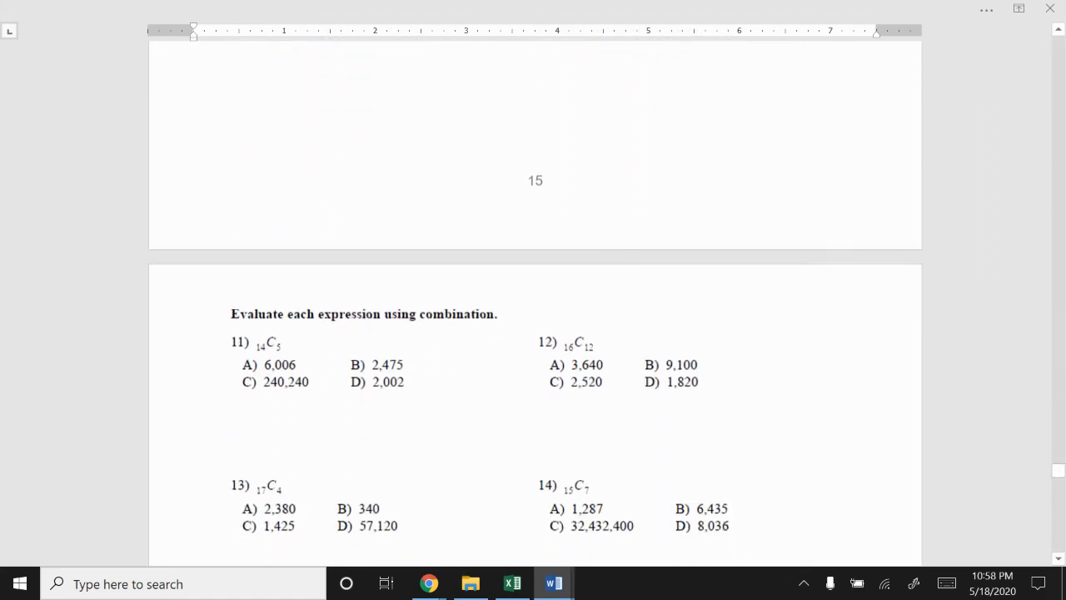
- Write the combination notation nCr above the combination exercises
{"action": "scroll", "scroll_direction": "down", "scroll_amount": 3}
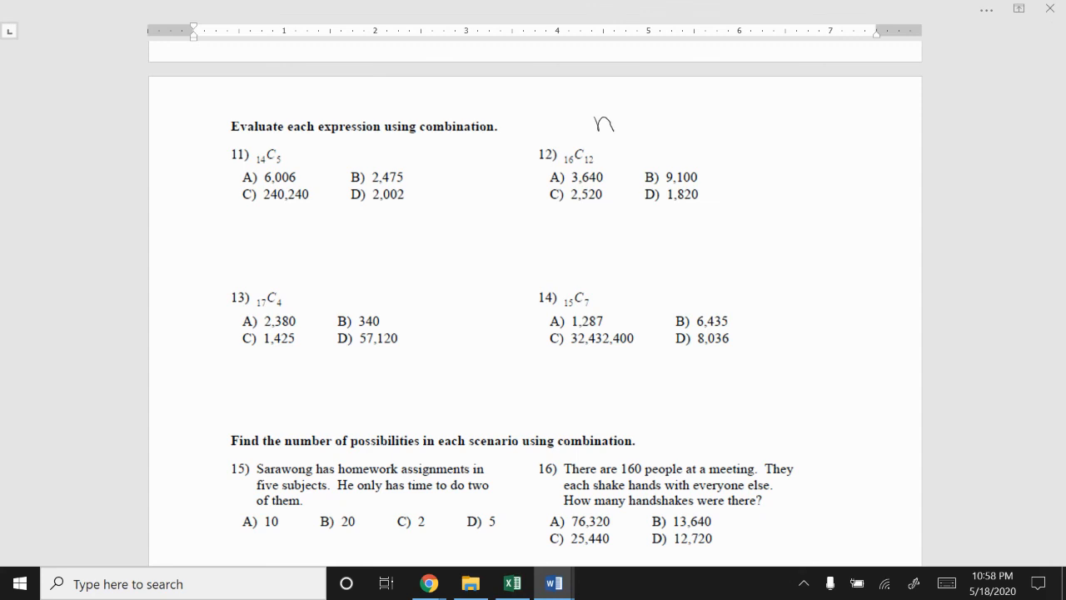
{"action": "left_click_drag", "start_coordinate": [592, 137], "coordinate": [669, 117]}
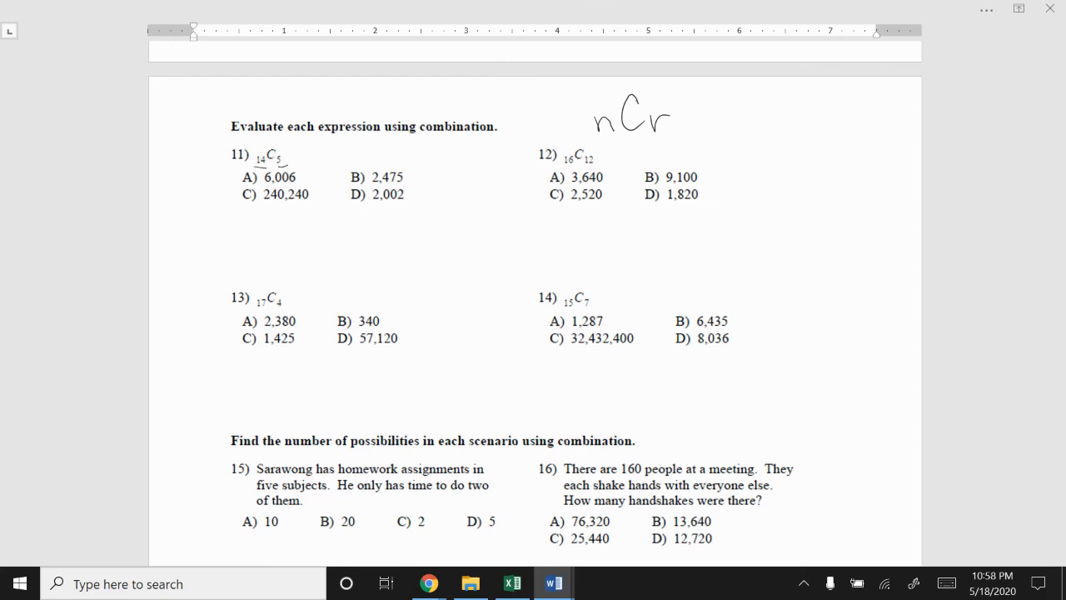
- Scroll on past combination problems 15–20 to the Independent & Dependent Events notes
{"action": "scroll", "scroll_direction": "down", "scroll_amount": 3}
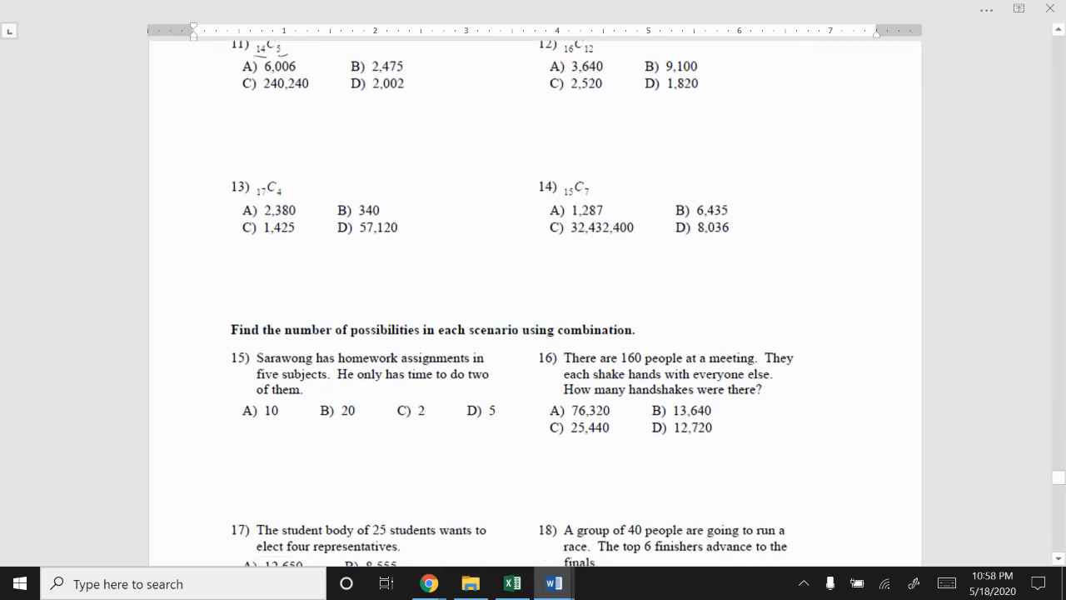
{"action": "scroll", "scroll_direction": "down", "scroll_amount": 3}
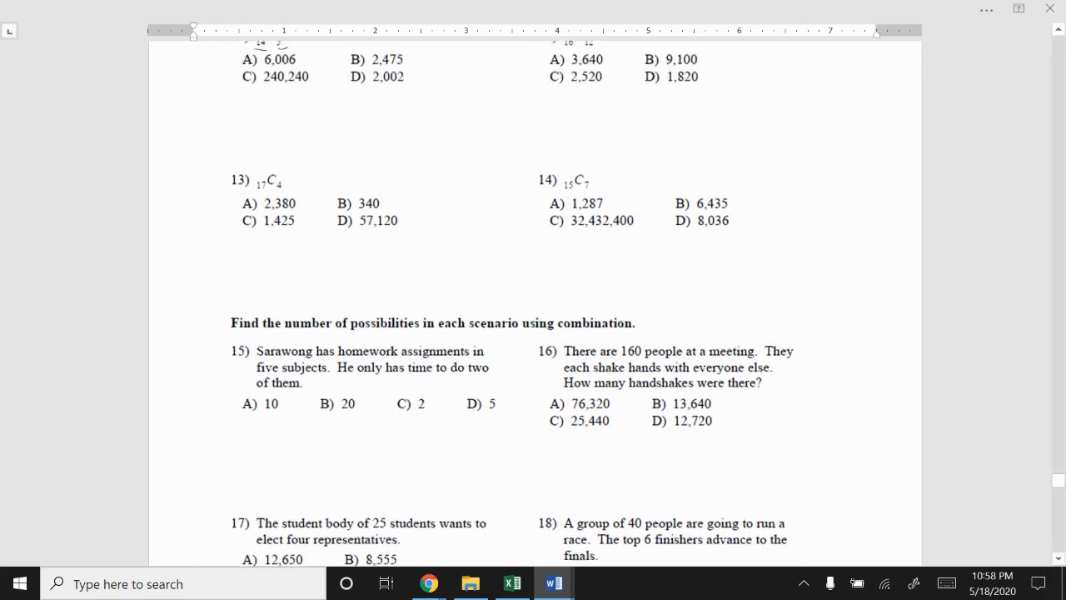
{"action": "scroll", "scroll_direction": "down", "scroll_amount": 3}
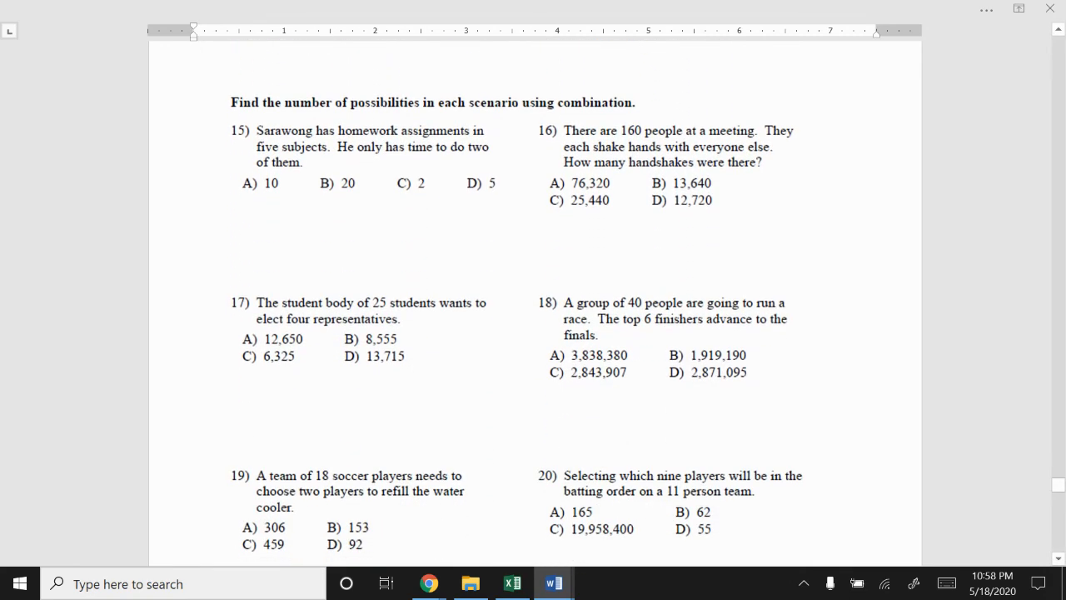
{"action": "scroll", "scroll_direction": "down", "scroll_amount": 3}
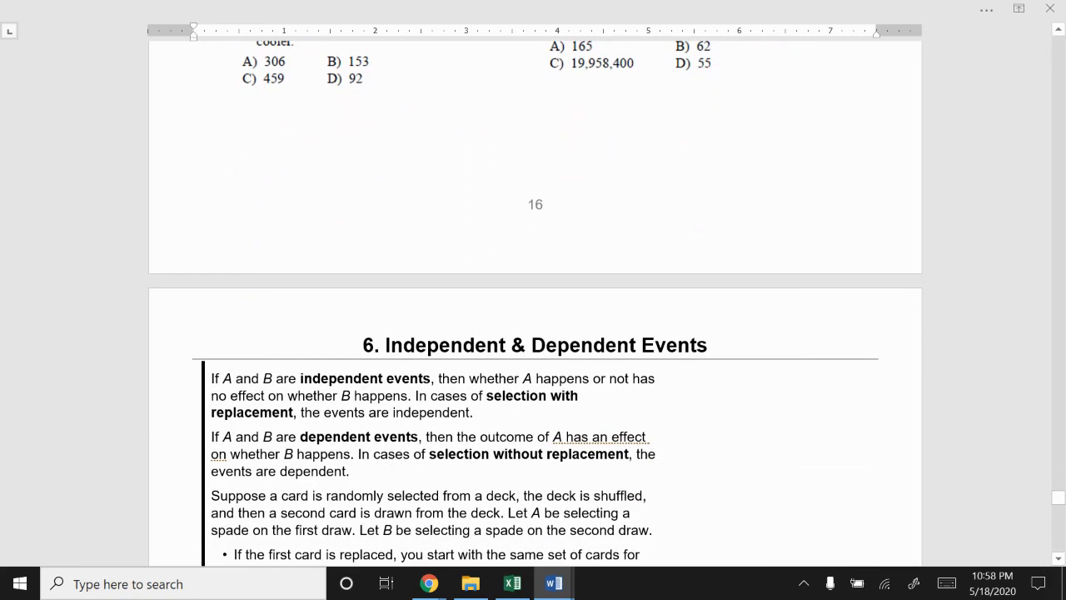
{"action": "scroll", "scroll_direction": "up", "scroll_amount": 3}
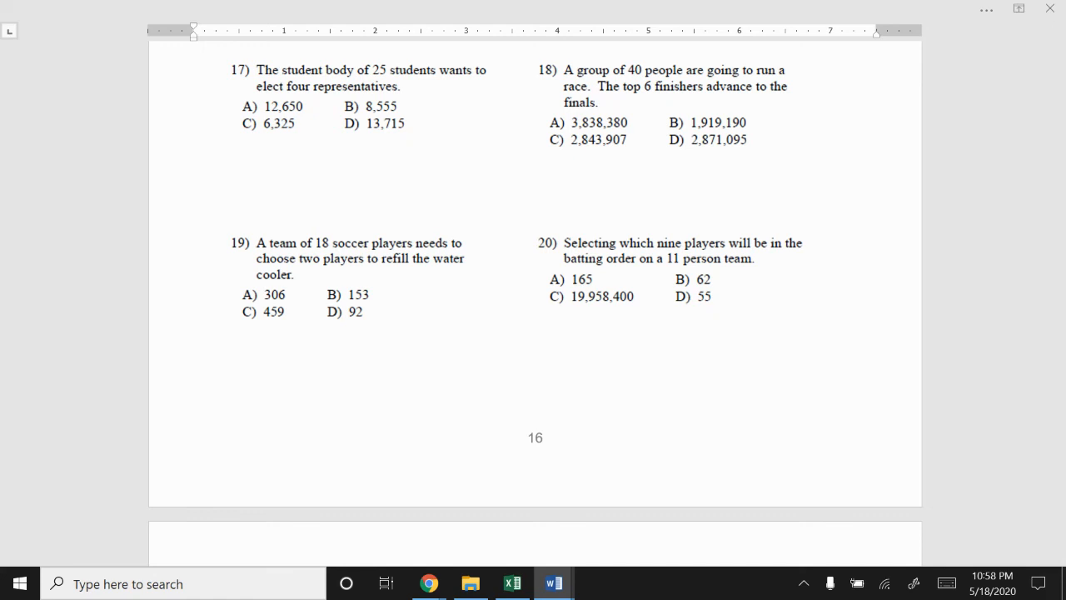
{"action": "scroll", "scroll_direction": "down", "scroll_amount": 3}
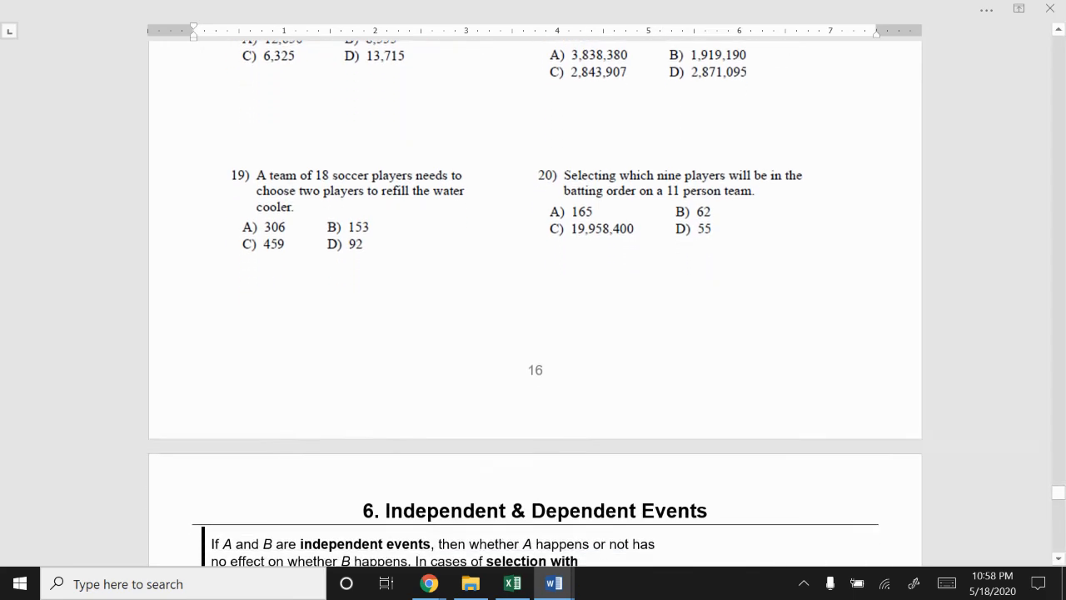
{"action": "scroll", "scroll_direction": "down", "scroll_amount": 3}
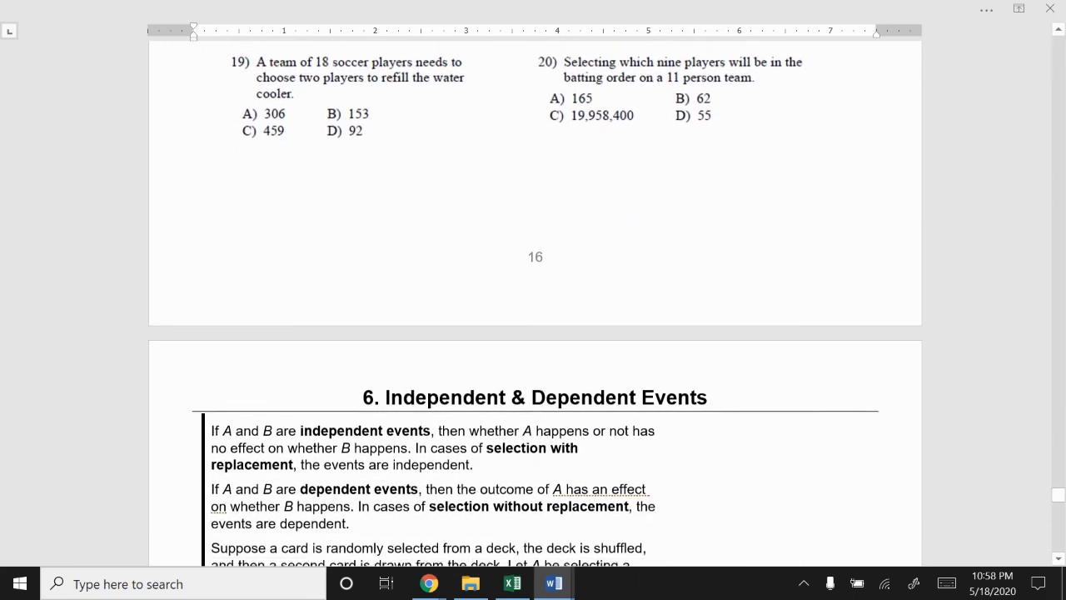
{"action": "scroll", "scroll_direction": "down", "scroll_amount": 3}
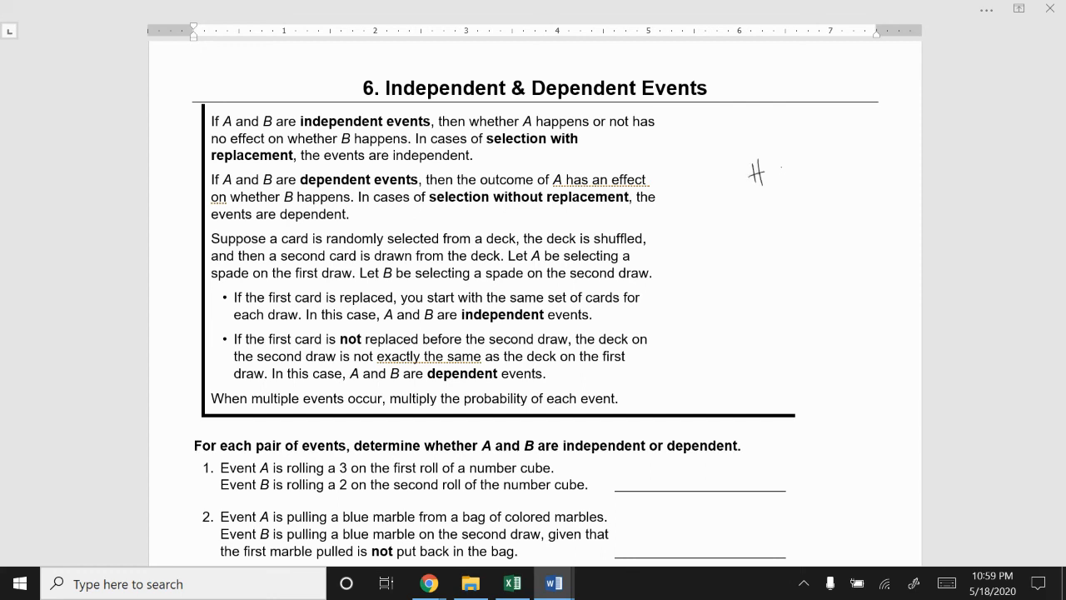
- Write the event/total probability fraction in the margin beside the section 6 explanation
{"action": "left_click_drag", "start_coordinate": [766, 170], "coordinate": [799, 170]}
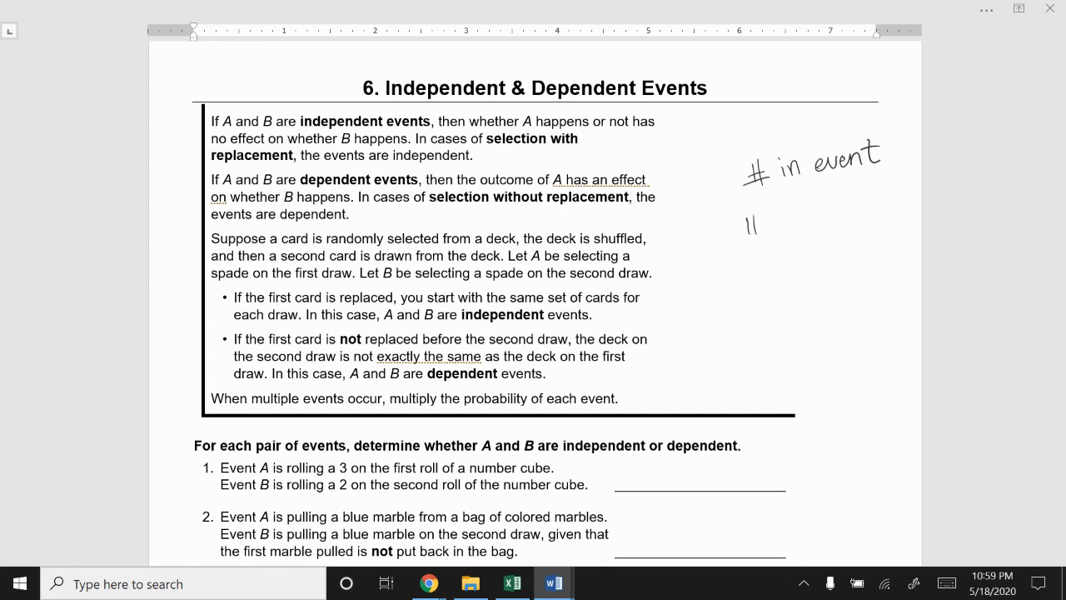
{"action": "left_click_drag", "start_coordinate": [741, 224], "coordinate": [824, 216]}
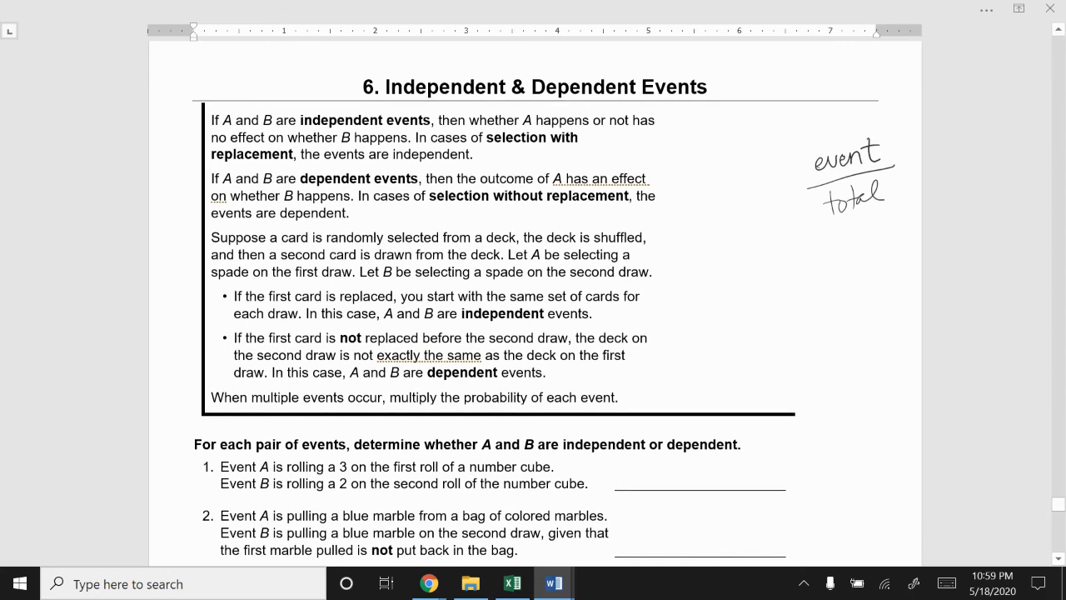
{"action": "scroll", "scroll_direction": "down", "scroll_amount": 3}
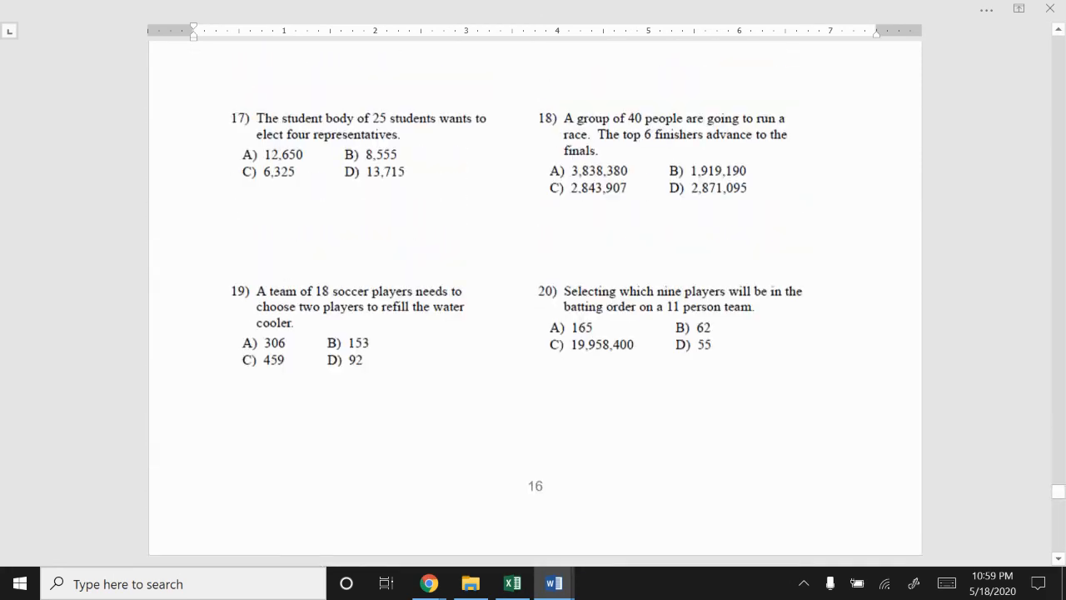
- Scroll back to problem 15 and underline the 3 and the 2 in its worked 3*2=6
{"action": "scroll", "scroll_direction": "up", "scroll_amount": 3}
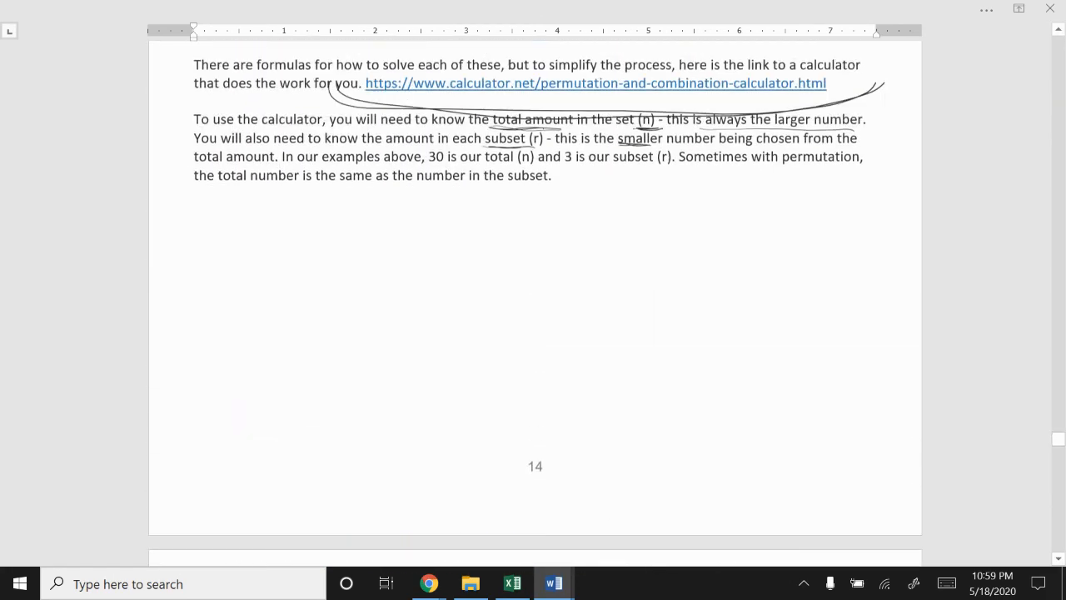
{"action": "scroll", "scroll_direction": "up", "scroll_amount": 3}
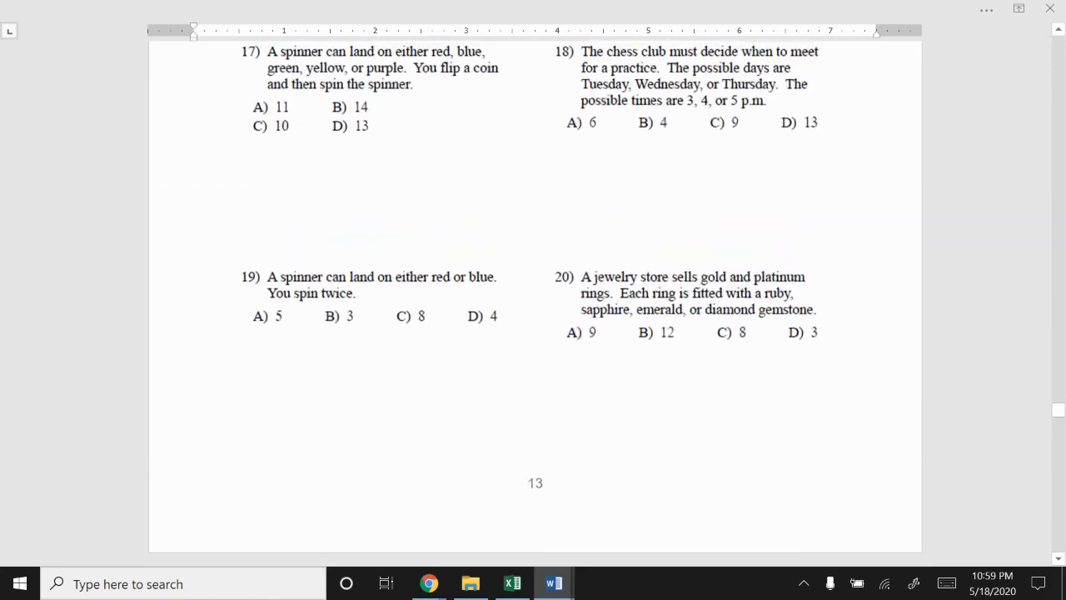
{"action": "scroll", "scroll_direction": "up", "scroll_amount": 3}
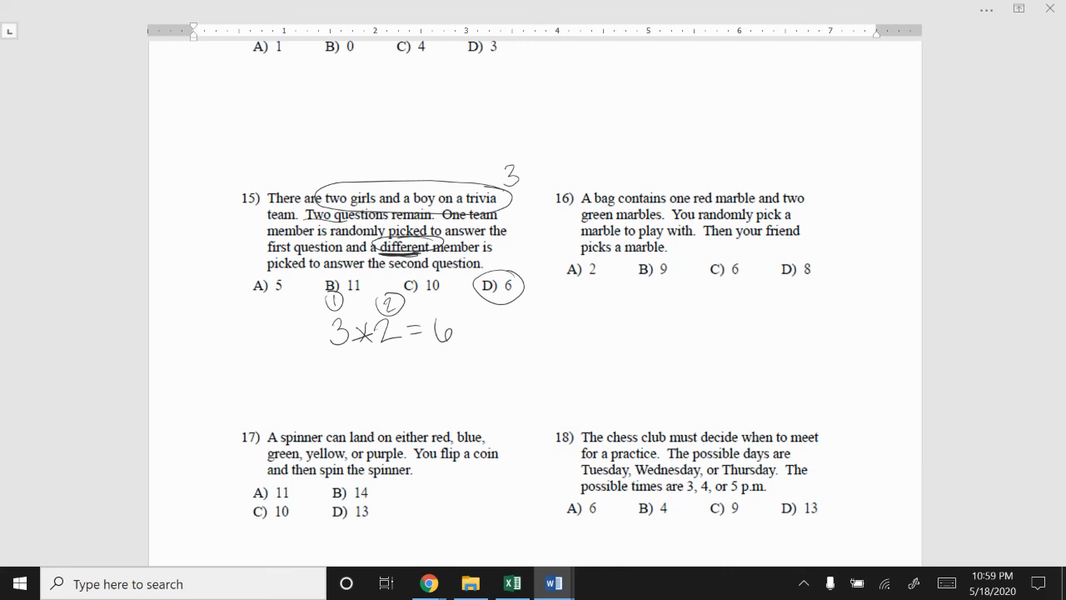
{"action": "scroll", "scroll_direction": "up", "scroll_amount": 3}
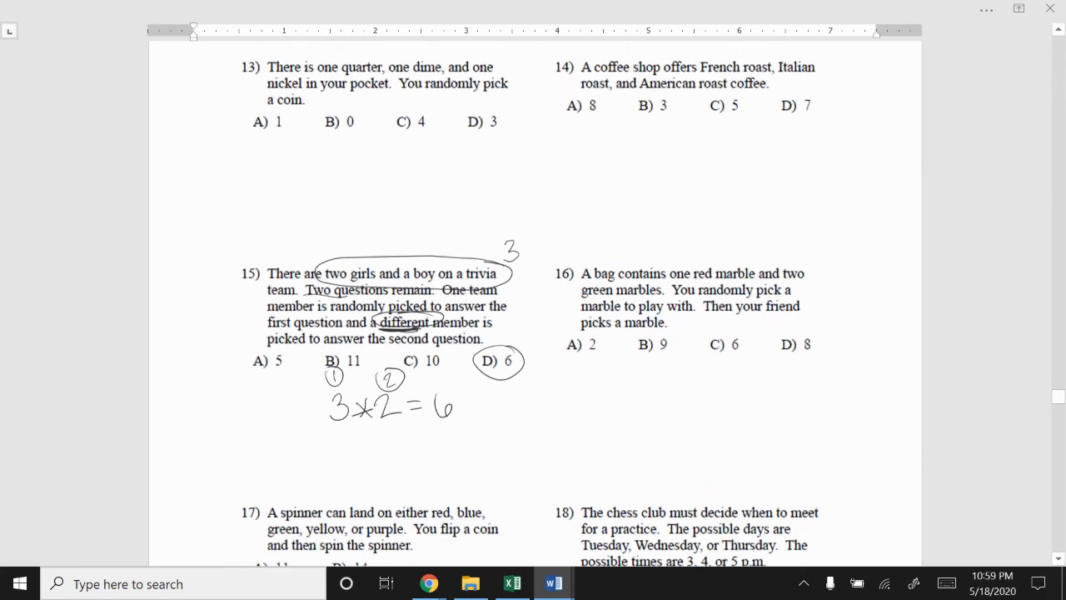
{"action": "scroll", "scroll_direction": "down", "scroll_amount": 3}
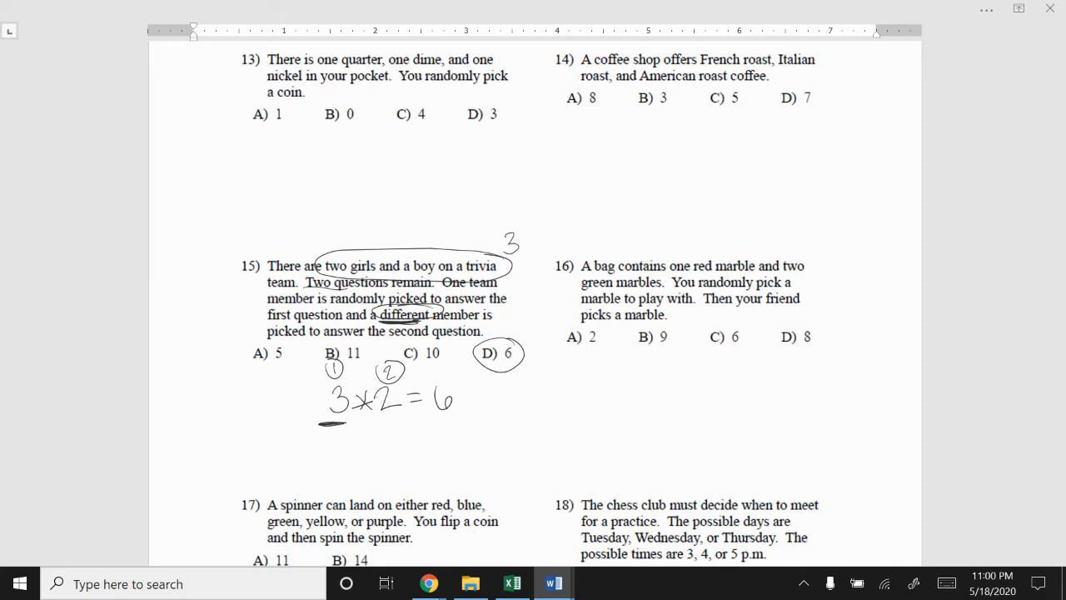
{"action": "left_click_drag", "start_coordinate": [367, 420], "coordinate": [403, 420]}
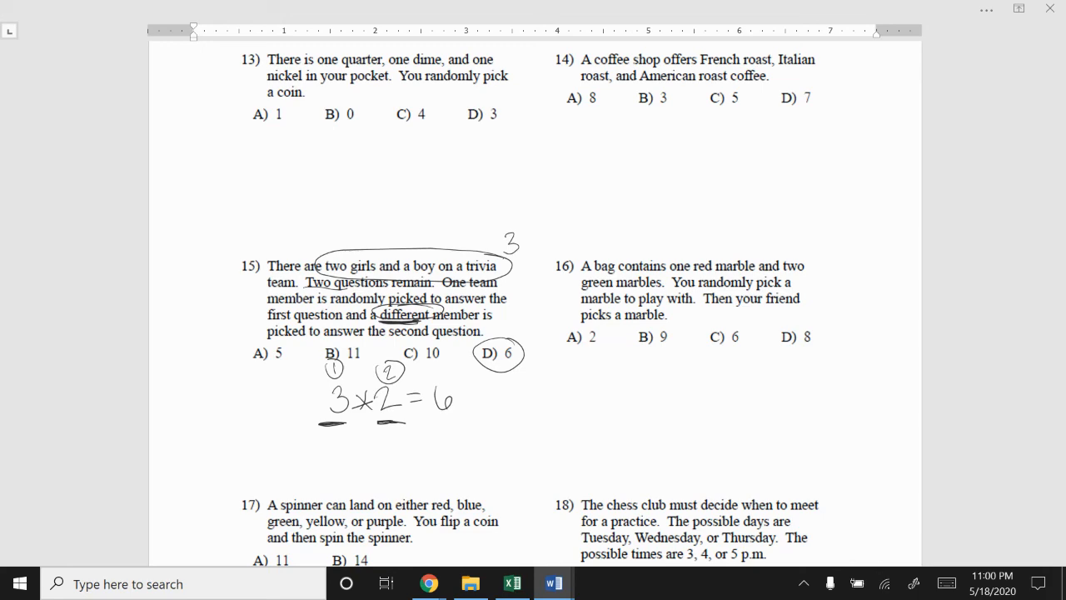
- Scroll up through the packet to the Permutation & Combination notes page
{"action": "scroll", "scroll_direction": "up", "scroll_amount": 3}
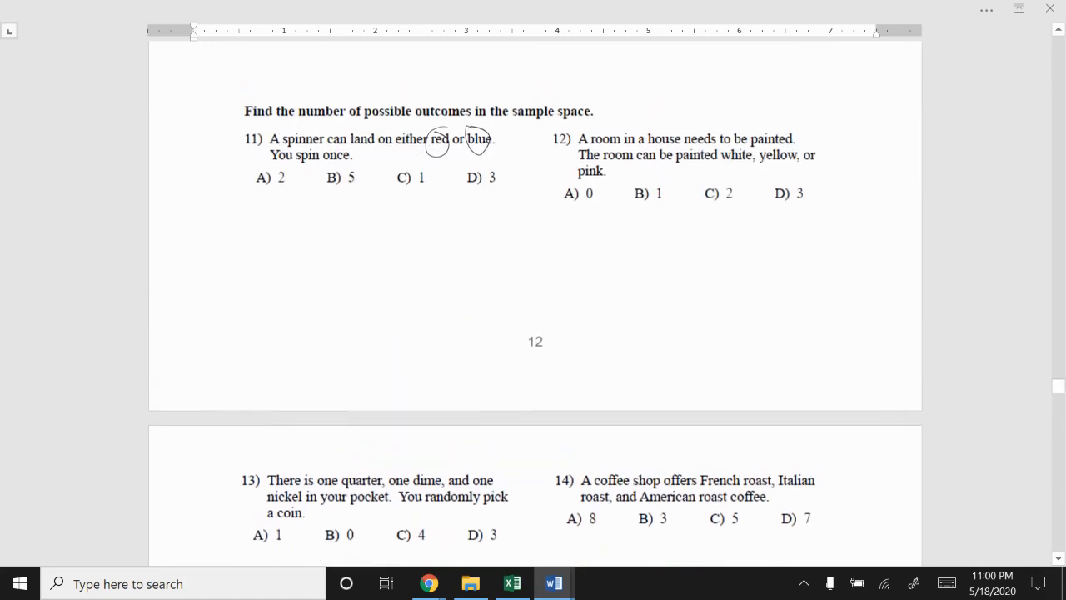
{"action": "scroll", "scroll_direction": "up", "scroll_amount": 3}
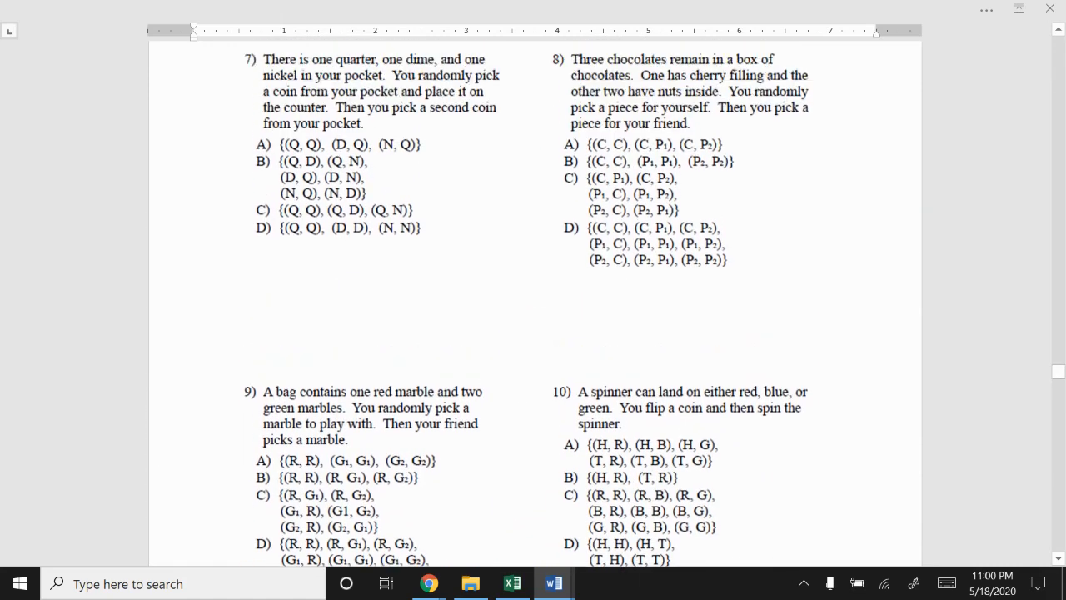
{"action": "scroll", "scroll_direction": "up", "scroll_amount": 3}
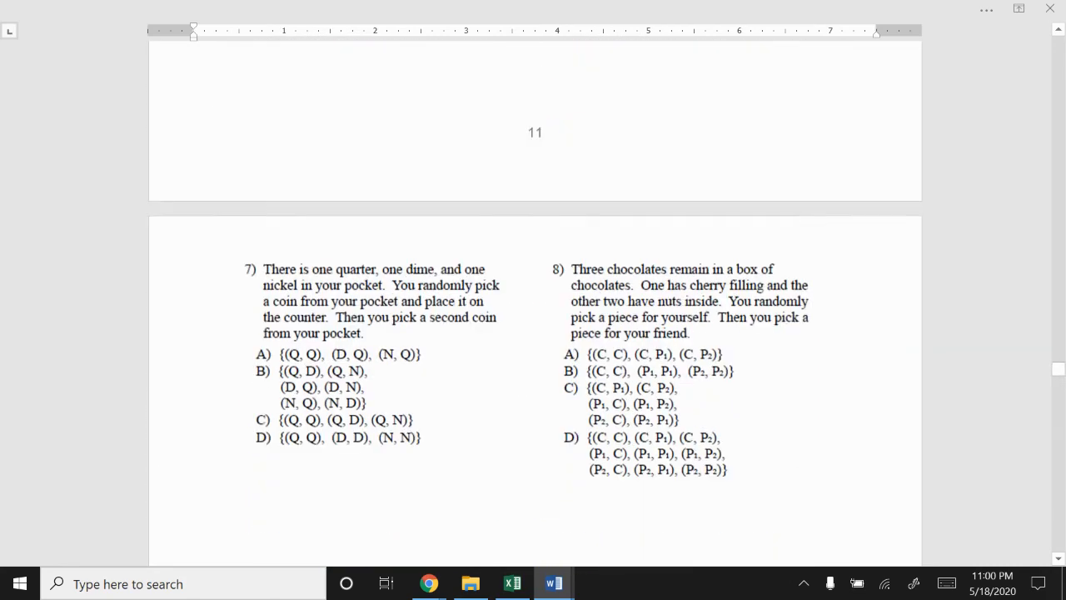
{"action": "scroll", "scroll_direction": "up", "scroll_amount": 3}
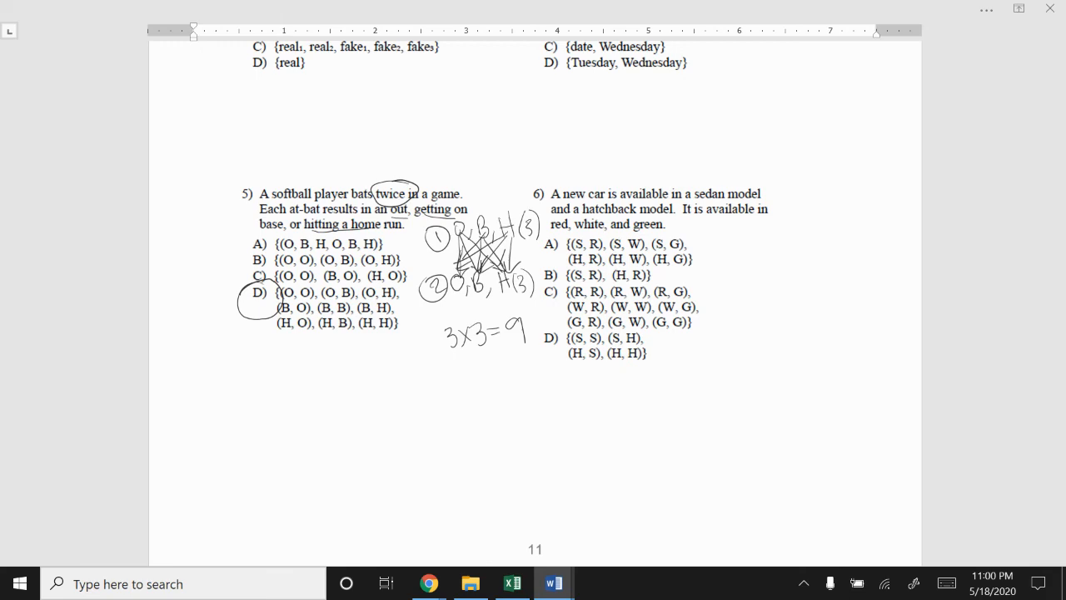
{"action": "scroll", "scroll_direction": "down", "scroll_amount": 3}
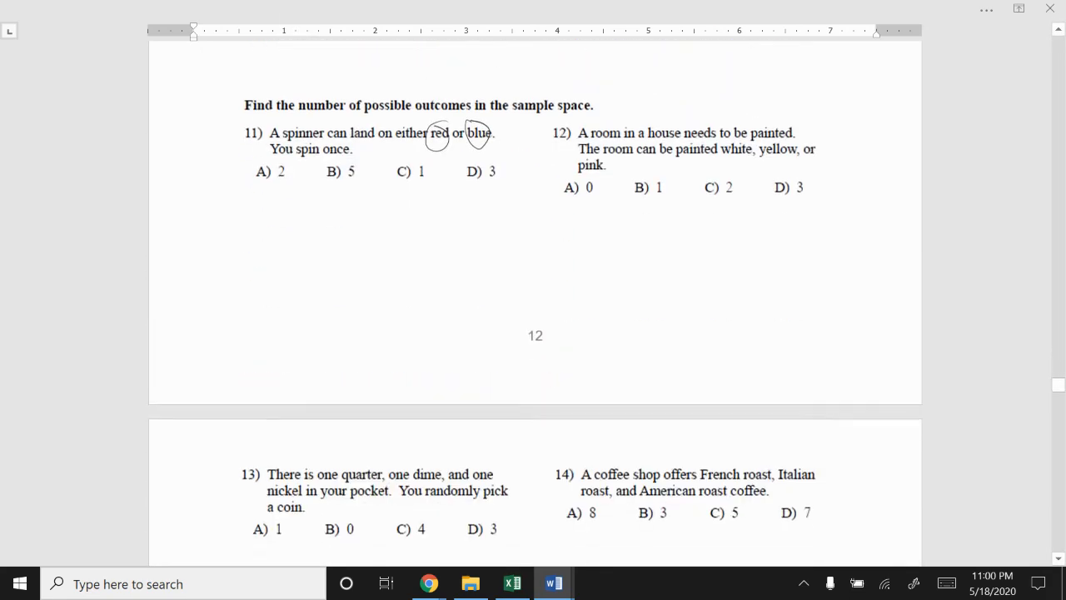
{"action": "scroll", "scroll_direction": "down", "scroll_amount": 3}
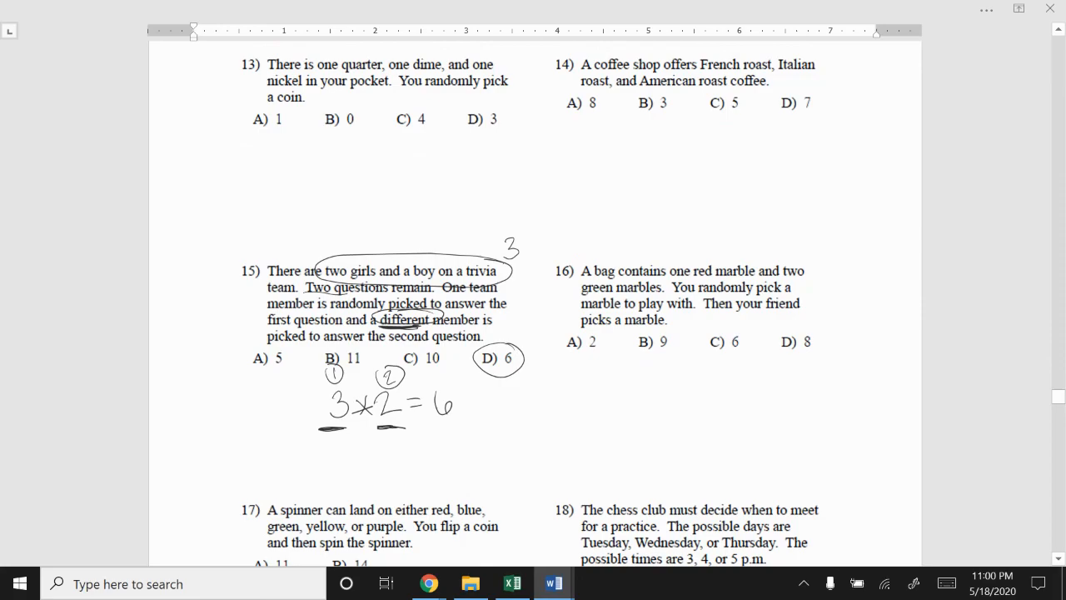
{"action": "scroll", "scroll_direction": "up", "scroll_amount": 3}
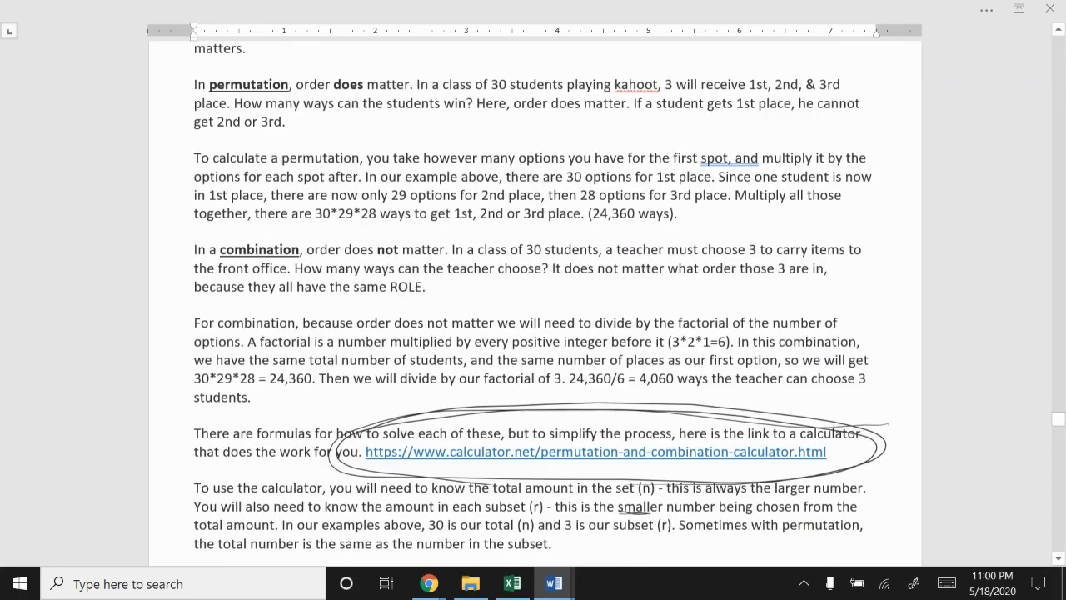
- Scroll down to the Independent Events page and problem 2 about rolling 1–6
{"action": "scroll", "scroll_direction": "down", "scroll_amount": 3}
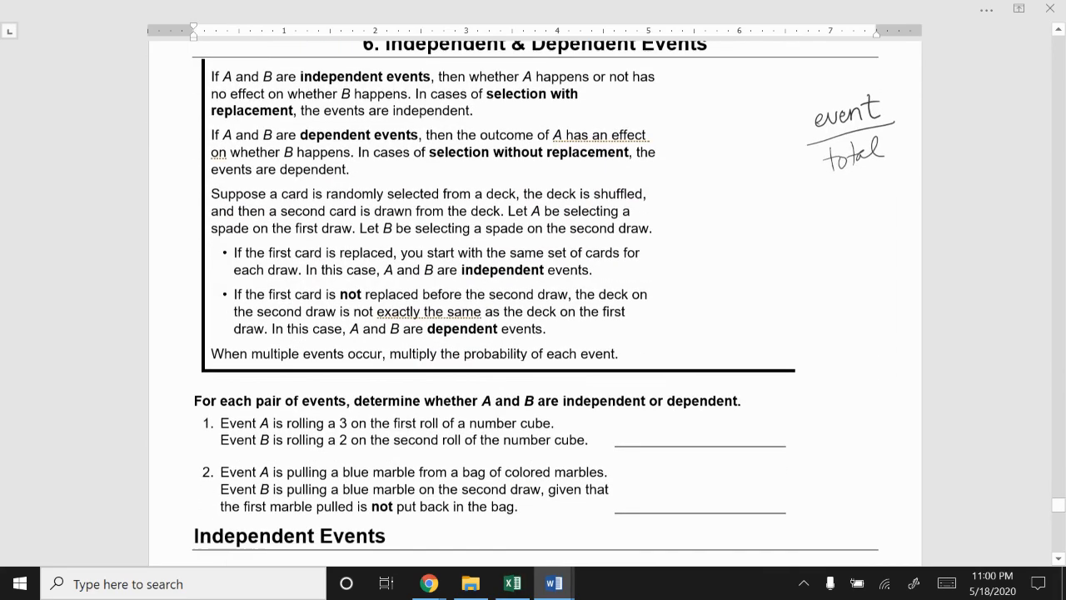
{"action": "scroll", "scroll_direction": "down", "scroll_amount": 3}
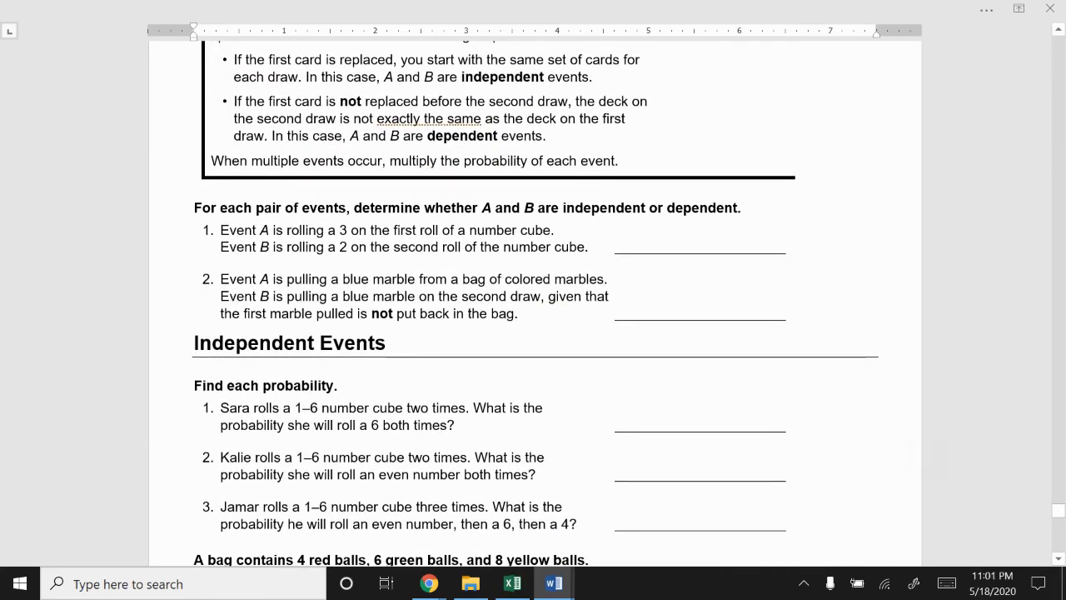
{"action": "scroll", "scroll_direction": "down", "scroll_amount": 3}
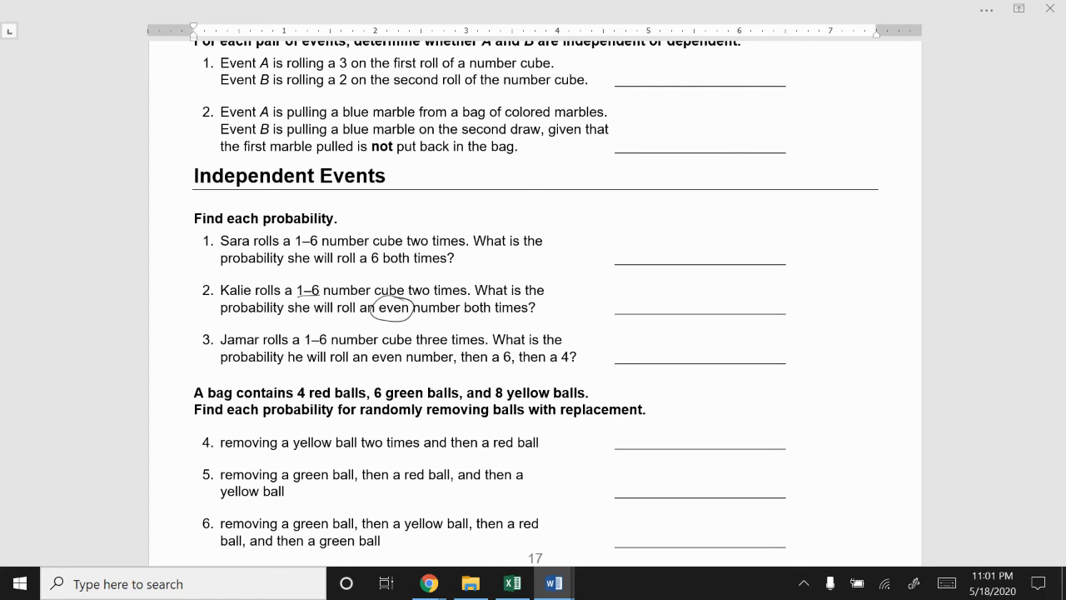
- Write 3/6 = 1/2 and 1/2 × 1/2 = 1/4 beside problem 2, circling both and the answer 1/4
{"action": "left_click_drag", "start_coordinate": [579, 283], "coordinate": [572, 313]}
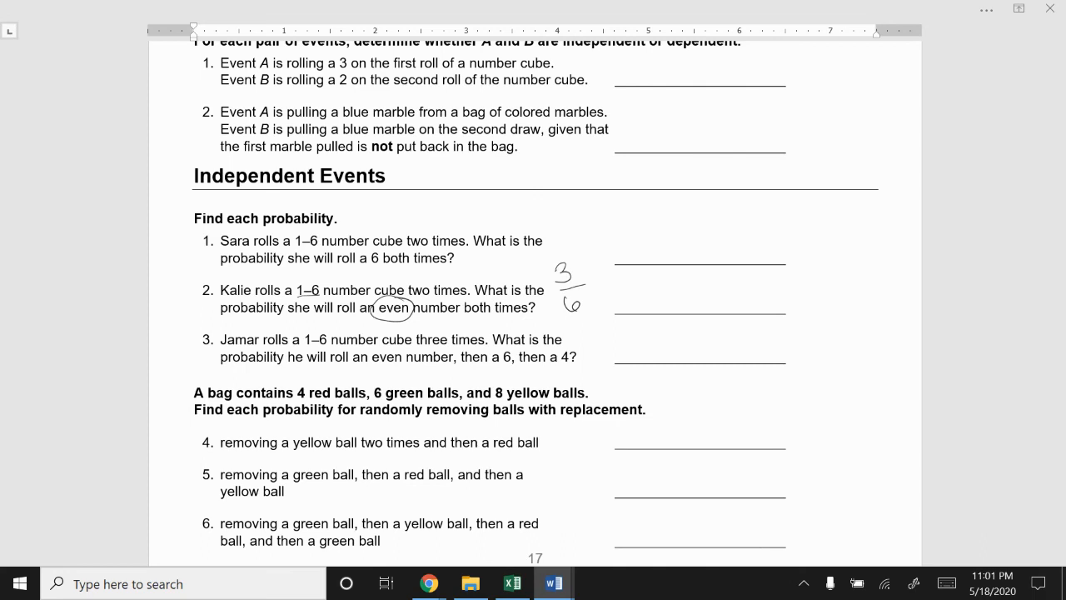
{"action": "left_click_drag", "start_coordinate": [566, 280], "coordinate": [570, 263]}
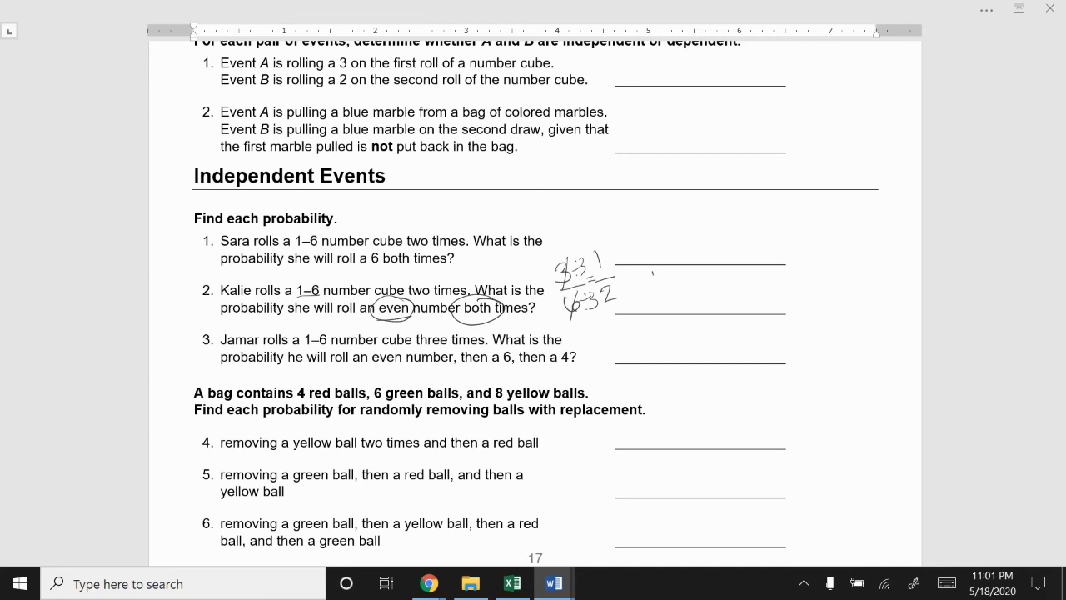
{"action": "left_click_drag", "start_coordinate": [646, 279], "coordinate": [646, 308]}
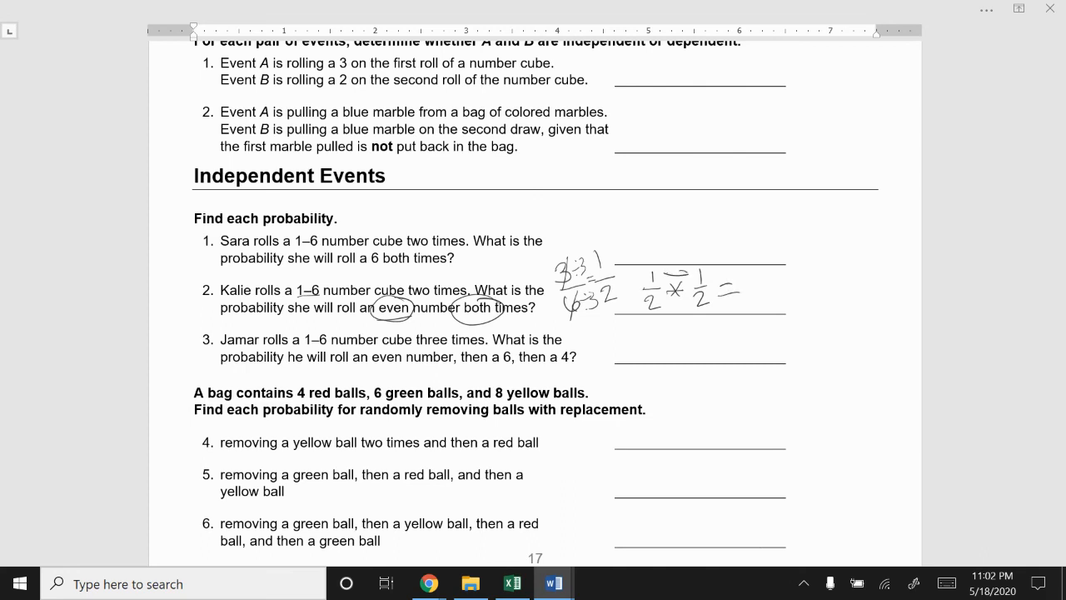
{"action": "left_click", "coordinate": [758, 270]}
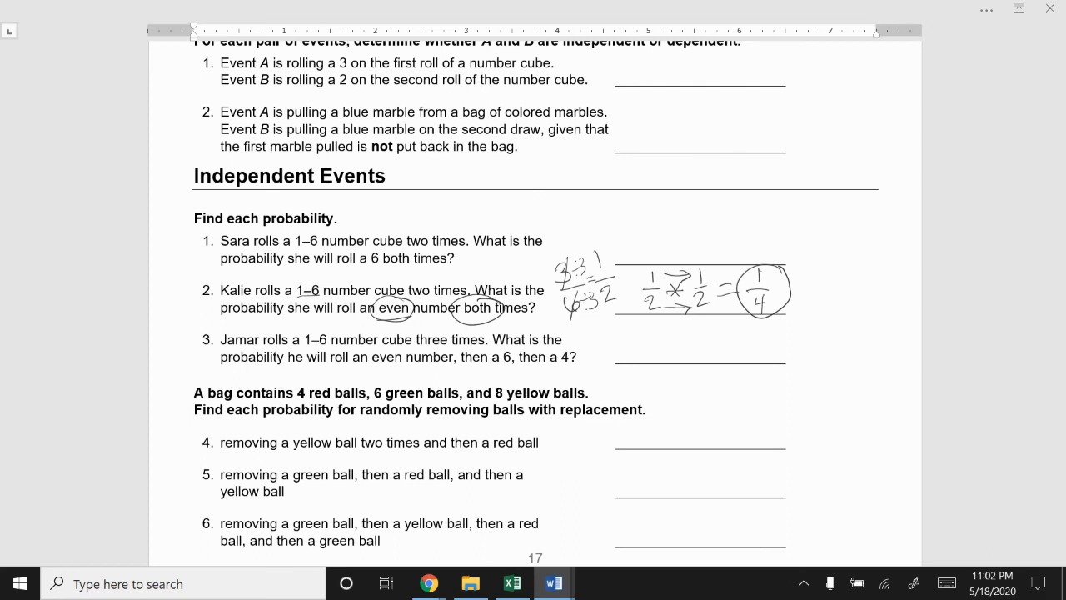
- Scroll down to the next problems below problem 2
{"action": "scroll", "scroll_direction": "down", "scroll_amount": 3}
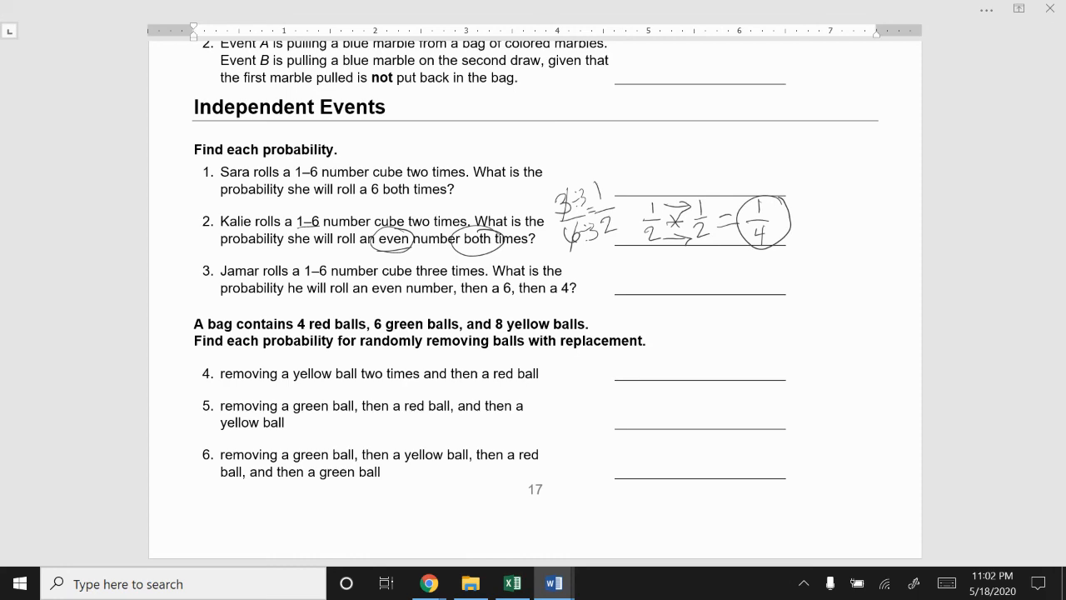
{"action": "scroll", "scroll_direction": "up", "scroll_amount": 3}
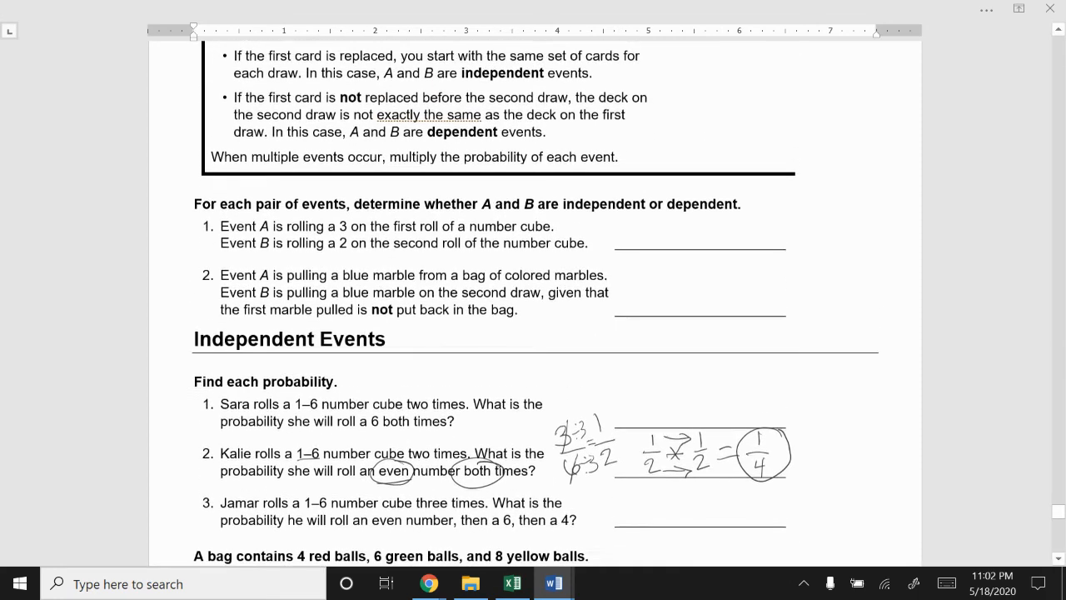
{"action": "scroll", "scroll_direction": "down", "scroll_amount": 3}
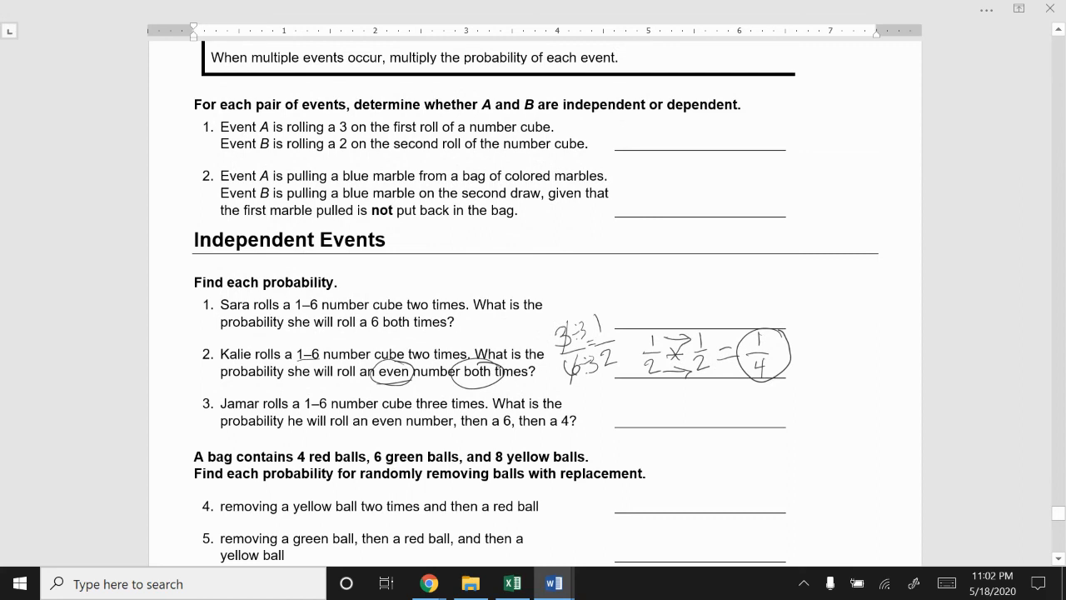